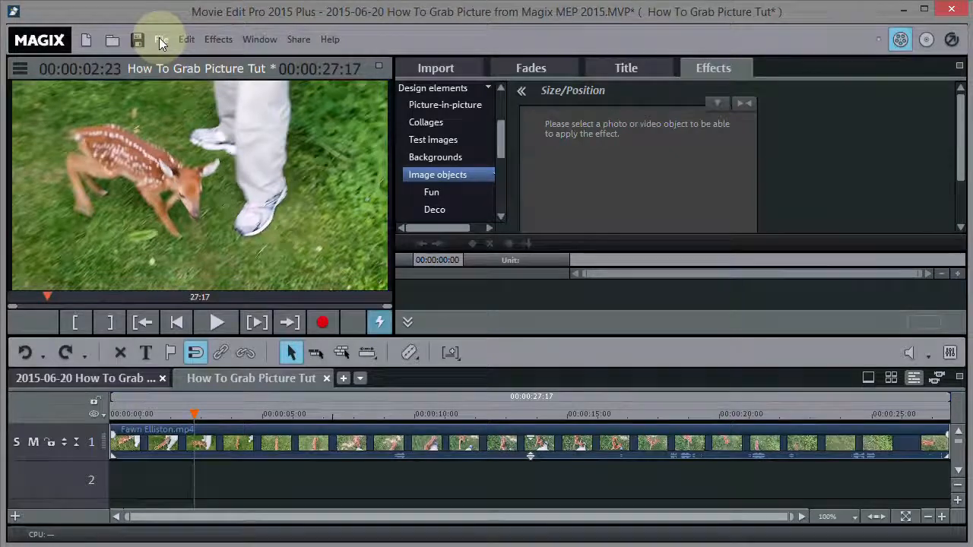
- Export the current fawn frame as a JPEG, then check the Movies folder in Explorer
{"action": "left_click", "coordinate": [160, 38]}
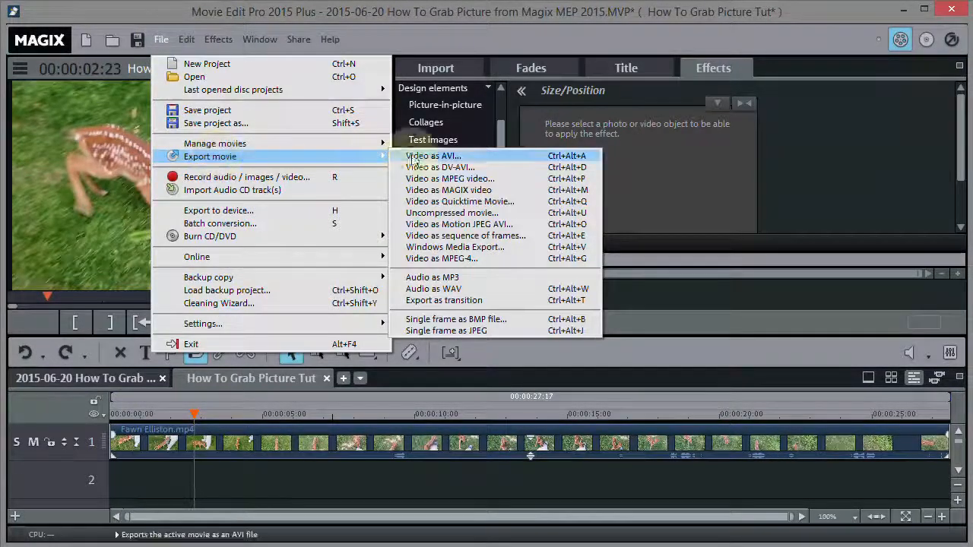
{"action": "mouse_move", "coordinate": [446, 331]}
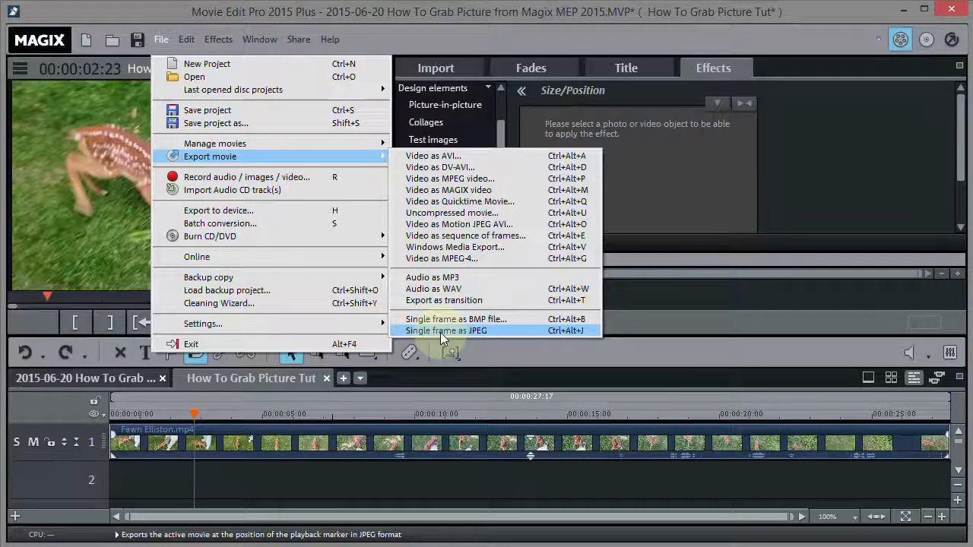
{"action": "left_click", "coordinate": [447, 330]}
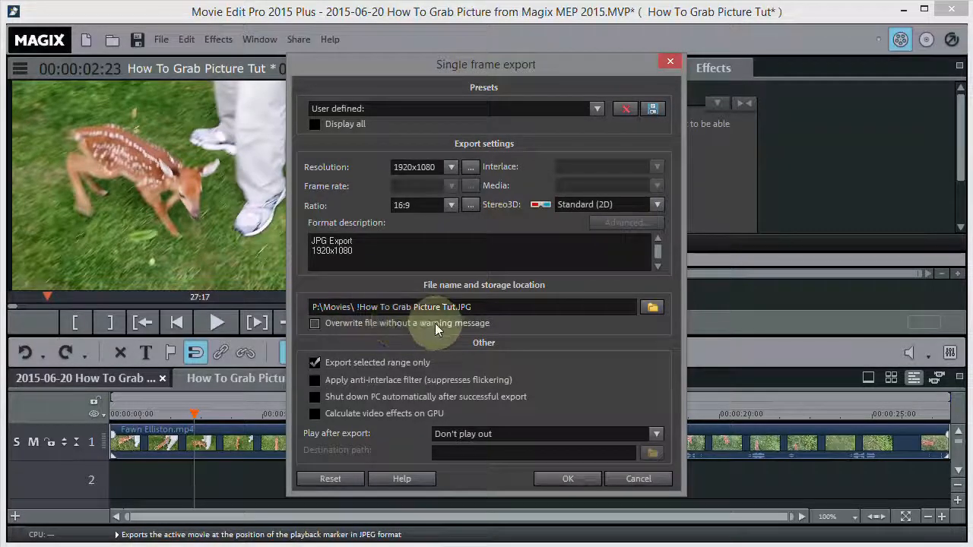
{"action": "left_click", "coordinate": [567, 478]}
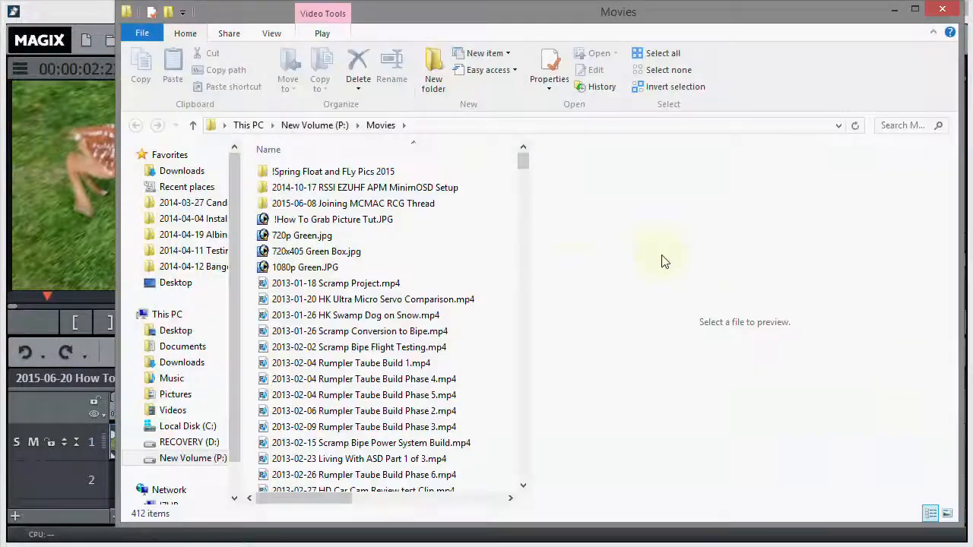
{"action": "left_click", "coordinate": [333, 219]}
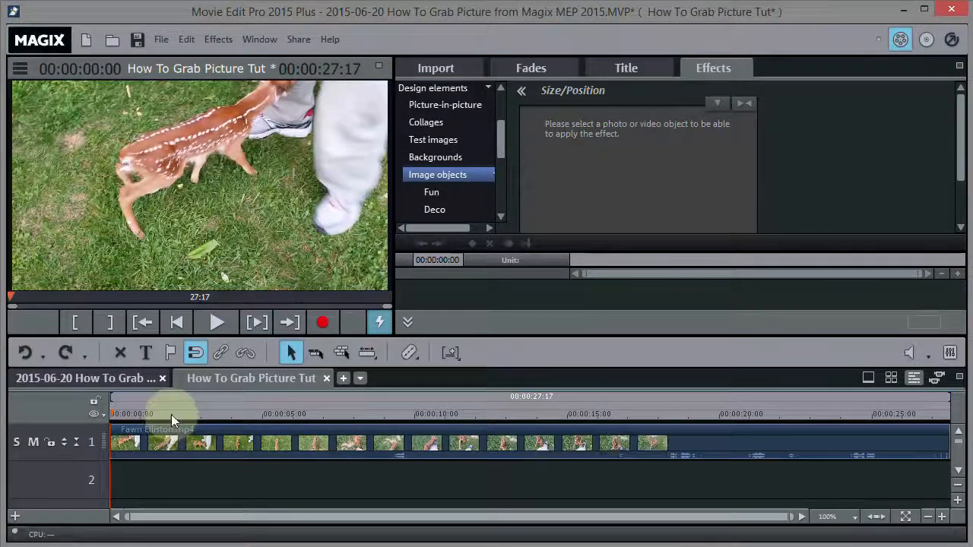
- Scrub through the clip, settling at 00:00:02:23 where the fawn stands beside the feet
{"action": "left_click", "coordinate": [247, 413]}
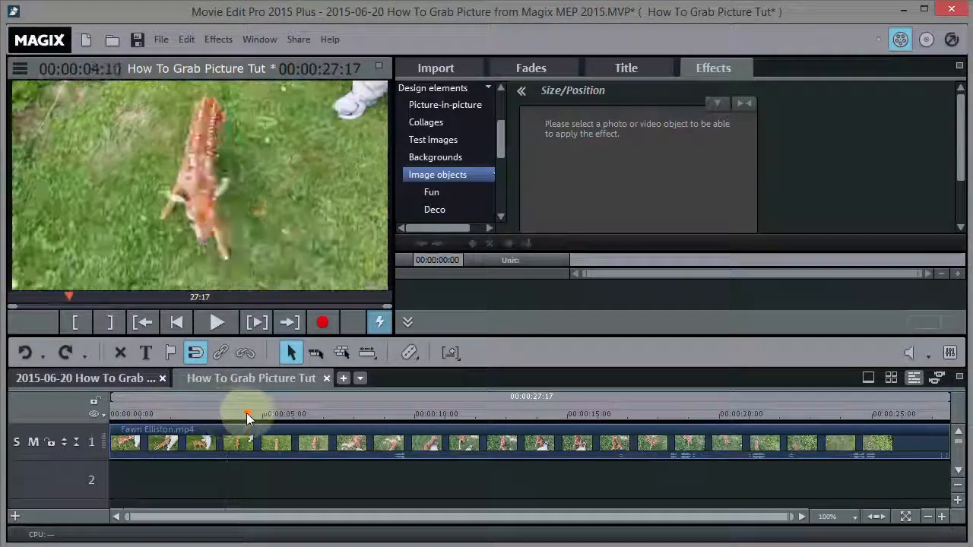
{"action": "left_click", "coordinate": [509, 414]}
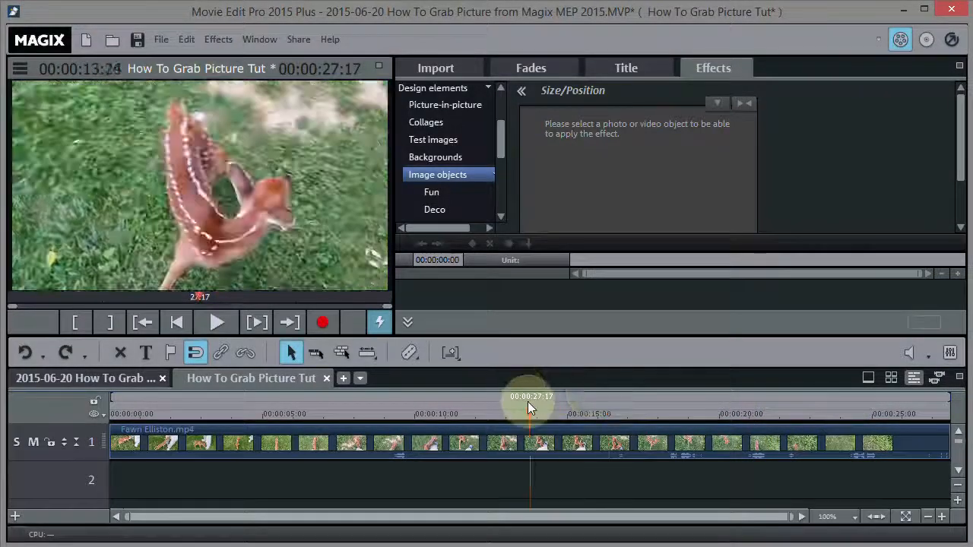
{"action": "left_click", "coordinate": [288, 396]}
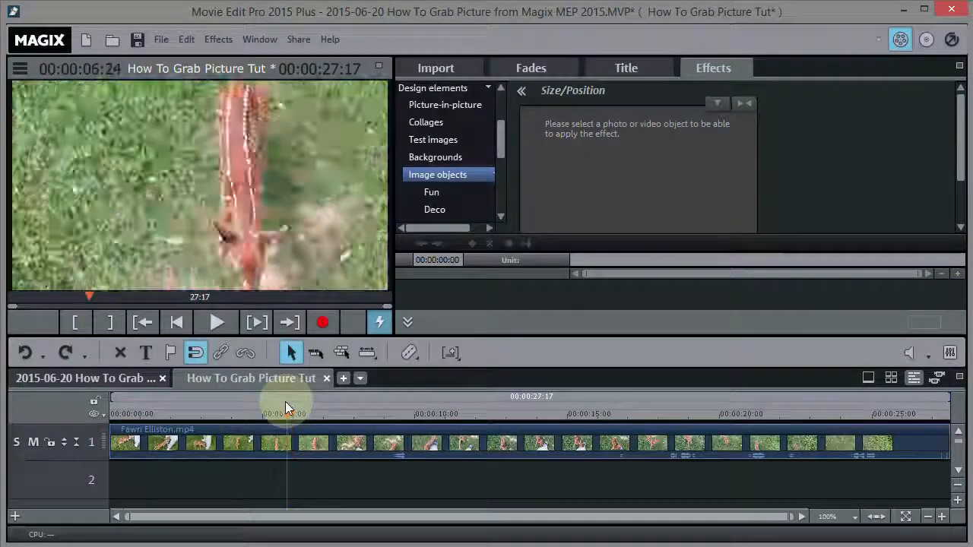
{"action": "left_click", "coordinate": [167, 403]}
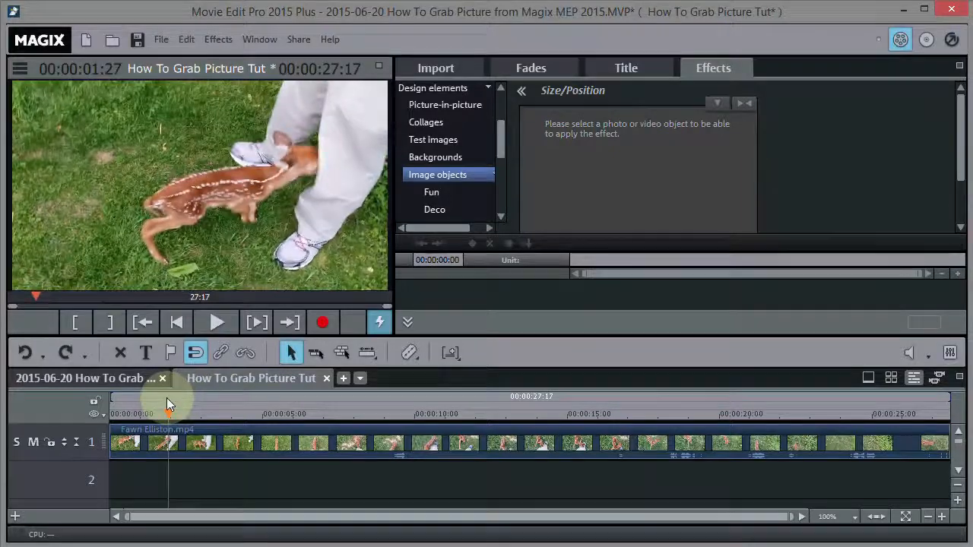
{"action": "left_click", "coordinate": [192, 413]}
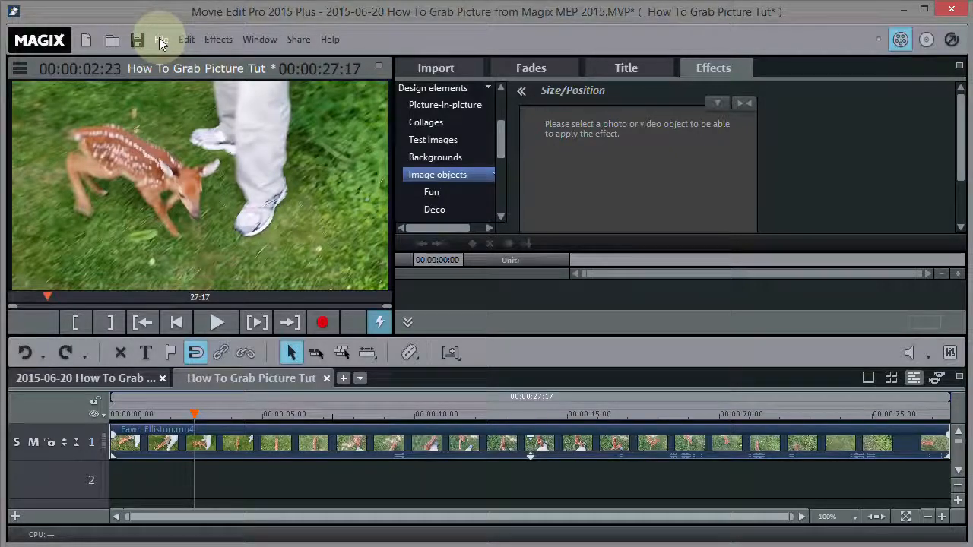
- Export the 00:00:02:23 frame as a 1920x1080 JPEG, accepting the frame-rate mismatch warning
{"action": "left_click", "coordinate": [162, 39]}
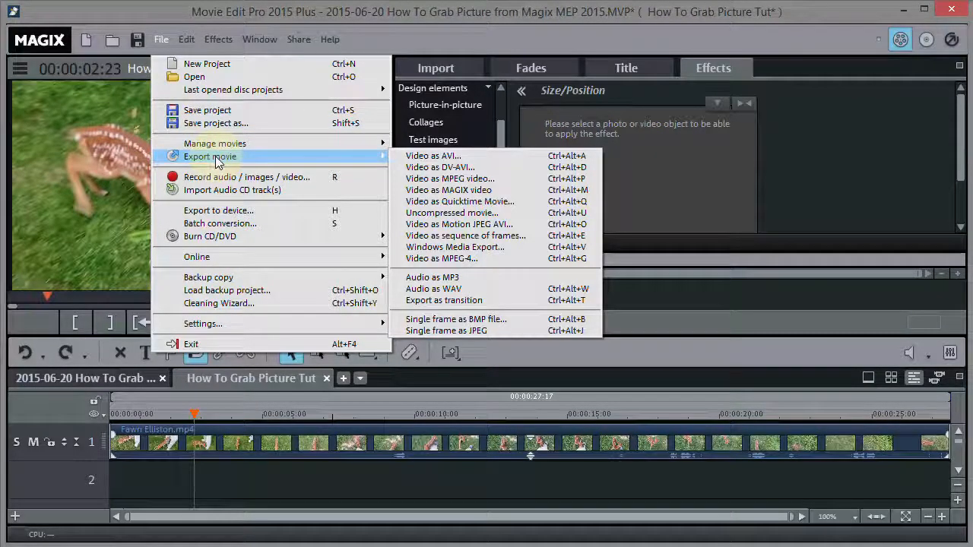
{"action": "mouse_move", "coordinate": [433, 156]}
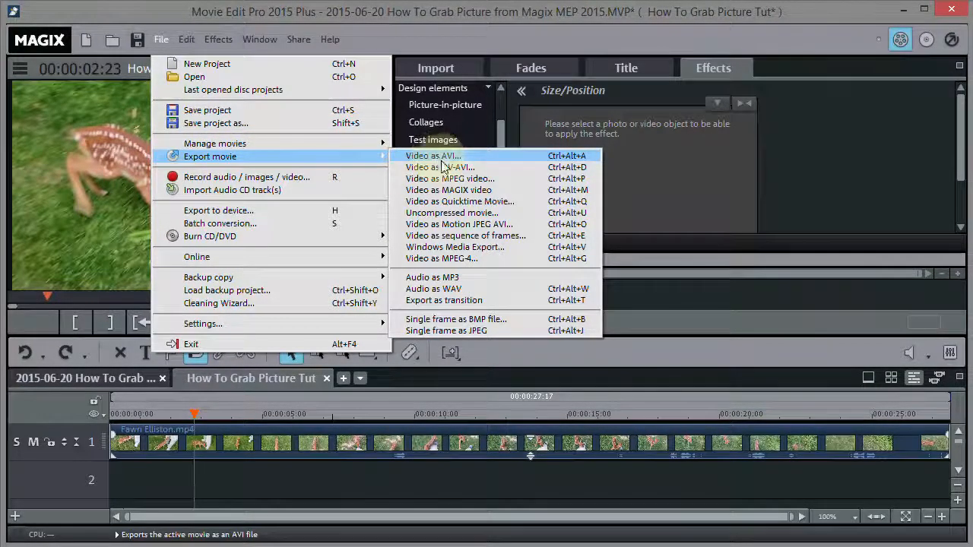
{"action": "mouse_move", "coordinate": [441, 259]}
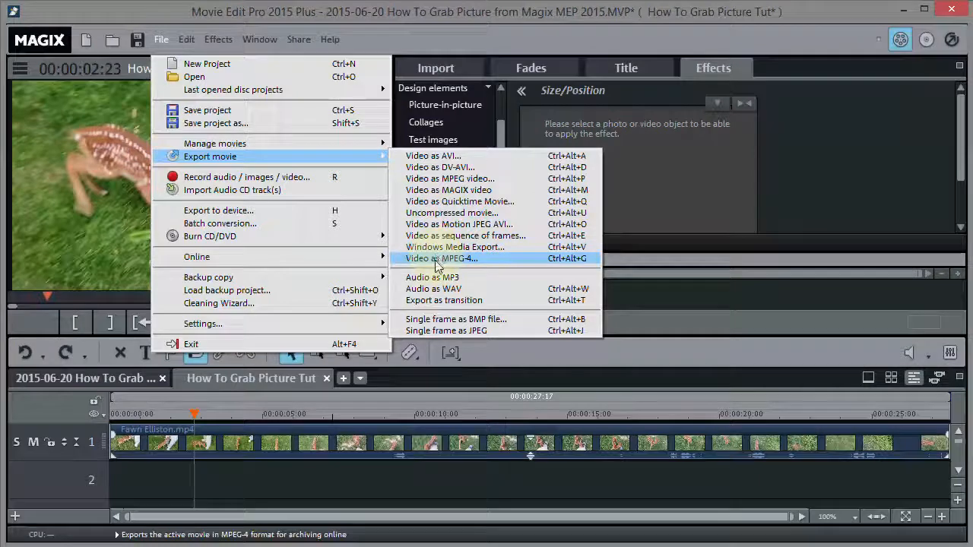
{"action": "mouse_move", "coordinate": [447, 331]}
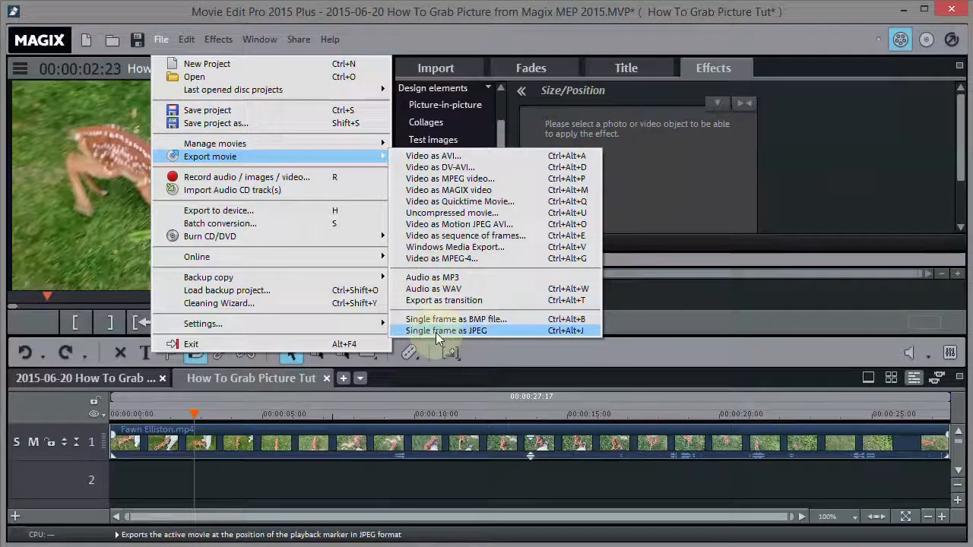
{"action": "mouse_move", "coordinate": [456, 319]}
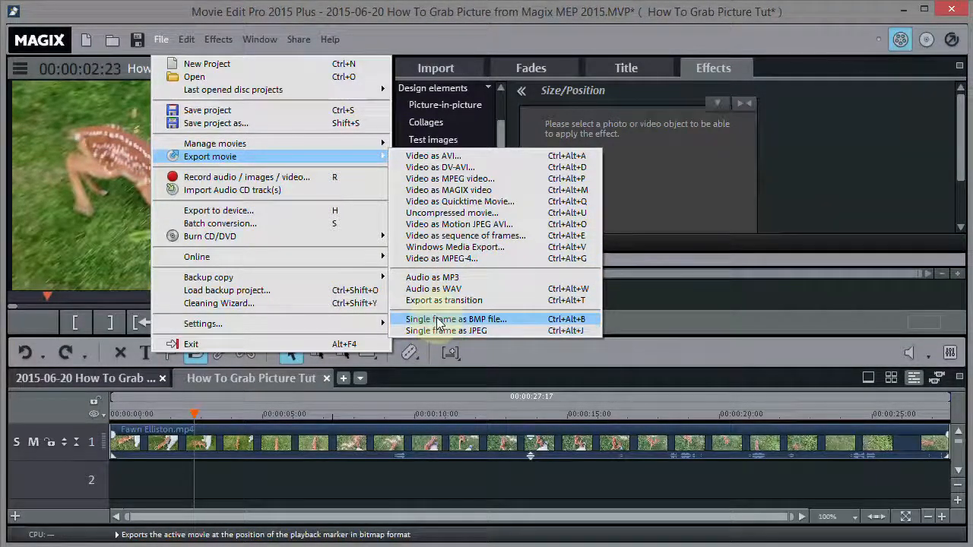
{"action": "mouse_move", "coordinate": [446, 330]}
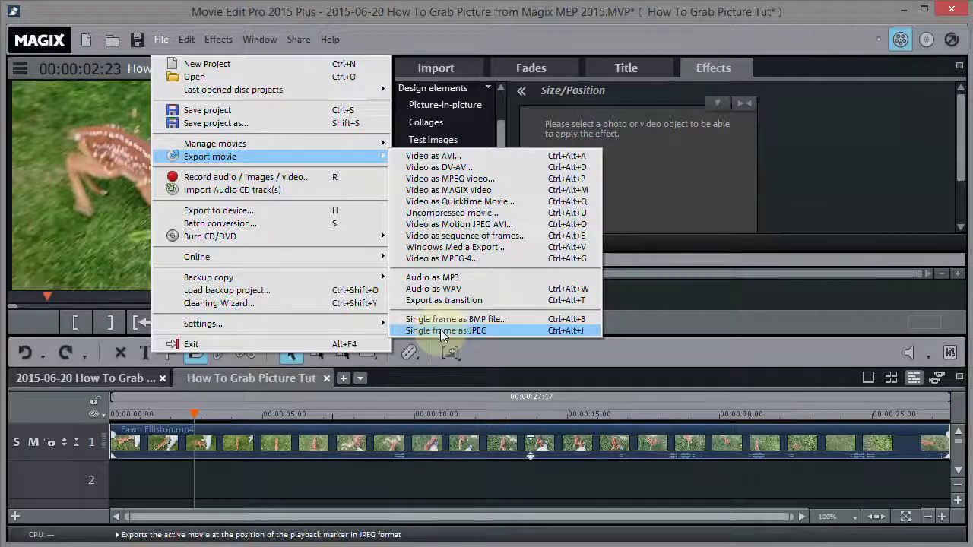
{"action": "left_click", "coordinate": [446, 330]}
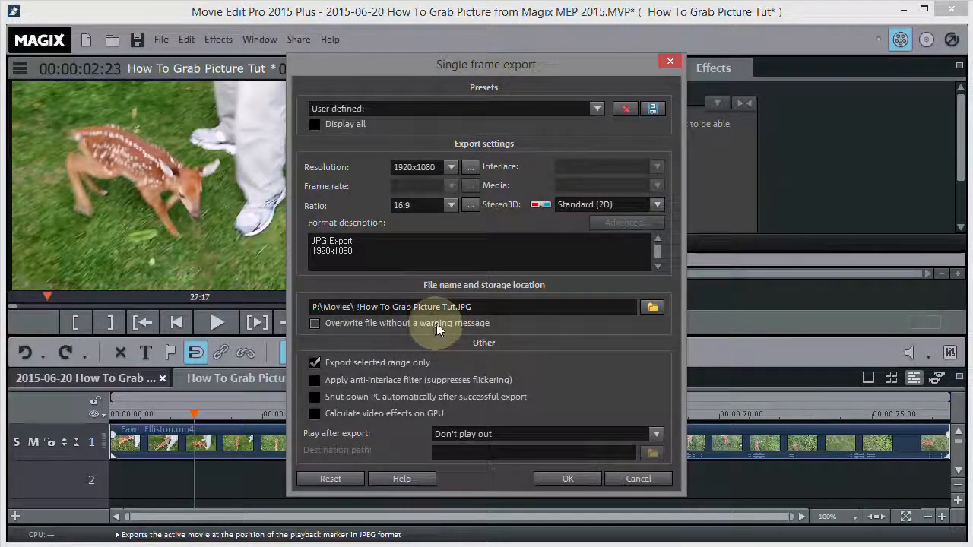
{"action": "mouse_move", "coordinate": [562, 455]}
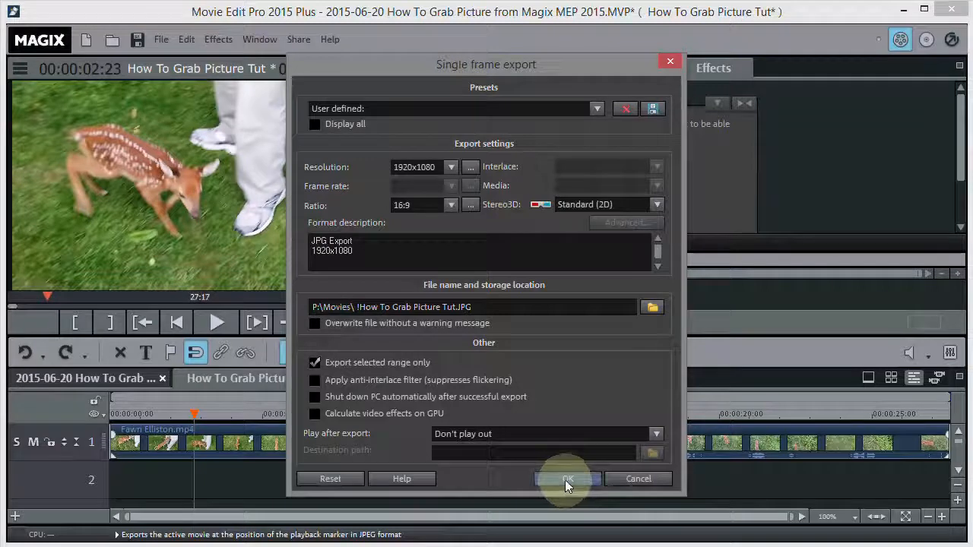
{"action": "left_click", "coordinate": [567, 479]}
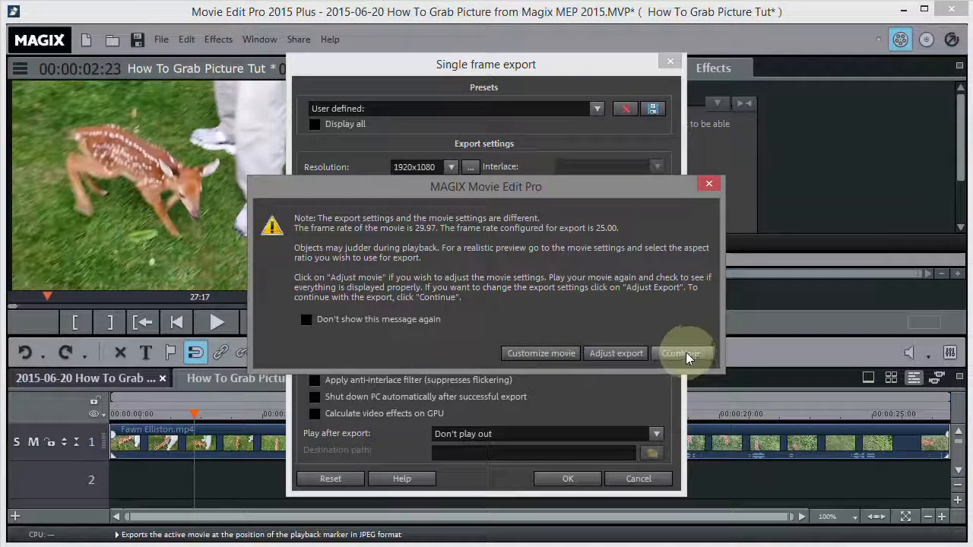
{"action": "left_click", "coordinate": [681, 352]}
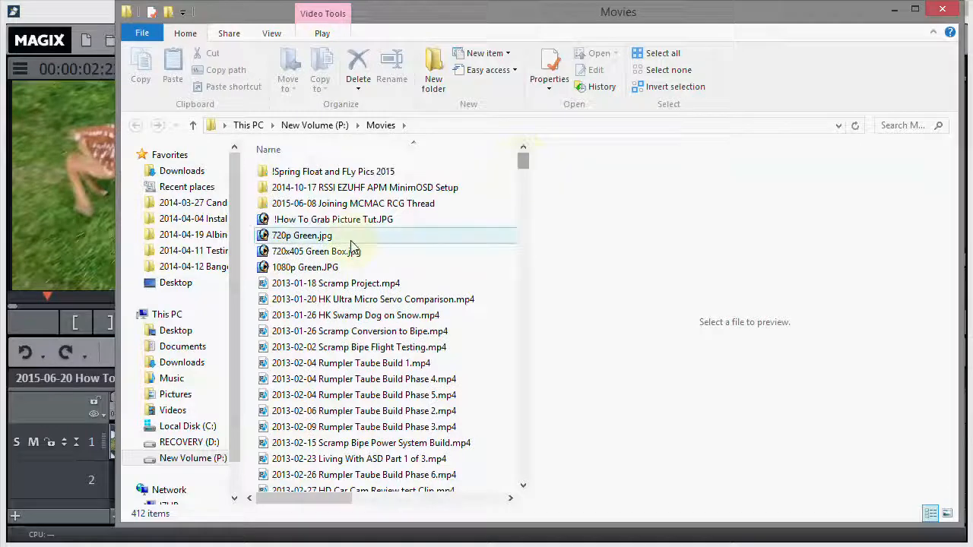
- Switch to File Explorer to find !How To Grab Picture Tut.JPG in P:\Movies
{"action": "left_click", "coordinate": [333, 219]}
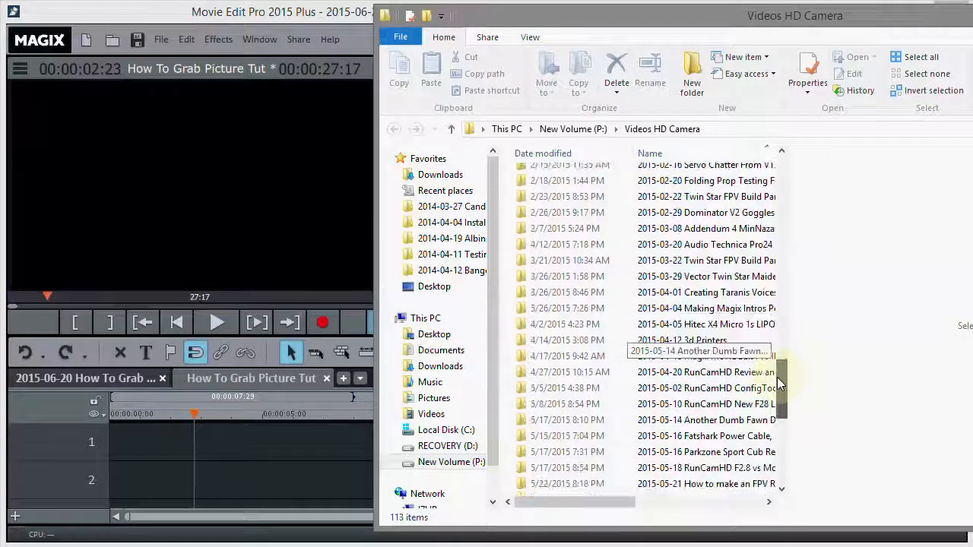
- Open Model Rocket Collection Part 2 and select 00157 Info Early Space Program.MTS
{"action": "scroll", "scroll_direction": "down", "scroll_amount": 3}
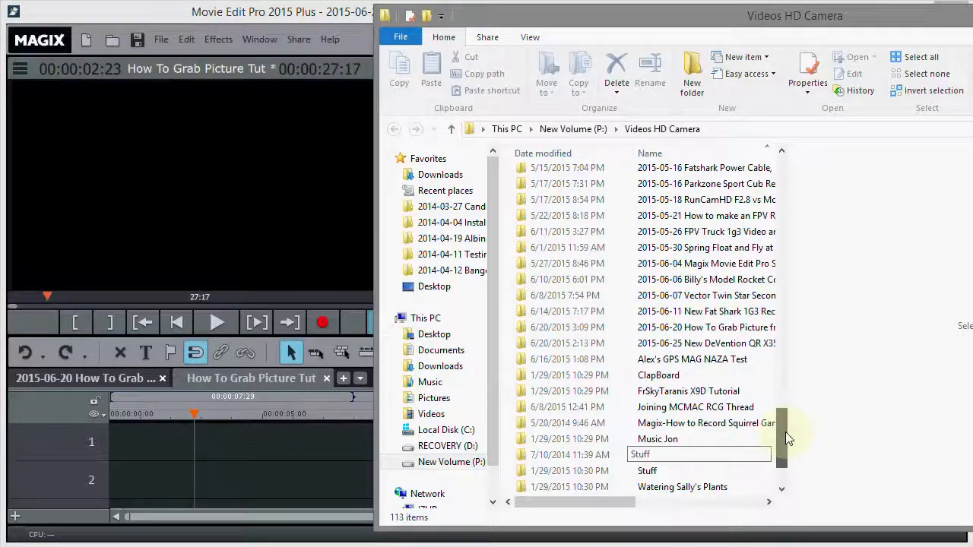
{"action": "scroll", "scroll_direction": "down", "scroll_amount": 3}
{"action": "type", "text": "Squirrel Game"}
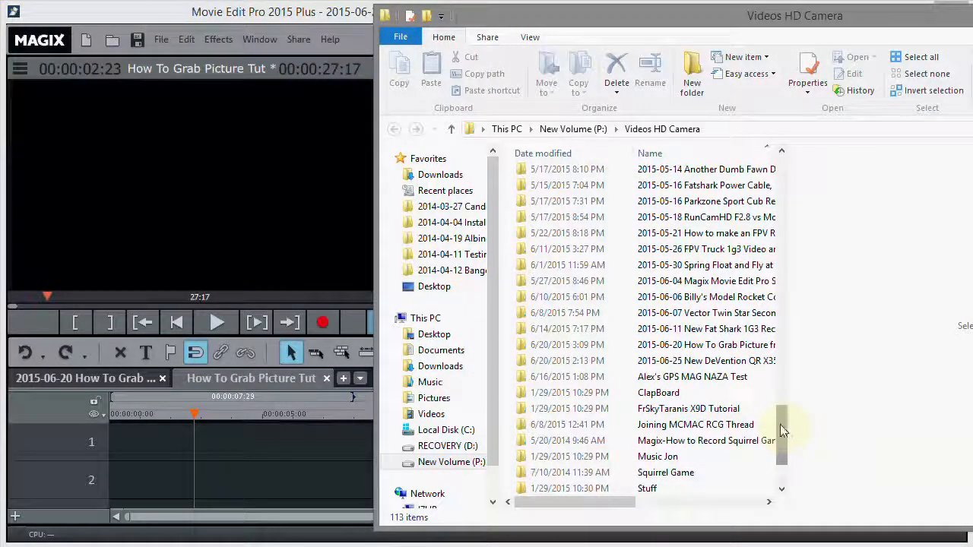
{"action": "left_click", "coordinate": [706, 296]}
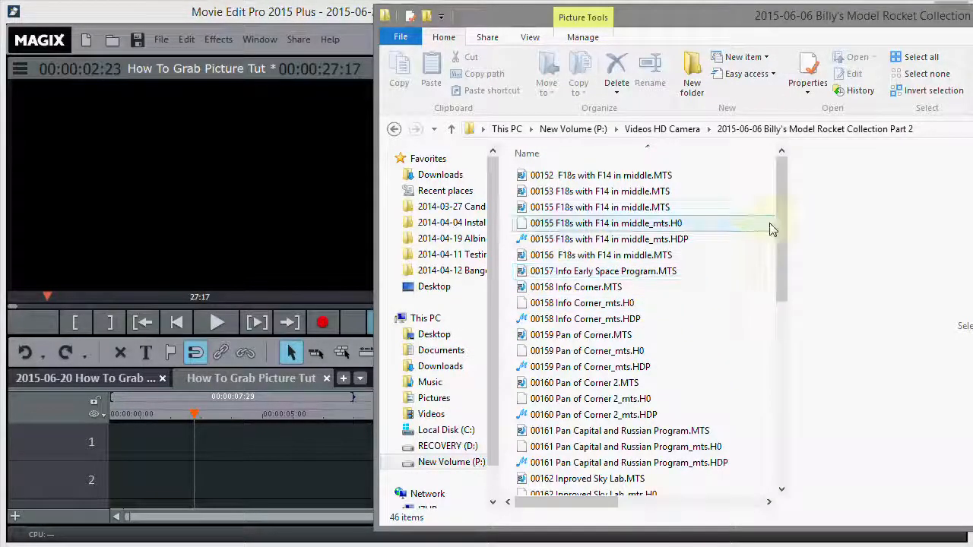
{"action": "mouse_move", "coordinate": [661, 19]}
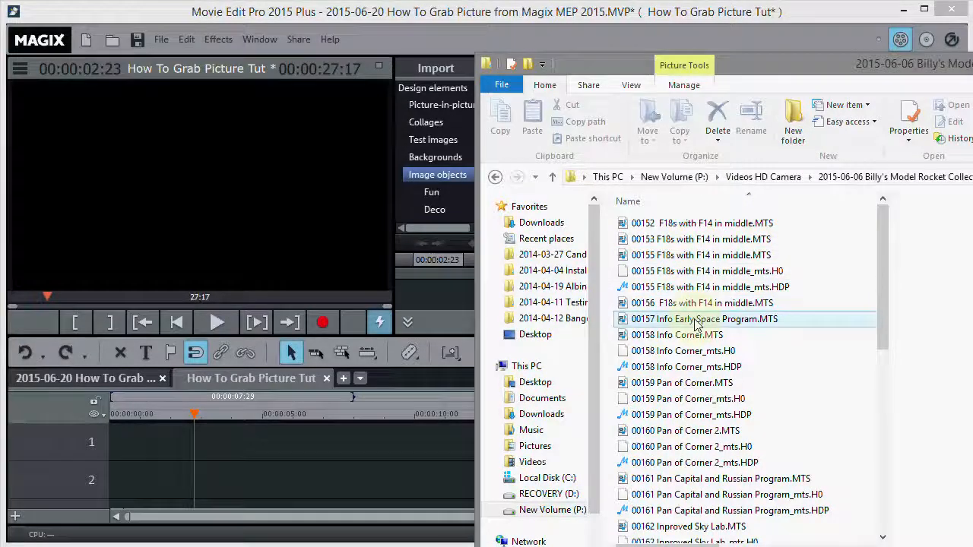
{"action": "left_click", "coordinate": [703, 319]}
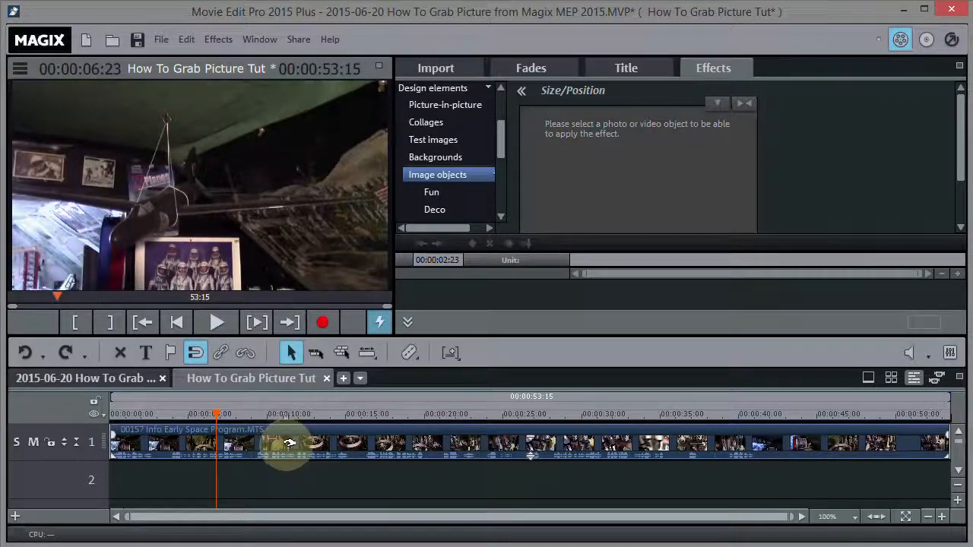
- Bring up the space program clip's context menu and move the marker to 00:00:31:05
{"action": "right_click", "coordinate": [285, 445]}
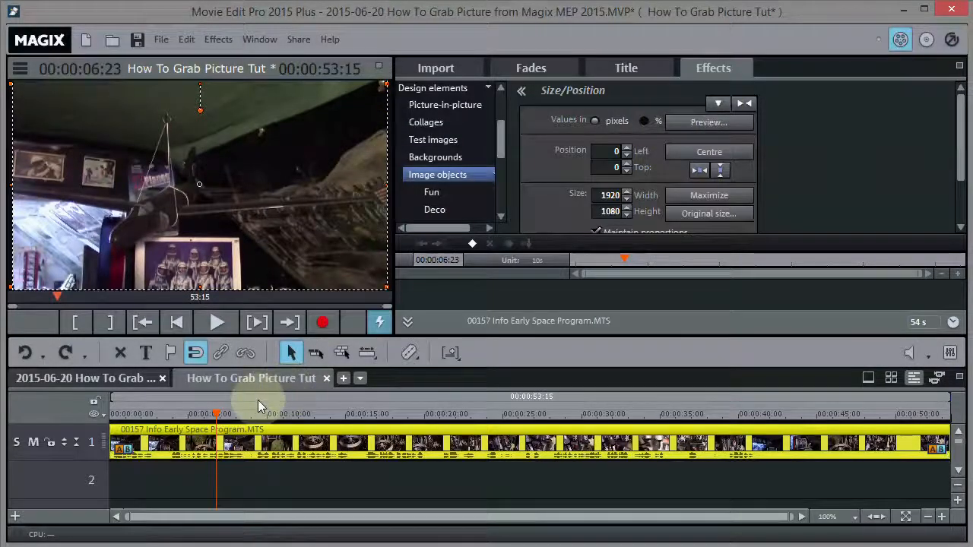
{"action": "mouse_move", "coordinate": [240, 411]}
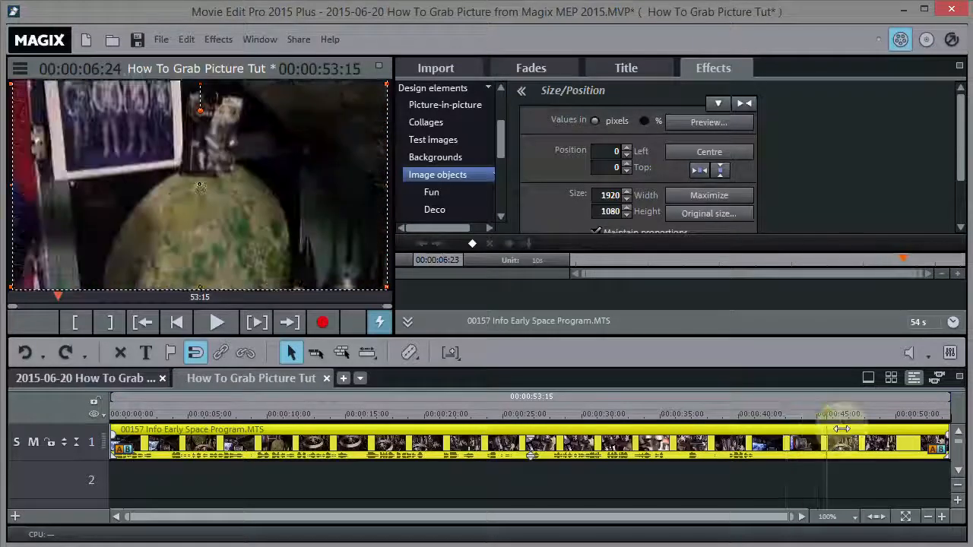
{"action": "left_click", "coordinate": [562, 401]}
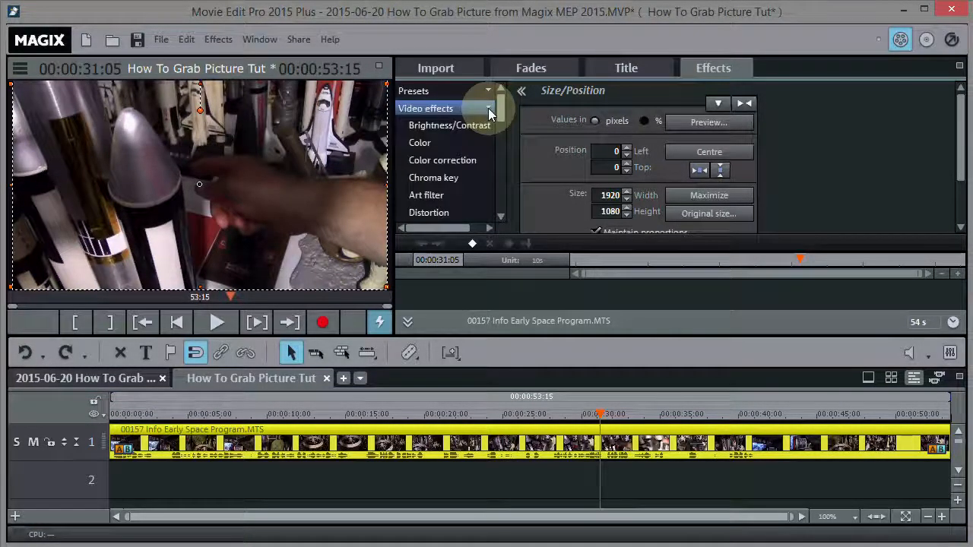
- Set the rocket clip's Brightness/Contrast to gamma 90 and contrast 51
{"action": "left_click", "coordinate": [449, 125]}
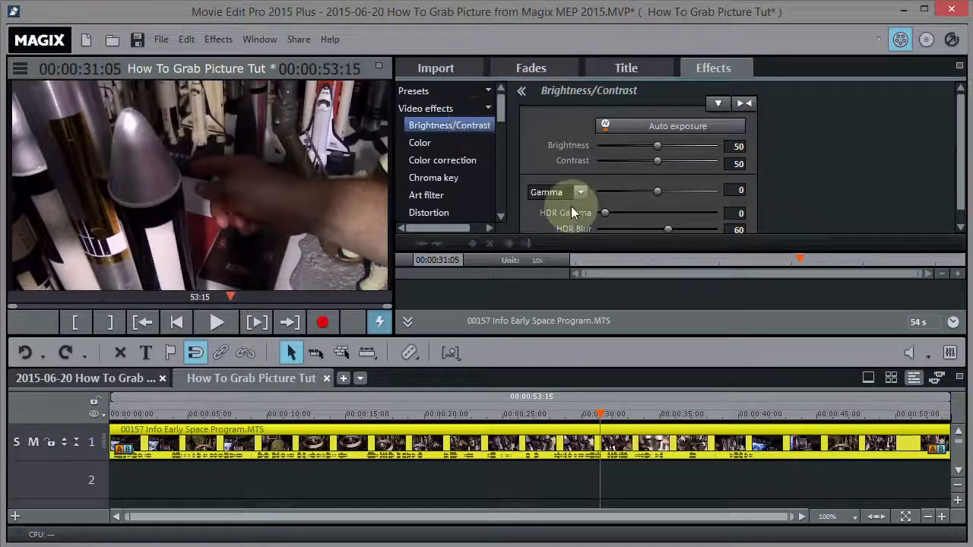
{"action": "mouse_move", "coordinate": [656, 188]}
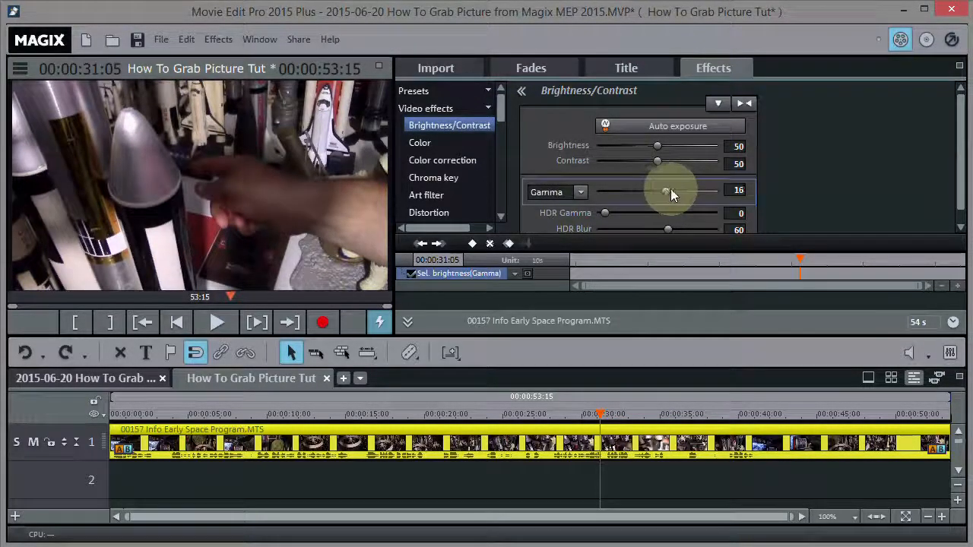
{"action": "left_click_drag", "start_coordinate": [667, 190], "coordinate": [707, 190]}
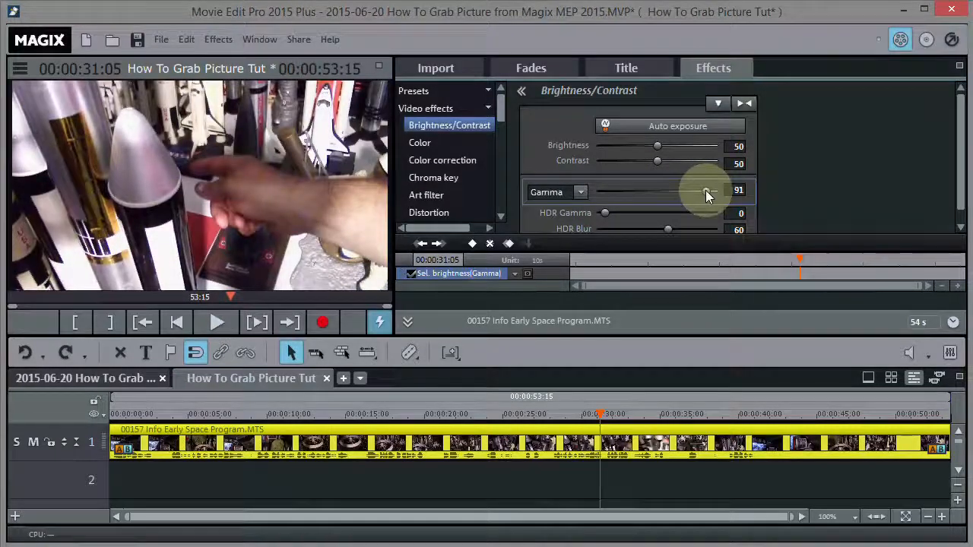
{"action": "left_click_drag", "start_coordinate": [707, 191], "coordinate": [703, 191]}
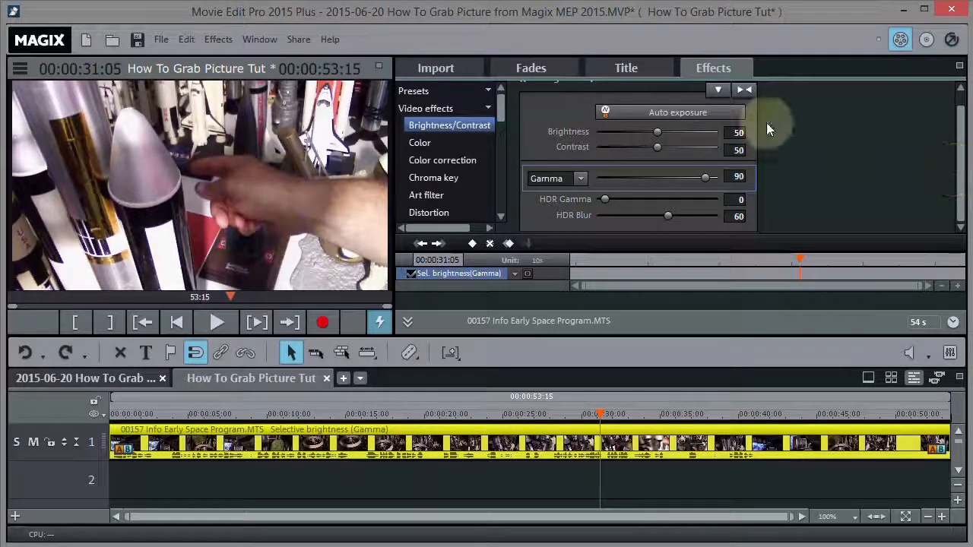
{"action": "mouse_move", "coordinate": [668, 149]}
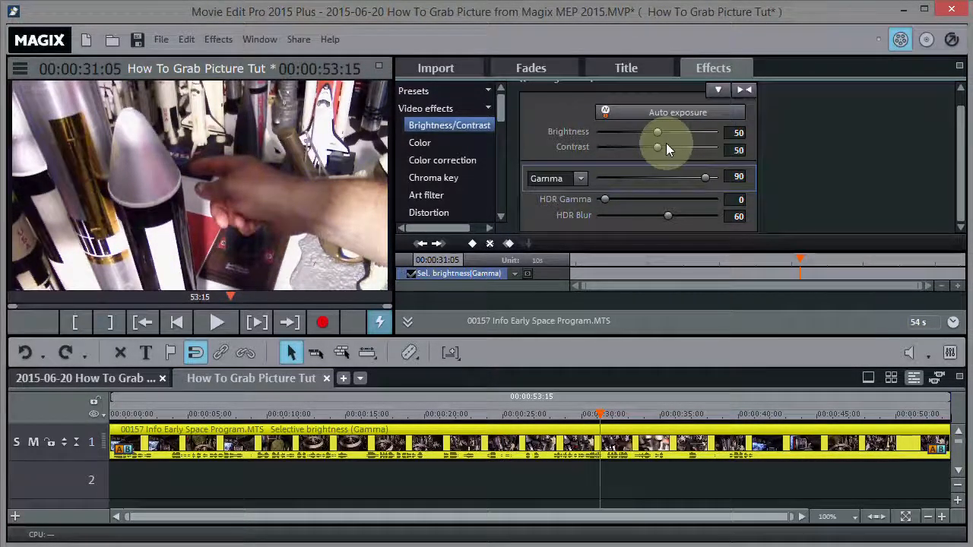
{"action": "left_click_drag", "start_coordinate": [658, 147], "coordinate": [663, 147]}
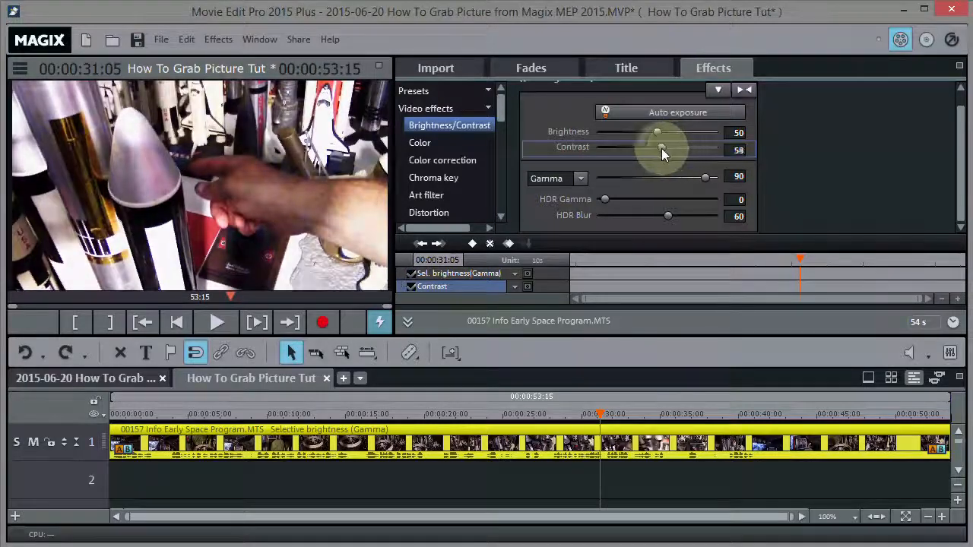
{"action": "left_click_drag", "start_coordinate": [662, 150], "coordinate": [658, 150]}
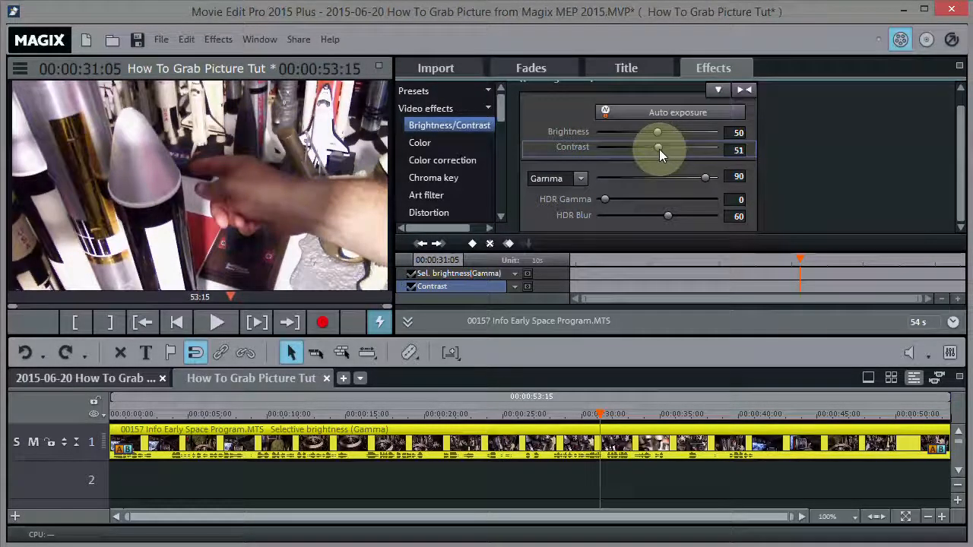
{"action": "left_click", "coordinate": [659, 149]}
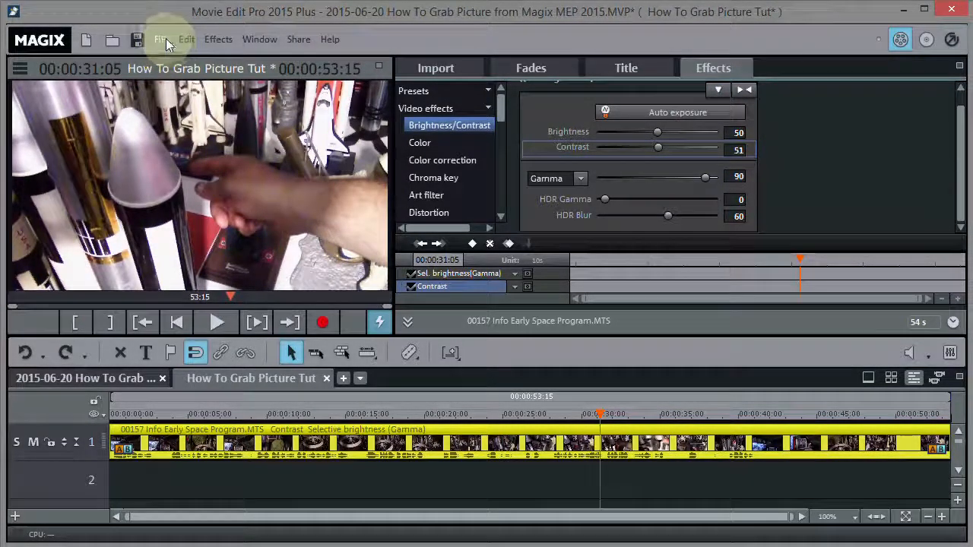
- Choose File > Export movie > Single frame as JPEG for the rocket frame
{"action": "left_click", "coordinate": [162, 39]}
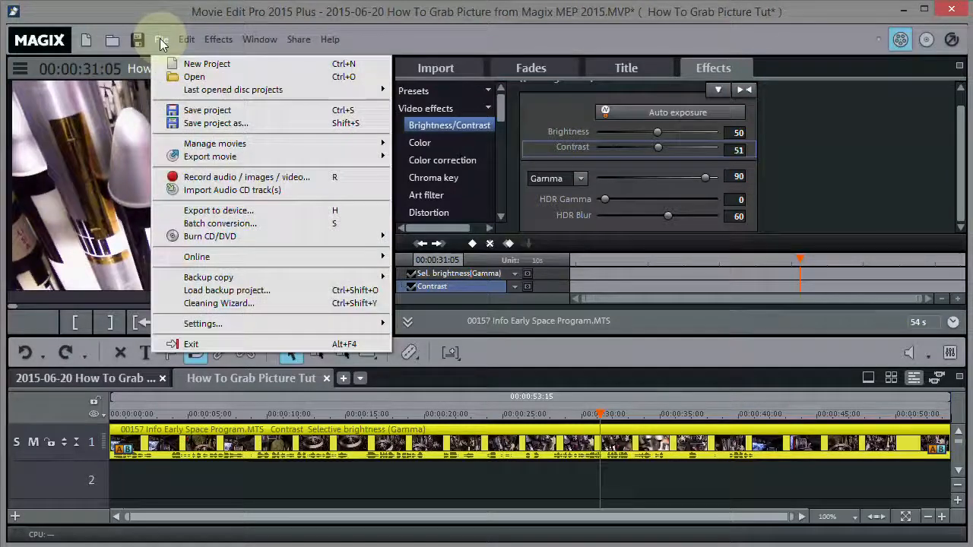
{"action": "mouse_move", "coordinate": [209, 156]}
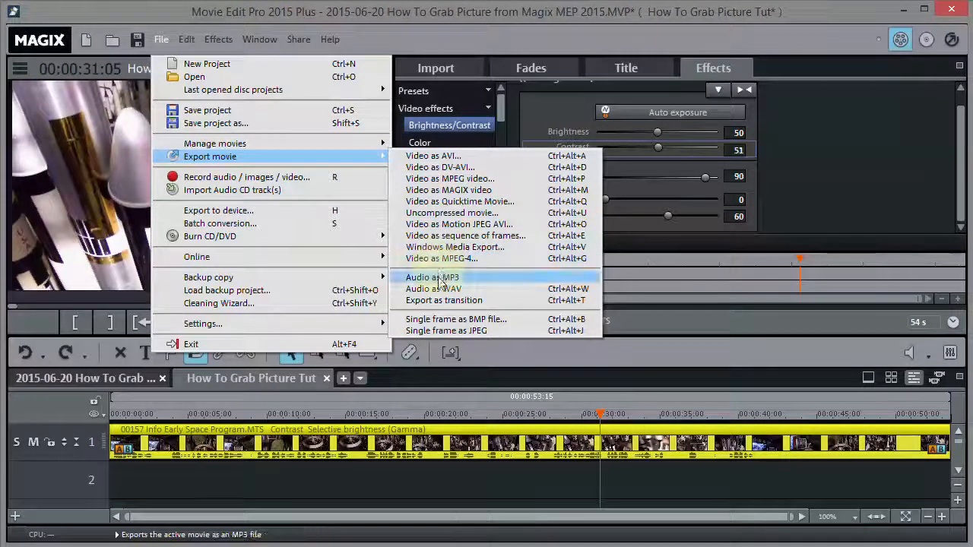
{"action": "mouse_move", "coordinate": [446, 330]}
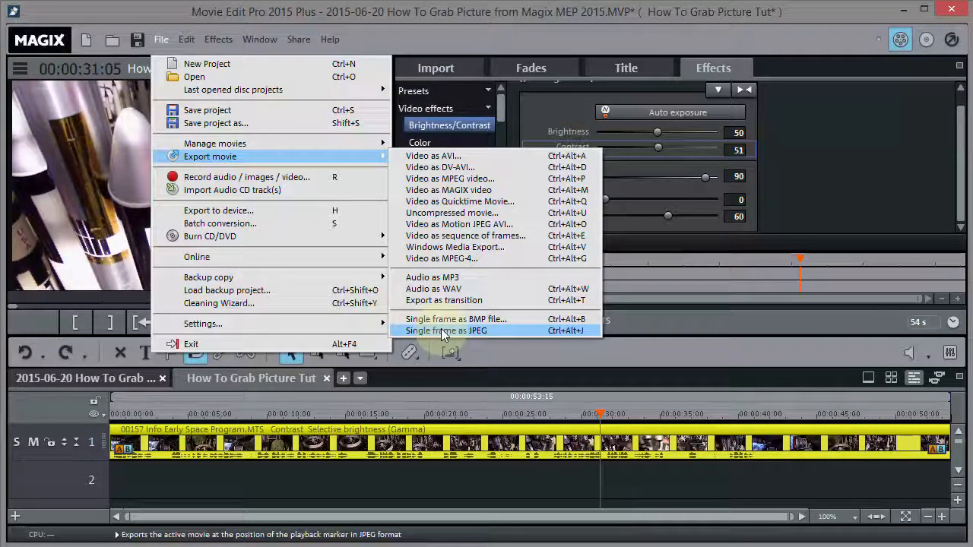
{"action": "left_click", "coordinate": [445, 331]}
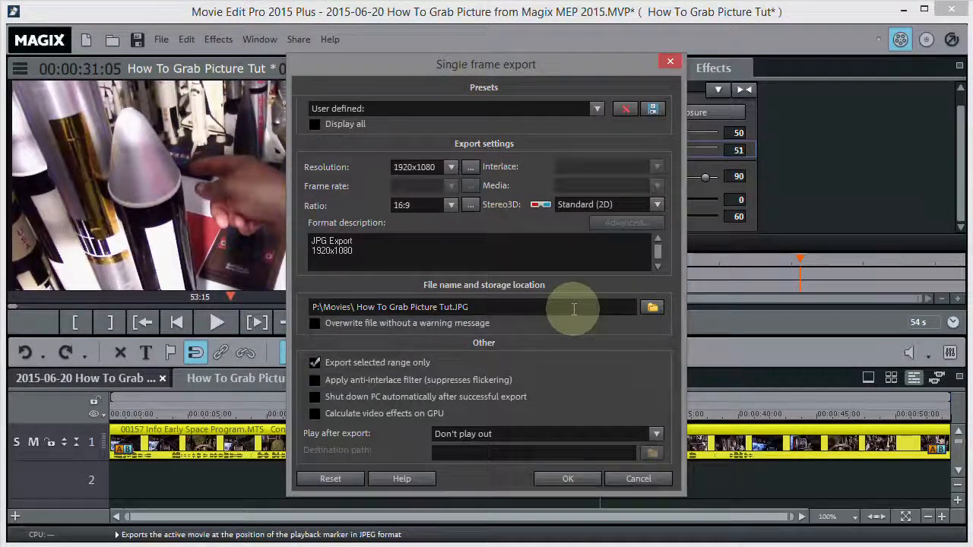
- Browse to New Volume (P:) > Movies and save it as the export location
{"action": "left_click", "coordinate": [652, 307]}
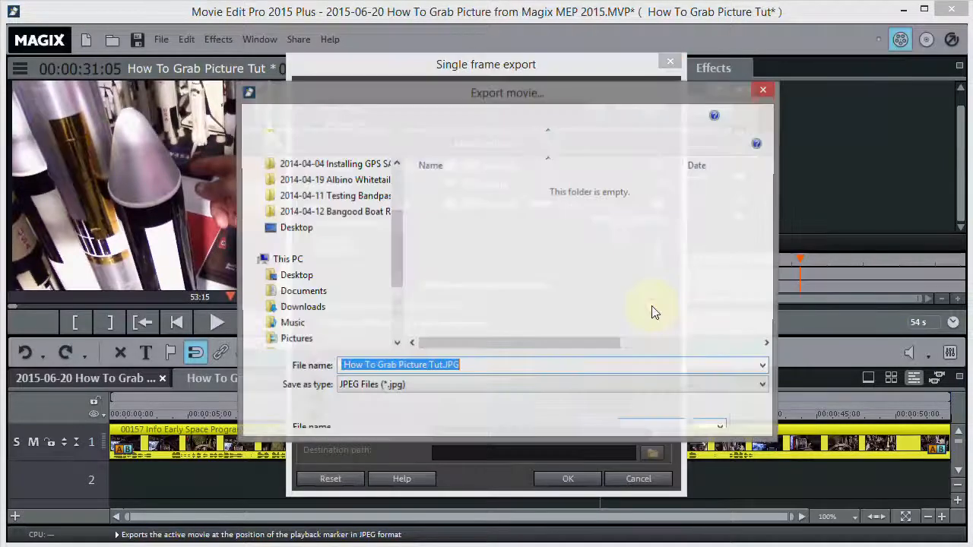
{"action": "left_click", "coordinate": [312, 323]}
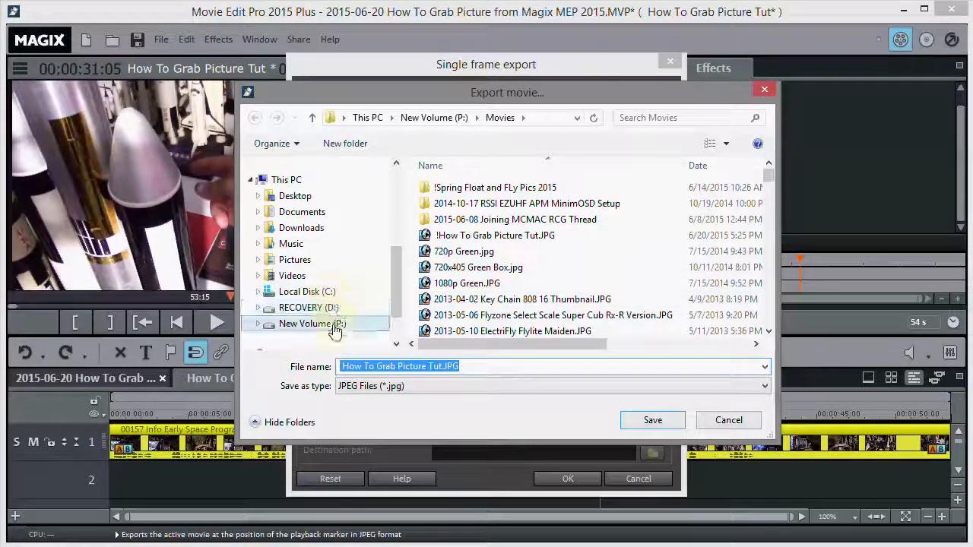
{"action": "left_click", "coordinate": [311, 323]}
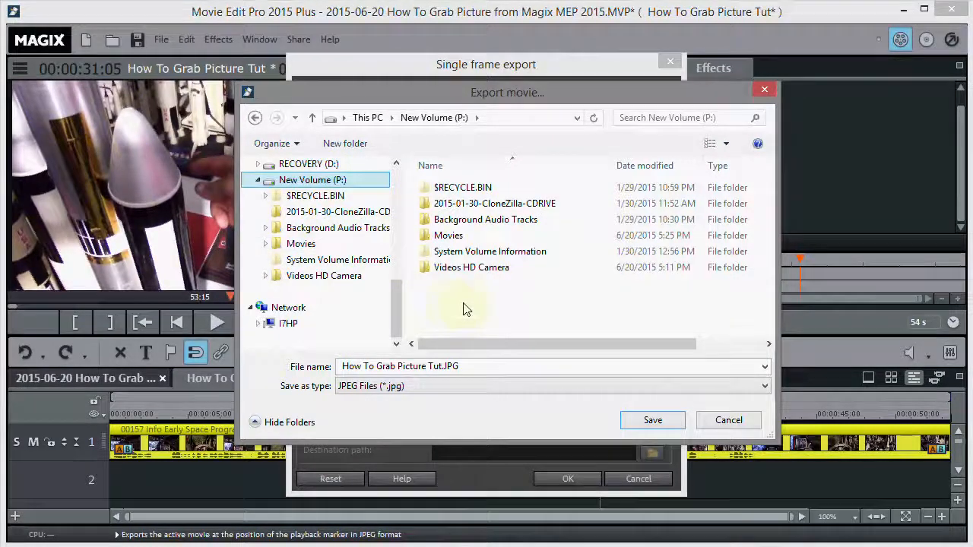
{"action": "left_click", "coordinate": [448, 235]}
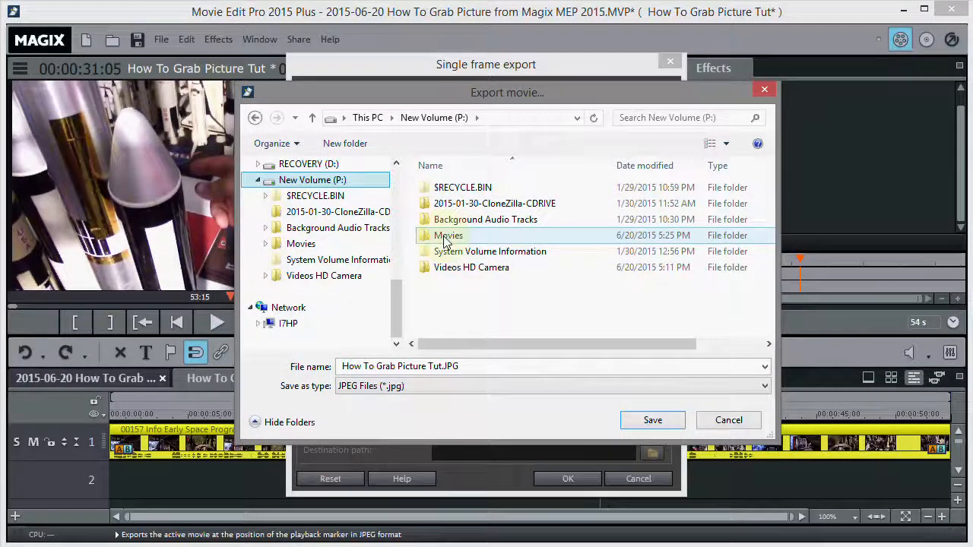
{"action": "double_click", "coordinate": [448, 235]}
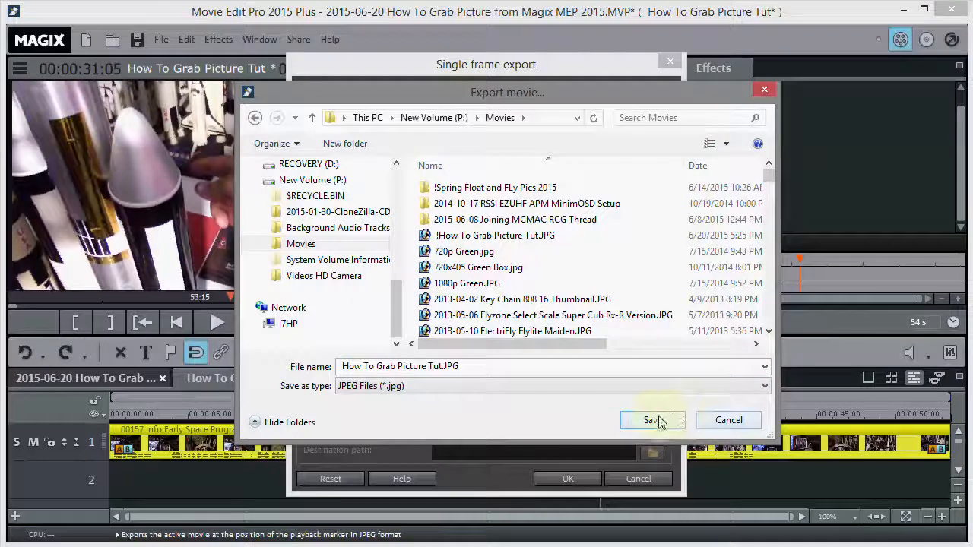
{"action": "left_click", "coordinate": [652, 419]}
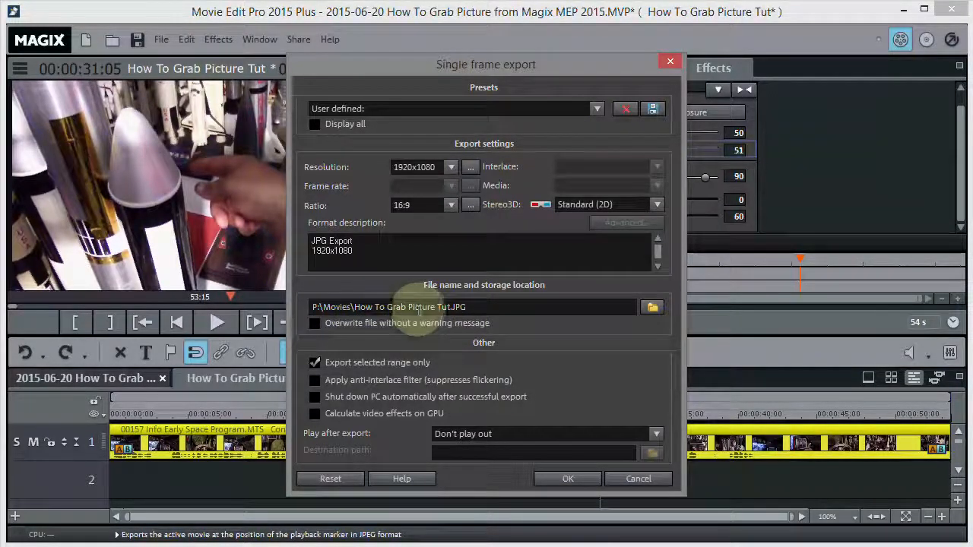
- Change the export file name to P:\Movies\!How To Grab Picture Tut 02.JPG
{"action": "left_click", "coordinate": [448, 307]}
{"action": "type", "text": " 02"}
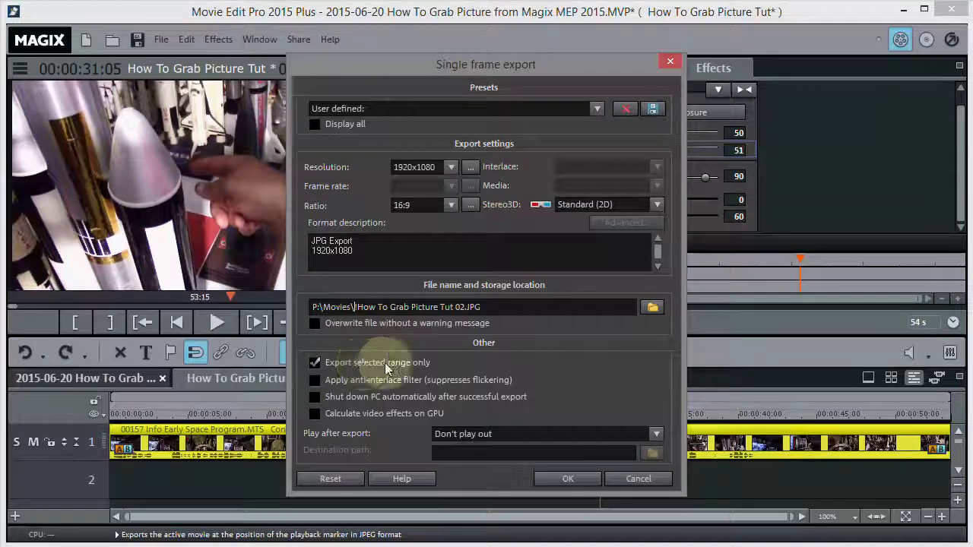
{"action": "mouse_move", "coordinate": [521, 384]}
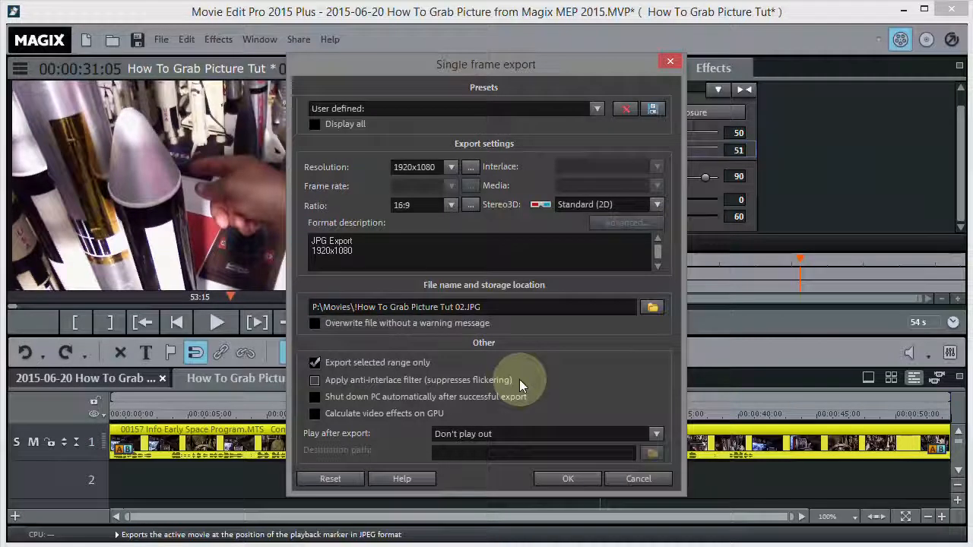
{"action": "mouse_move", "coordinate": [570, 378]}
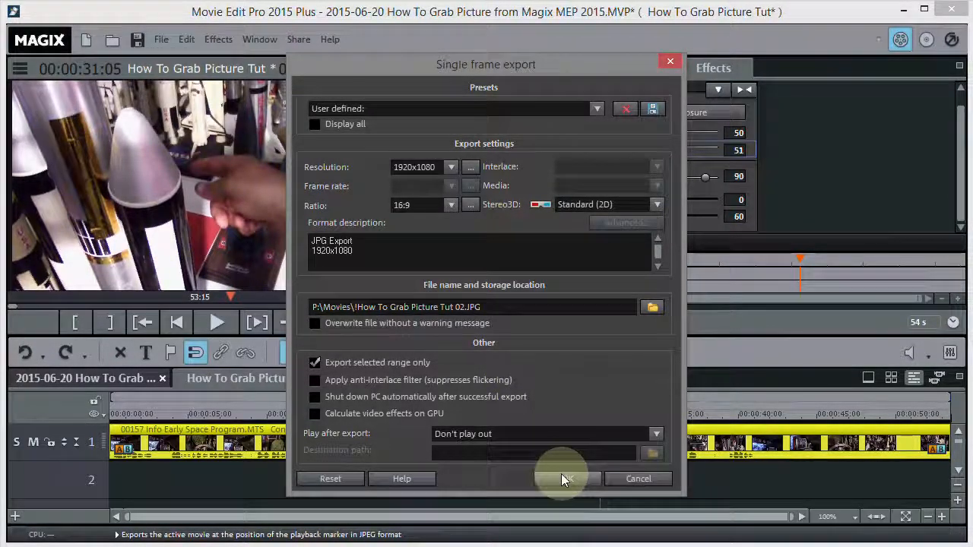
- Start the single frame export and continue past the frame-rate mismatch warning
{"action": "left_click", "coordinate": [566, 478]}
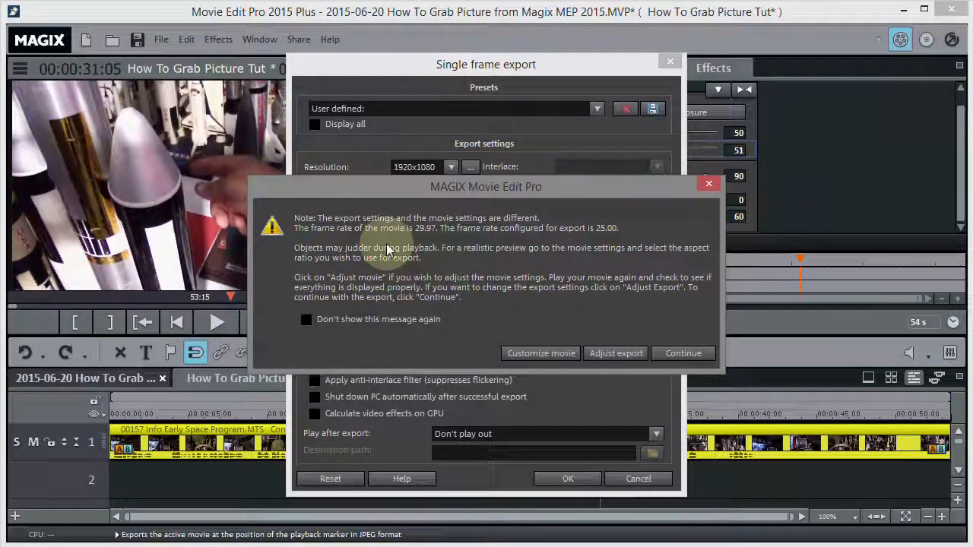
{"action": "mouse_move", "coordinate": [399, 234]}
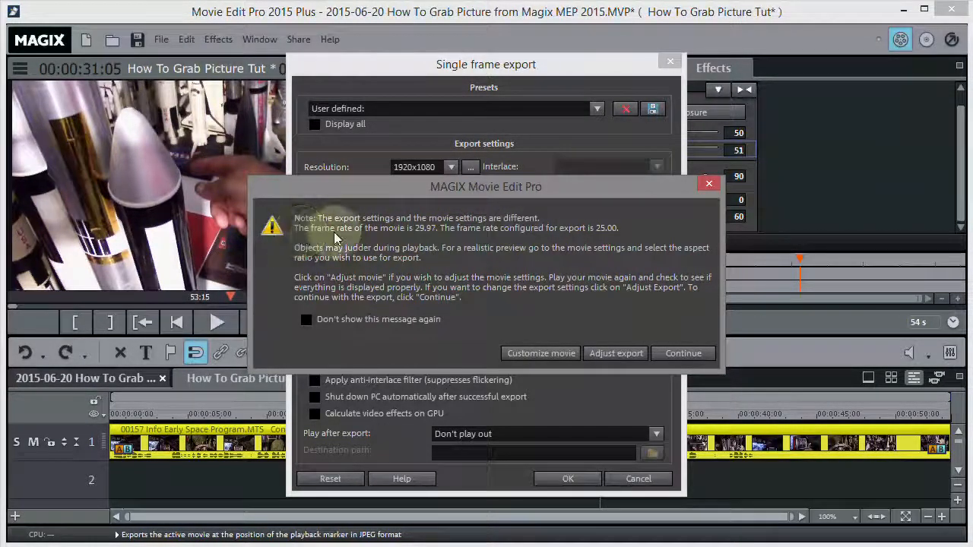
{"action": "mouse_move", "coordinate": [521, 289]}
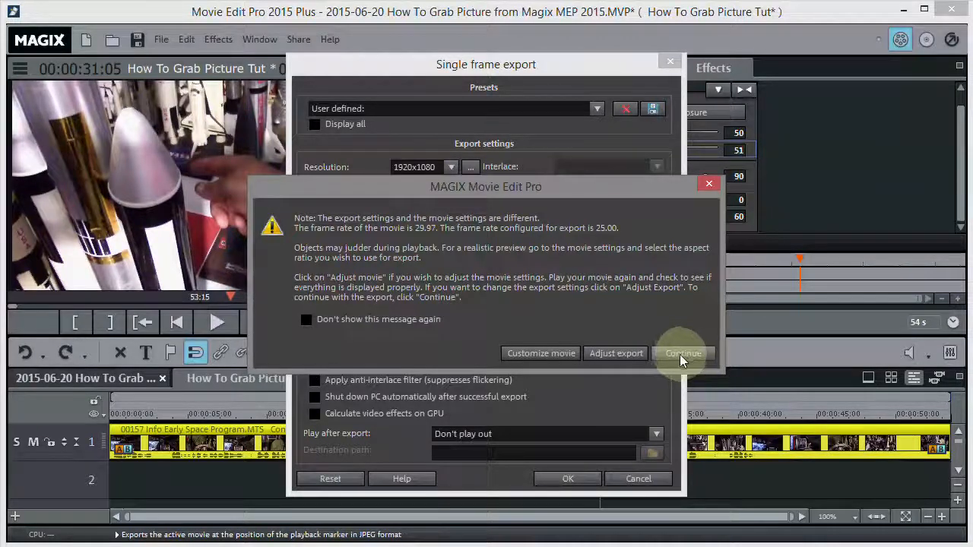
{"action": "left_click", "coordinate": [682, 353]}
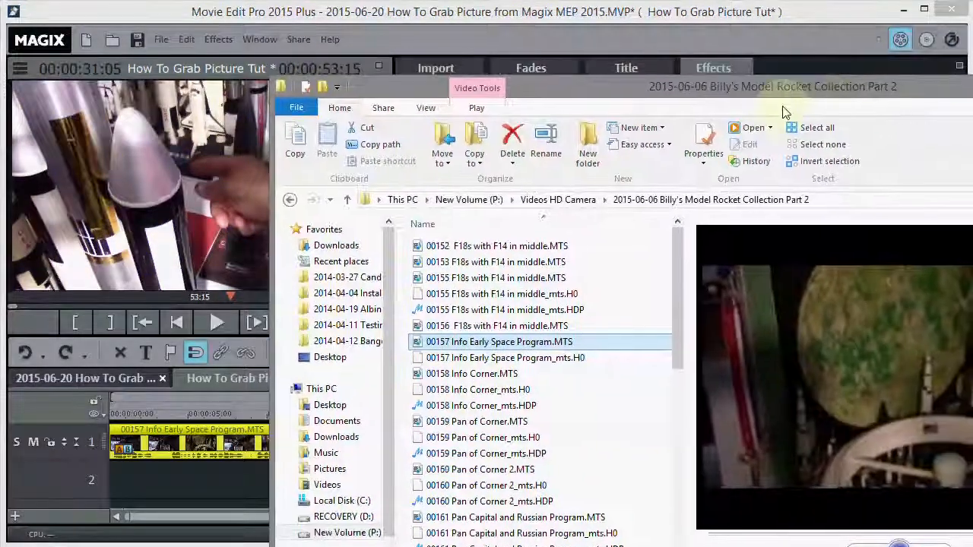
- Go to the P:\Movies folder and open !How To Grab Picture Tut 02.JPG
{"action": "left_click", "coordinate": [469, 199]}
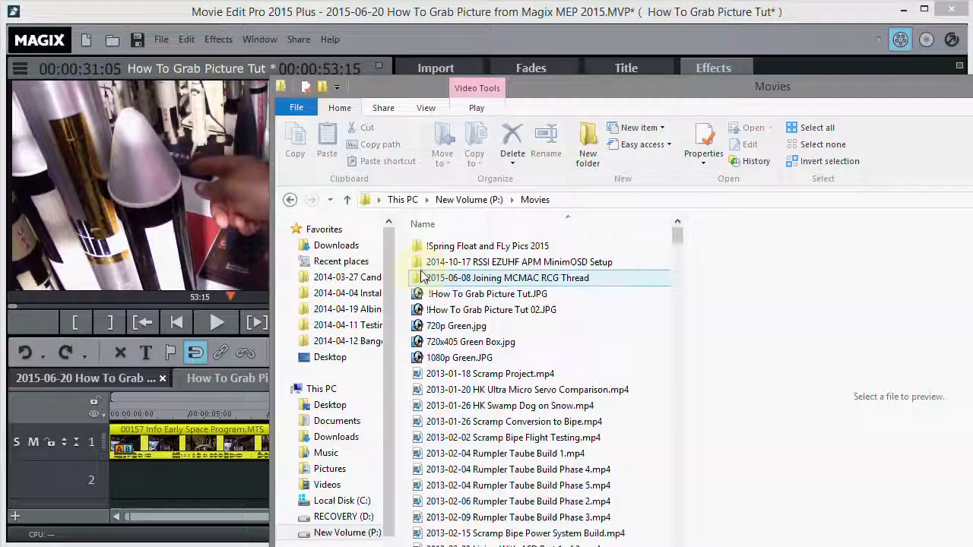
{"action": "left_click", "coordinate": [492, 310]}
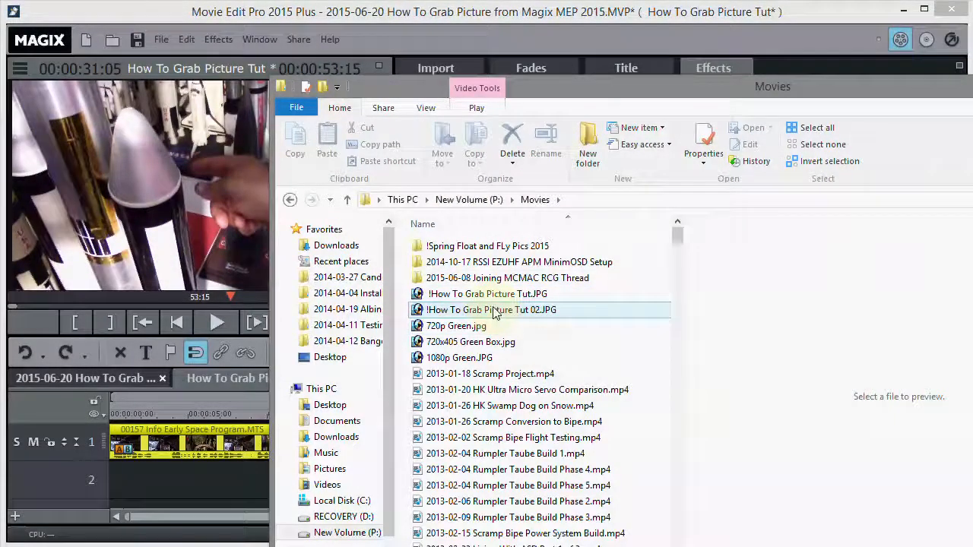
{"action": "left_click", "coordinate": [491, 309]}
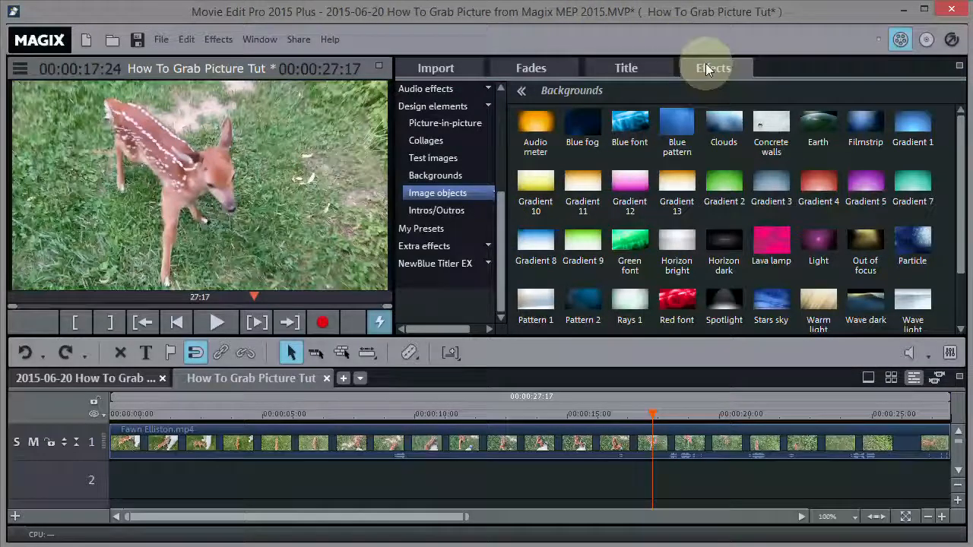
- Expand Design elements > Image objects and show the Border frame collection
{"action": "left_click", "coordinate": [433, 106]}
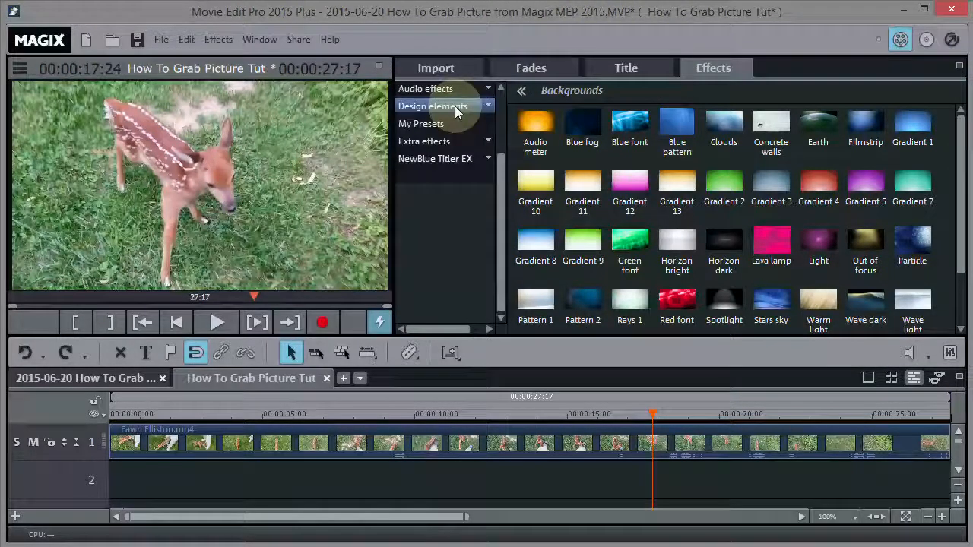
{"action": "left_click", "coordinate": [433, 106]}
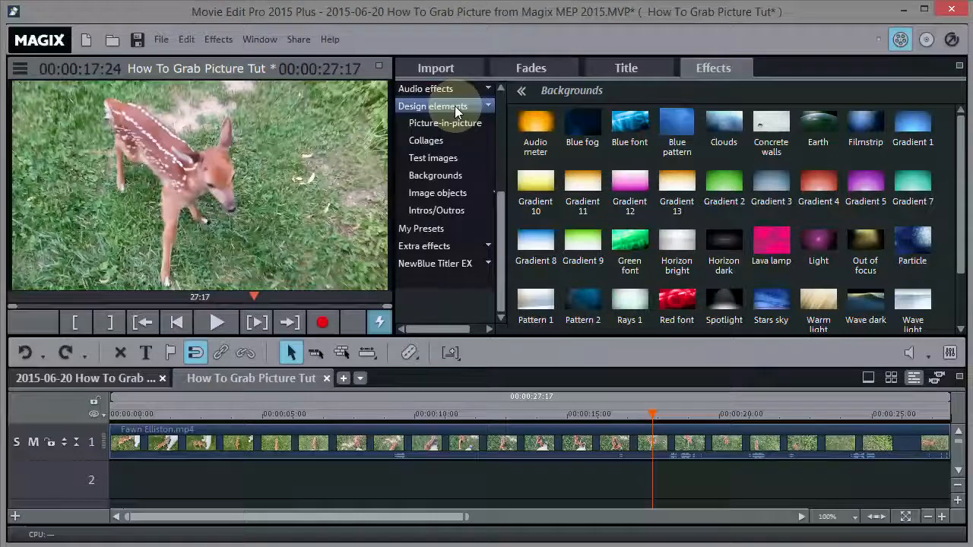
{"action": "left_click", "coordinate": [438, 192]}
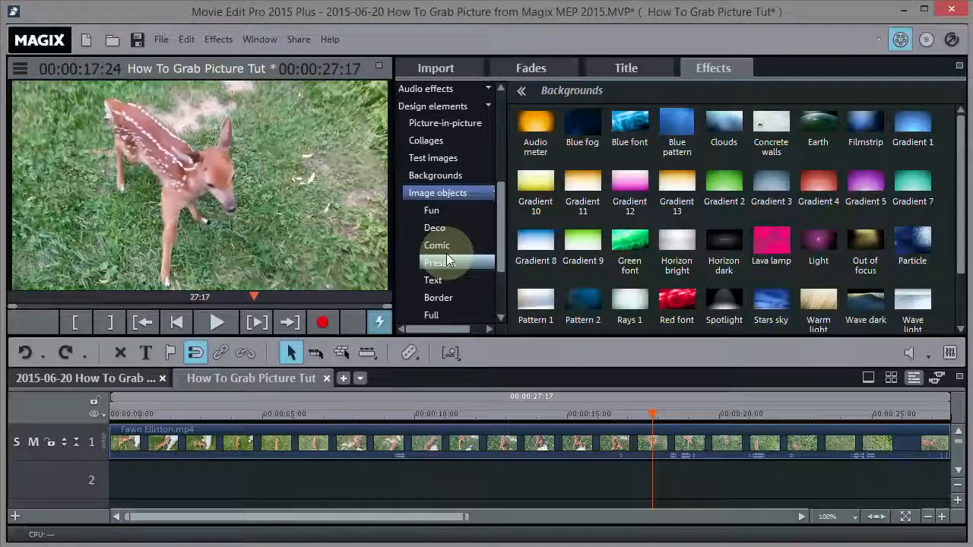
{"action": "scroll", "scroll_direction": "down", "scroll_amount": 3}
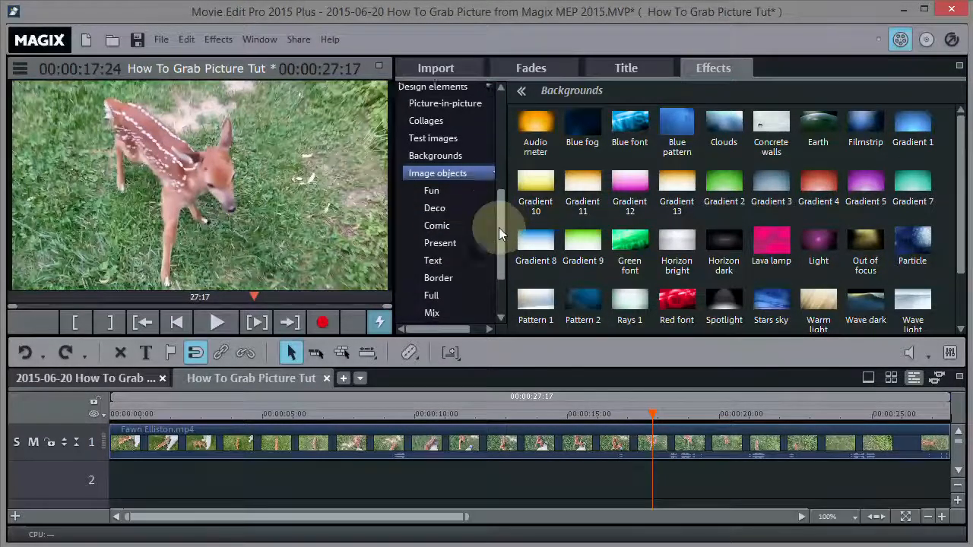
{"action": "scroll", "scroll_direction": "down", "scroll_amount": 3}
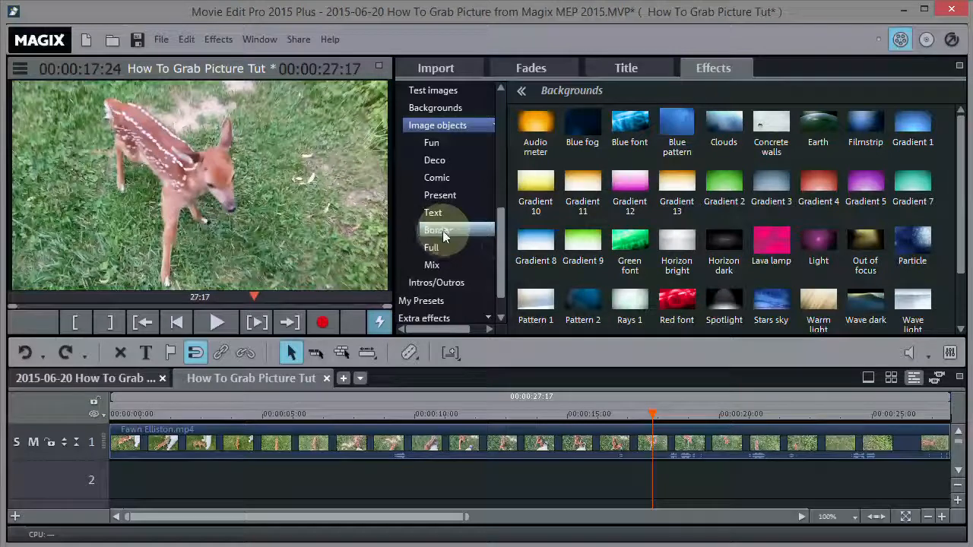
{"action": "left_click", "coordinate": [438, 230]}
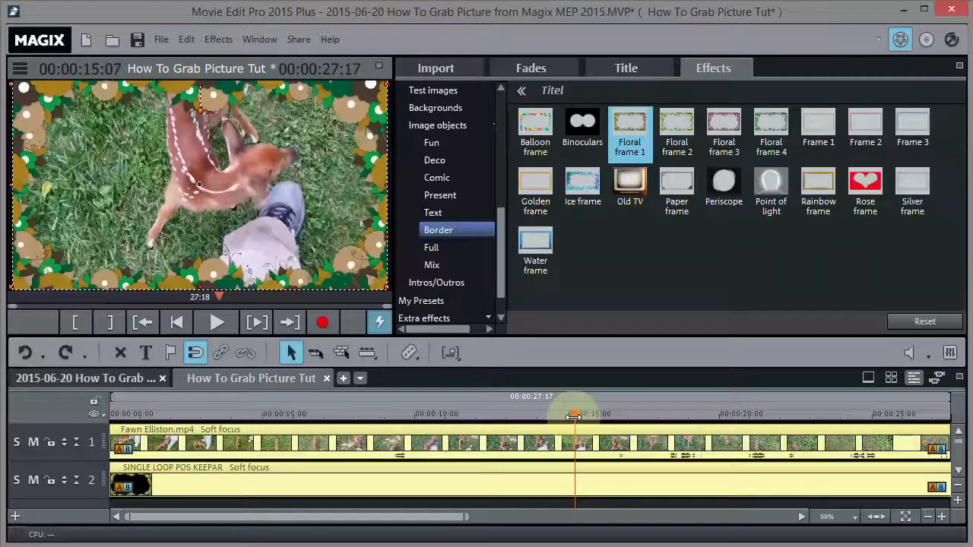
- Scrub the playhead ahead to preview the fawn clip inside Floral frame 1
{"action": "left_click_drag", "start_coordinate": [574, 415], "coordinate": [641, 414]}
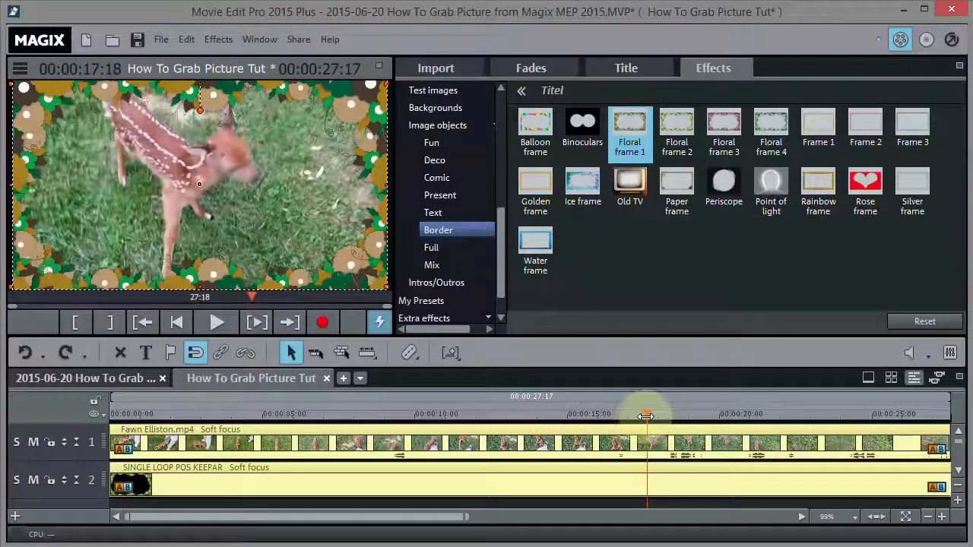
{"action": "left_click_drag", "start_coordinate": [646, 416], "coordinate": [654, 416]}
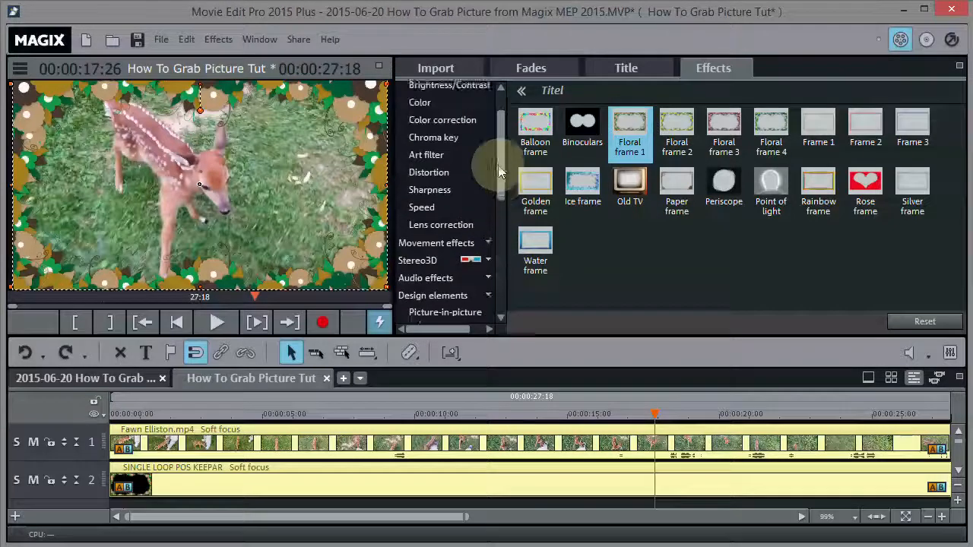
- Apply the Sharpness effect to the fawn clip with Sharpen set to 39
{"action": "left_click", "coordinate": [429, 189]}
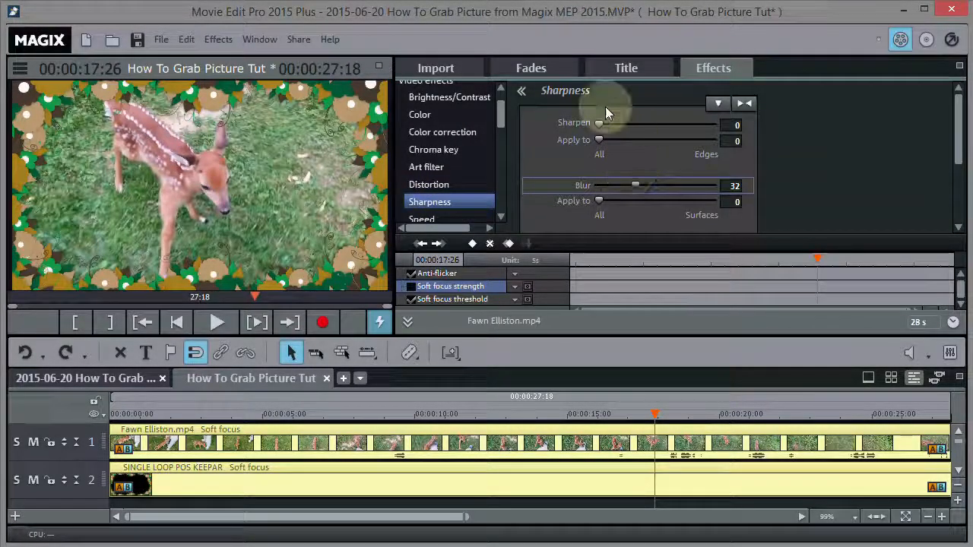
{"action": "left_click_drag", "start_coordinate": [599, 126], "coordinate": [633, 125]}
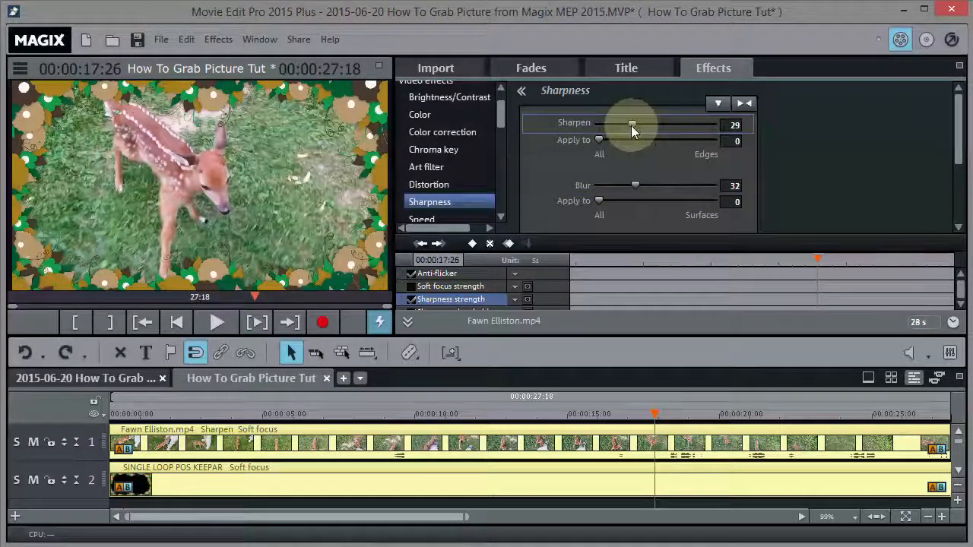
{"action": "left_click_drag", "start_coordinate": [631, 125], "coordinate": [645, 125]}
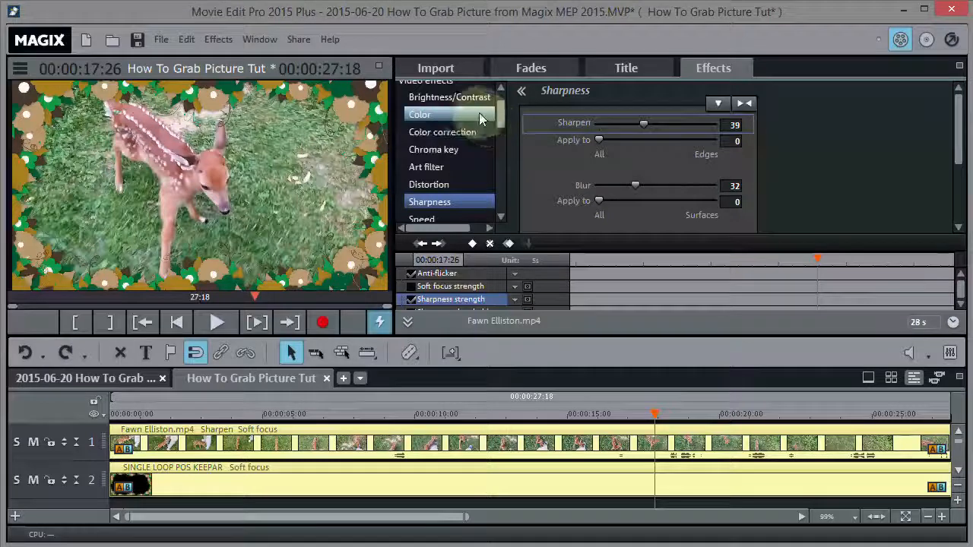
- Lower the Brightness/Contrast Gamma slider to -71
{"action": "left_click", "coordinate": [419, 114]}
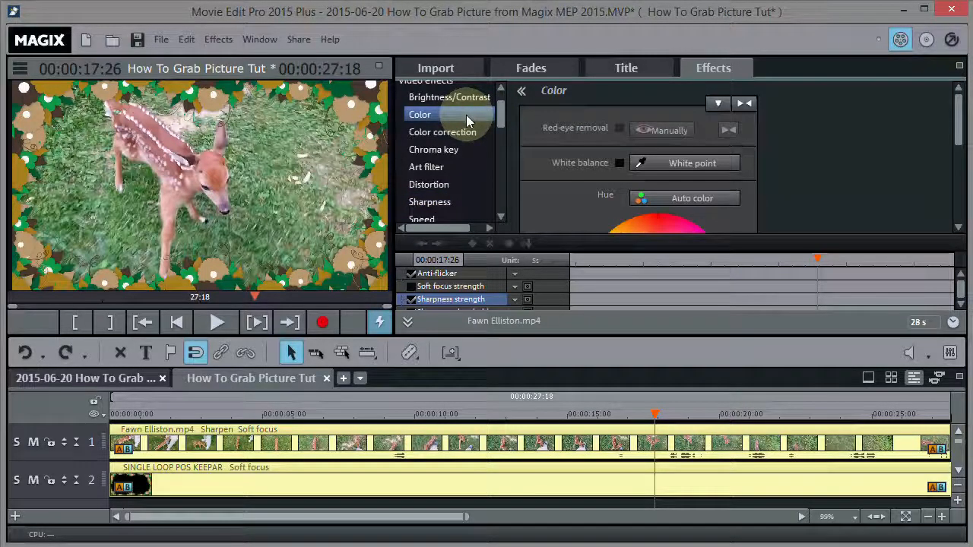
{"action": "left_click", "coordinate": [449, 97]}
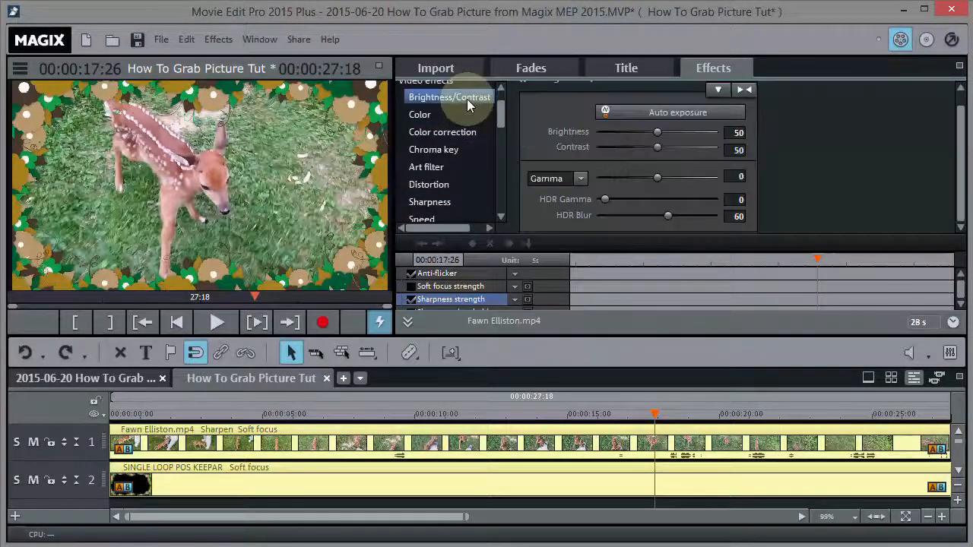
{"action": "left_click_drag", "start_coordinate": [657, 176], "coordinate": [667, 177]}
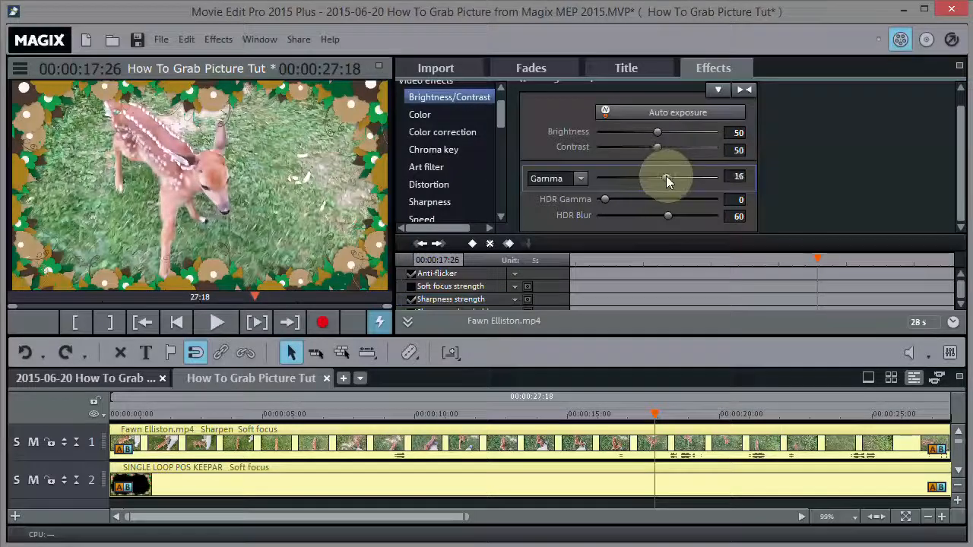
{"action": "left_click_drag", "start_coordinate": [668, 176], "coordinate": [639, 177]}
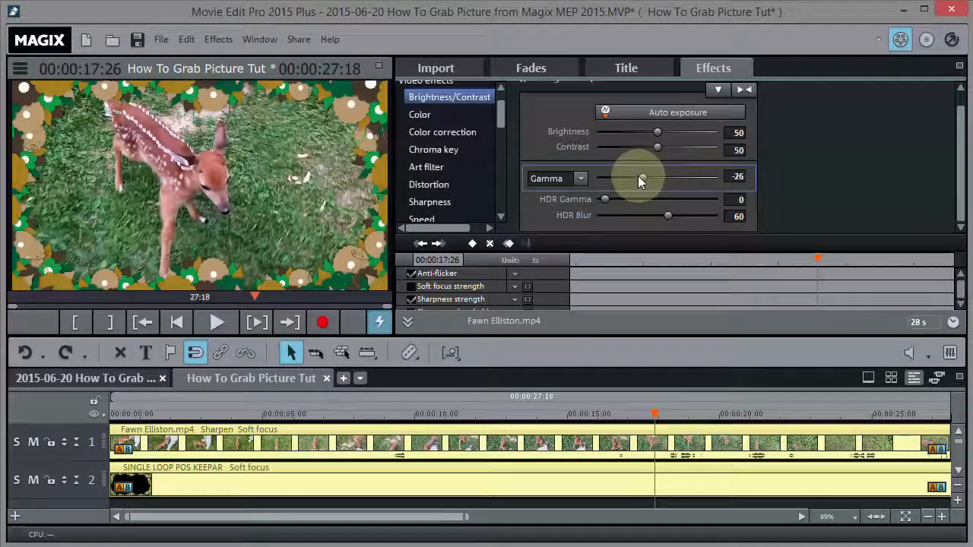
{"action": "left_click_drag", "start_coordinate": [638, 176], "coordinate": [631, 176]}
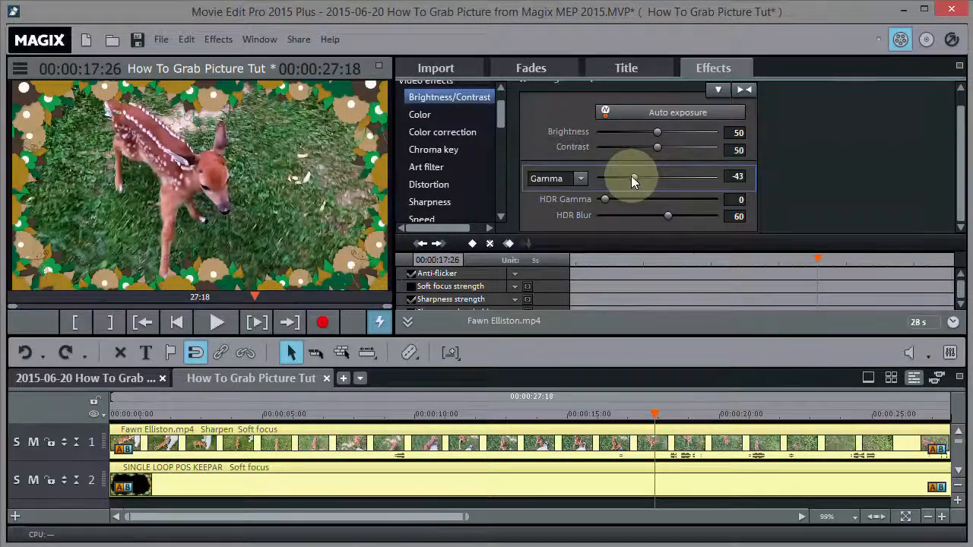
{"action": "left_click_drag", "start_coordinate": [631, 176], "coordinate": [616, 176]}
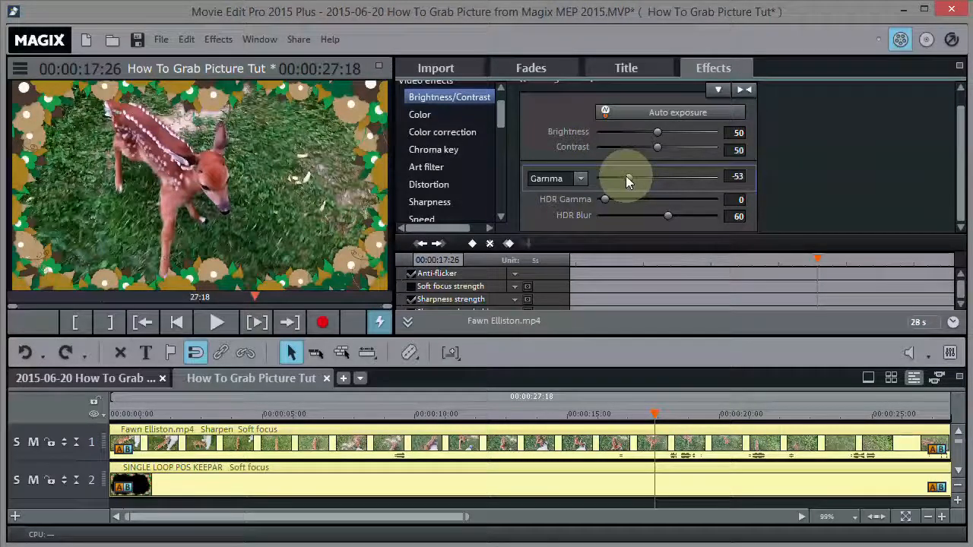
{"action": "left_click_drag", "start_coordinate": [620, 177], "coordinate": [630, 178]}
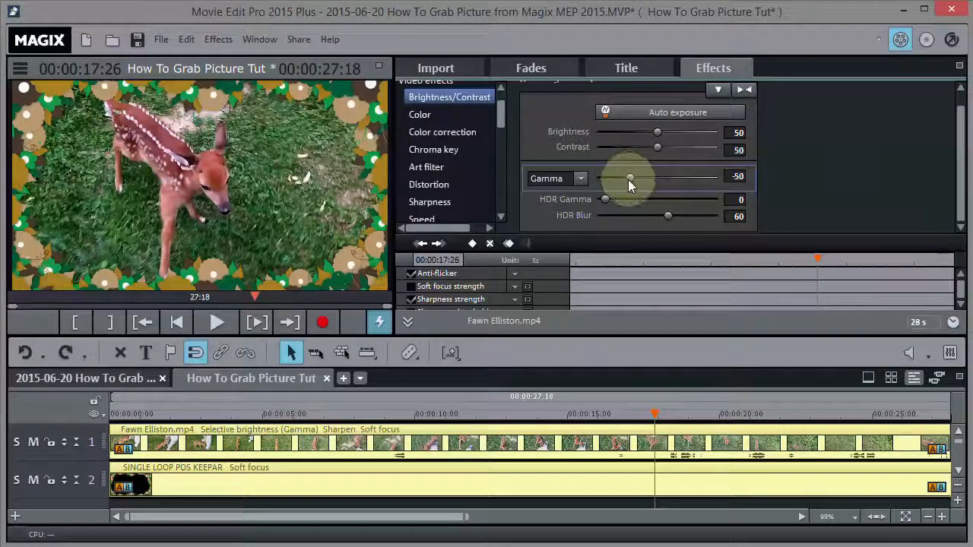
{"action": "left_click_drag", "start_coordinate": [629, 177], "coordinate": [625, 177]}
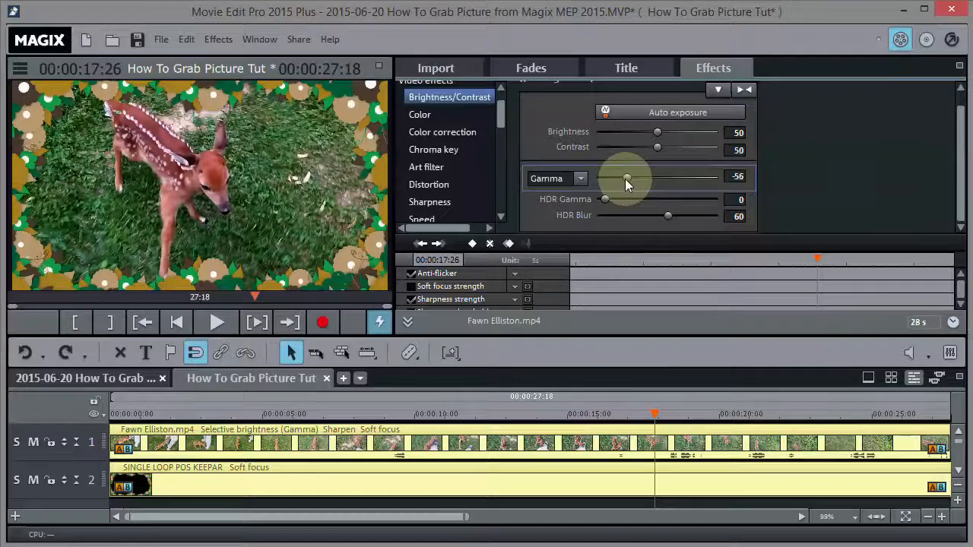
{"action": "left_click_drag", "start_coordinate": [625, 178], "coordinate": [616, 178]}
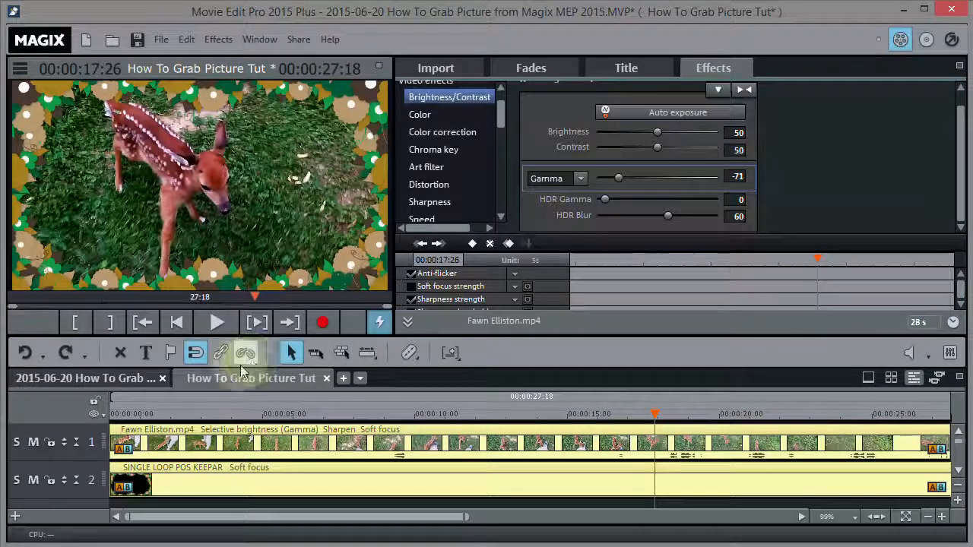
- Set up a JPEG single frame export named '!Dear Fawn', then dismiss the export settings
{"action": "left_click", "coordinate": [161, 39]}
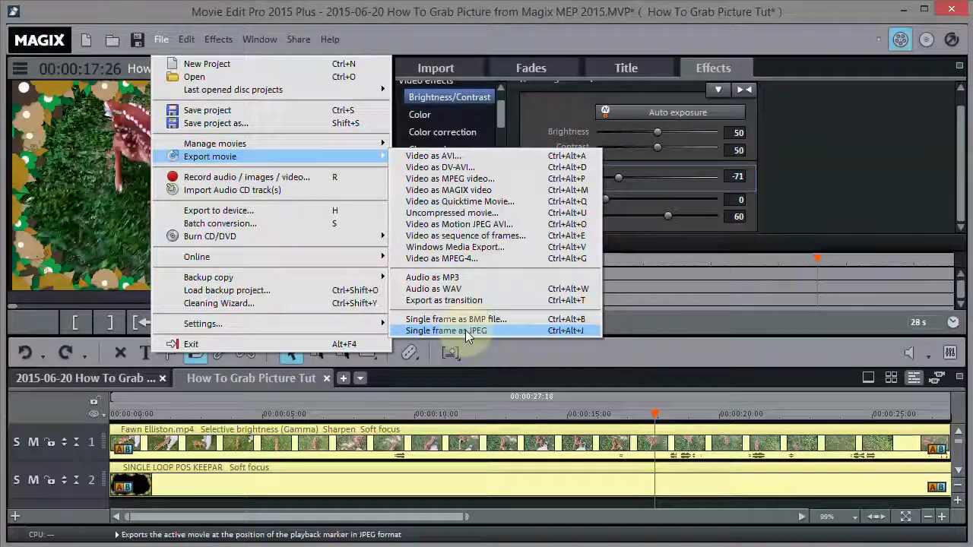
{"action": "left_click", "coordinate": [446, 331]}
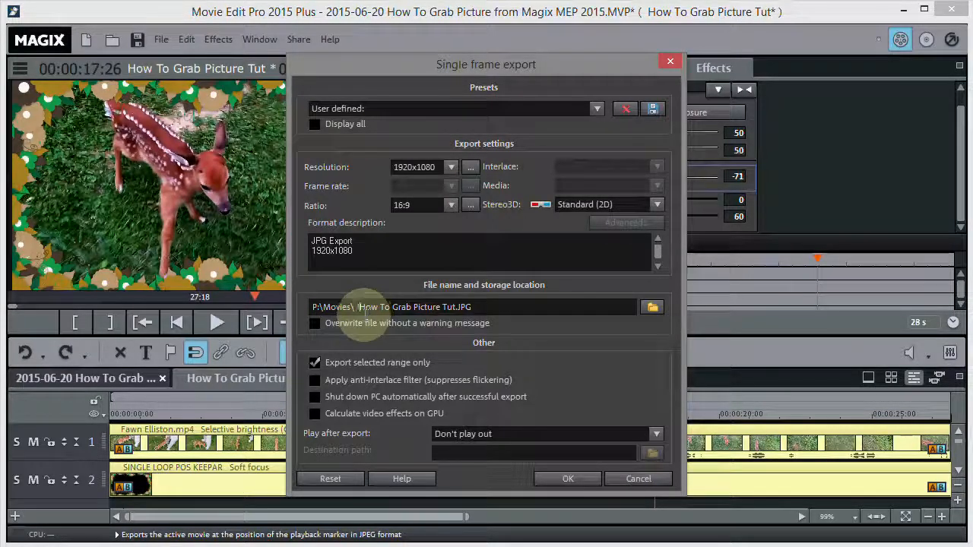
{"action": "double_click", "coordinate": [415, 307]}
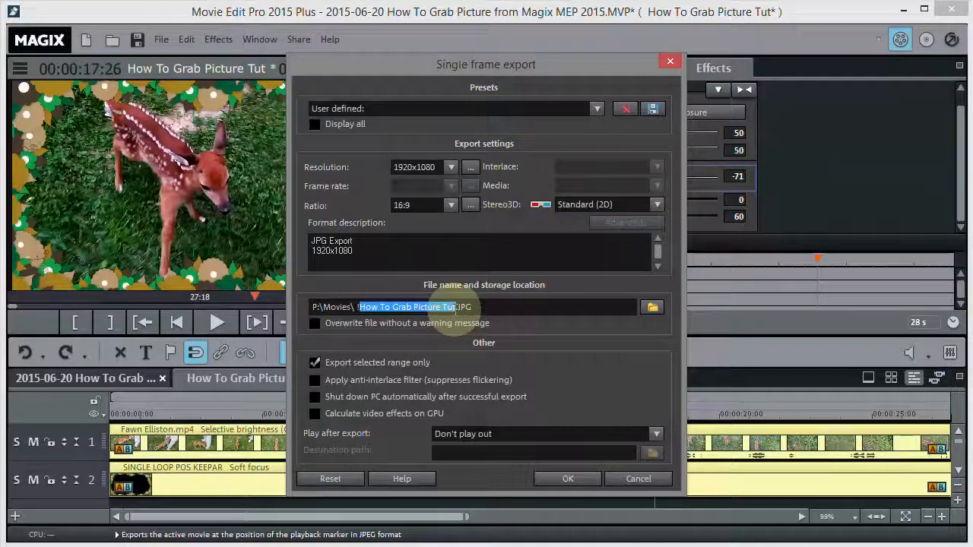
{"action": "type", "text": "!Dear Fawn.JPG"}
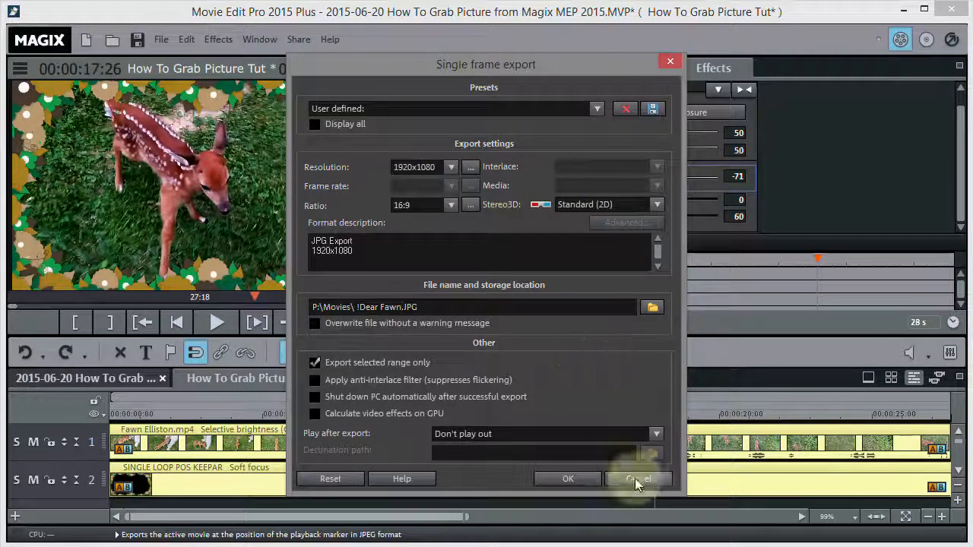
{"action": "left_click", "coordinate": [567, 479]}
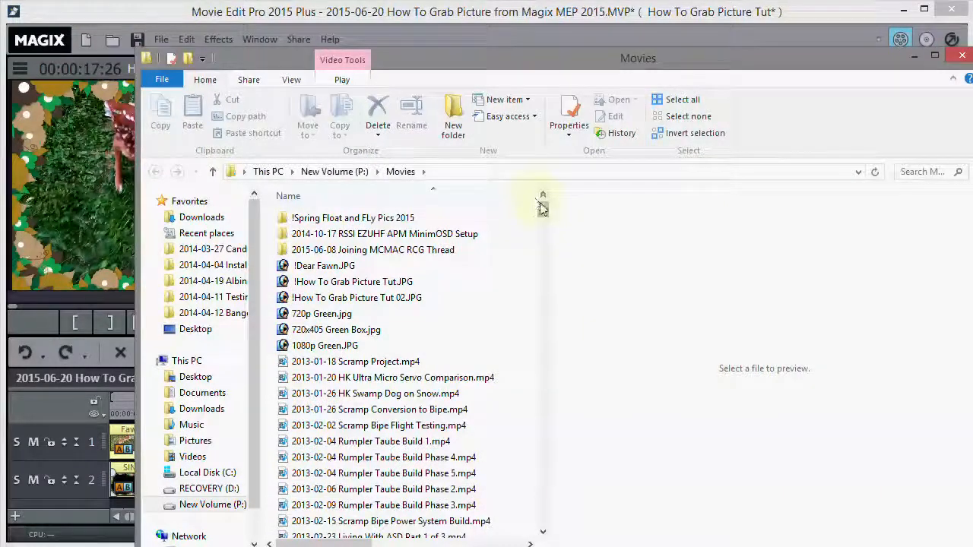
- Select the exported !Dear Fawn.JPG in the Movies folder
{"action": "left_click", "coordinate": [324, 265]}
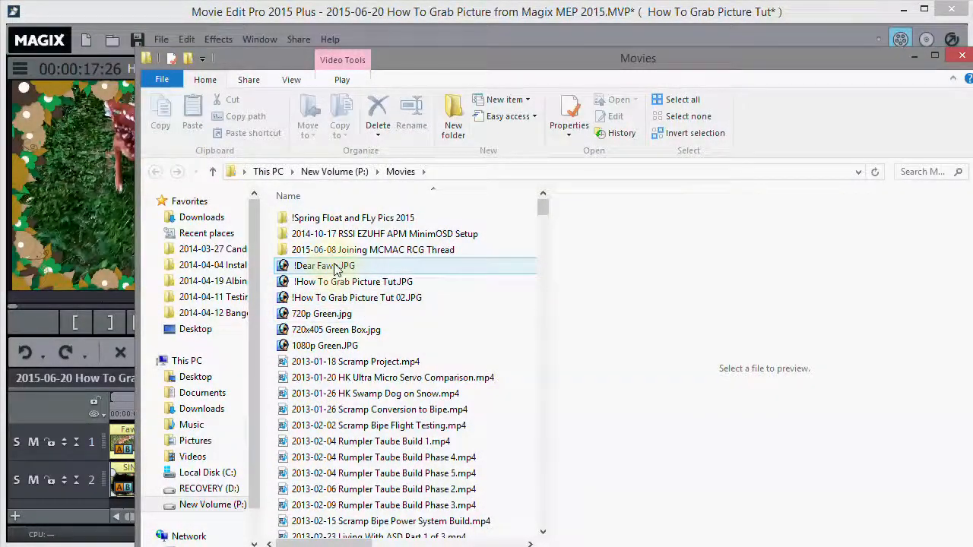
{"action": "left_click", "coordinate": [325, 265]}
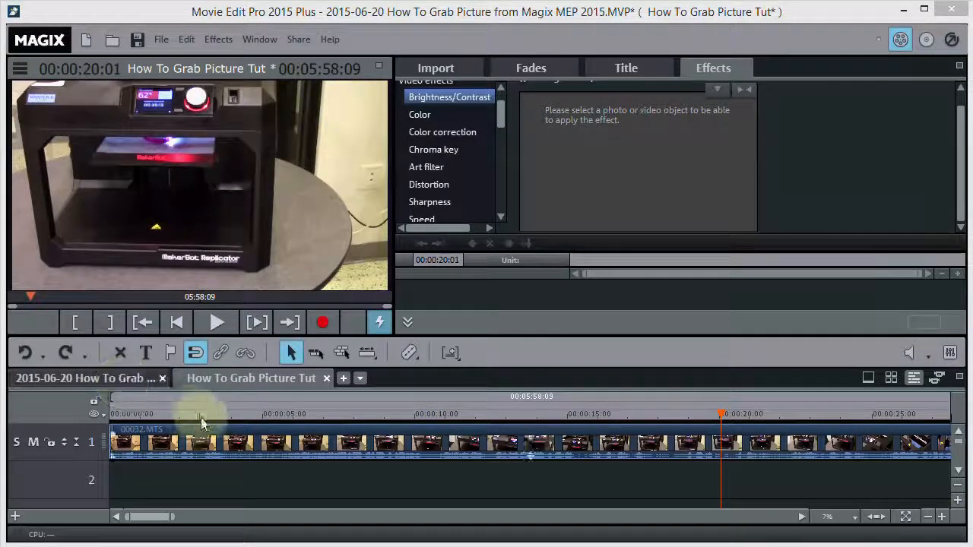
- Scrub the MakerBot clip to 00:00:33:00, where the purple printed ring shows
{"action": "left_click", "coordinate": [208, 413]}
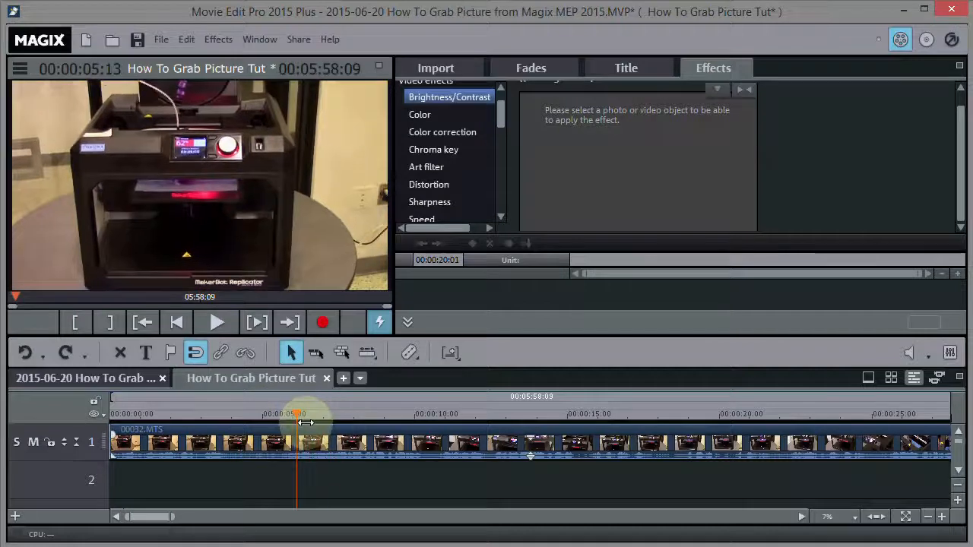
{"action": "left_click_drag", "start_coordinate": [296, 417], "coordinate": [846, 417]}
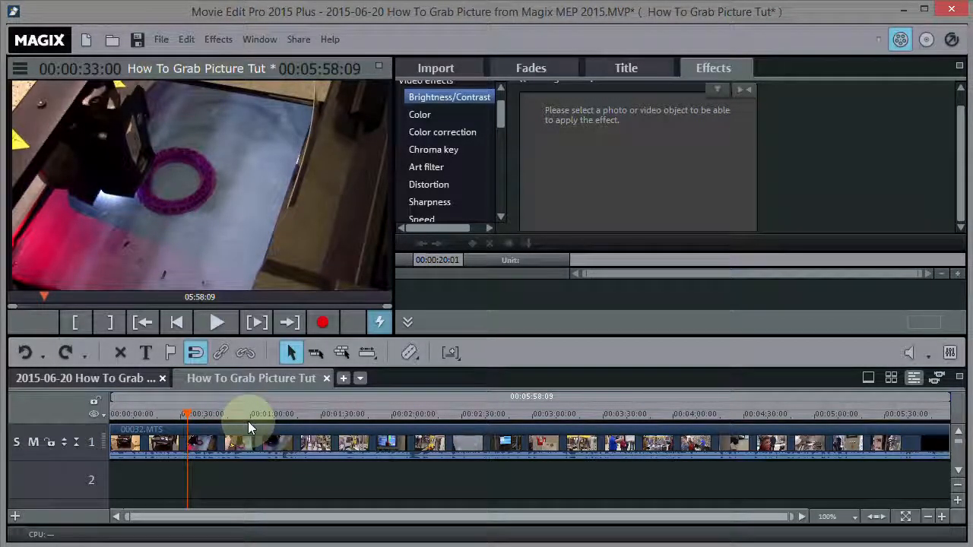
{"action": "left_click", "coordinate": [626, 68]}
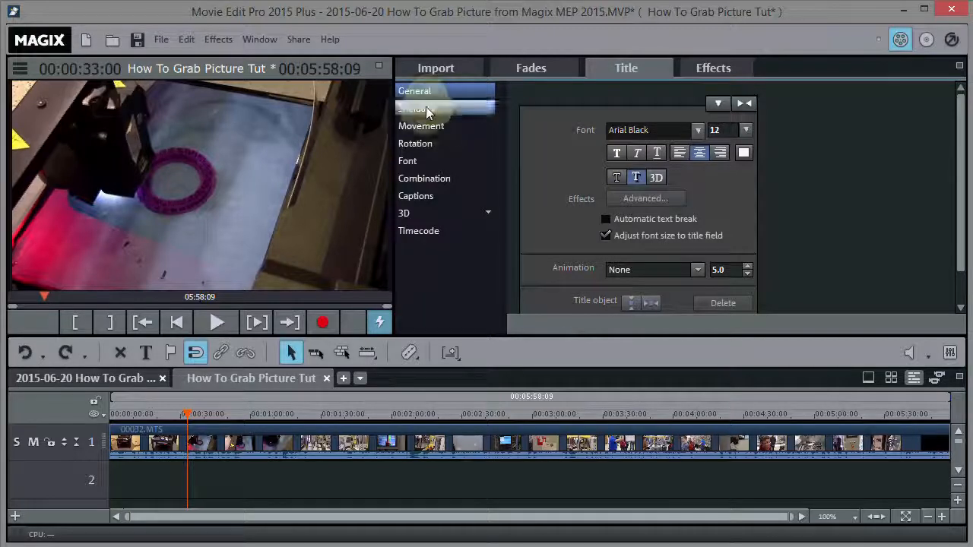
- Add a Large subtitles title reading '3D Printer Review' at the print frame
{"action": "left_click", "coordinate": [416, 108]}
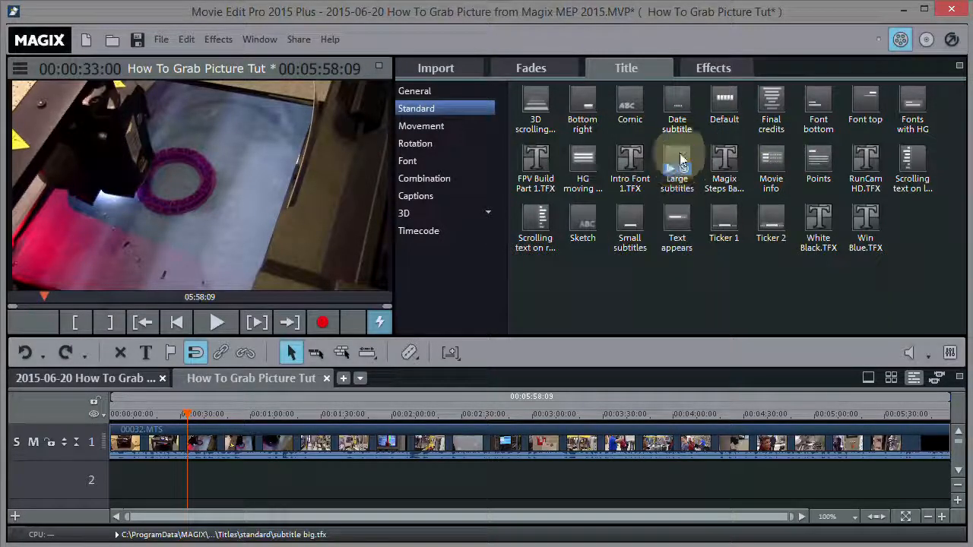
{"action": "left_click", "coordinate": [677, 167]}
{"action": "type", "text": "3"}
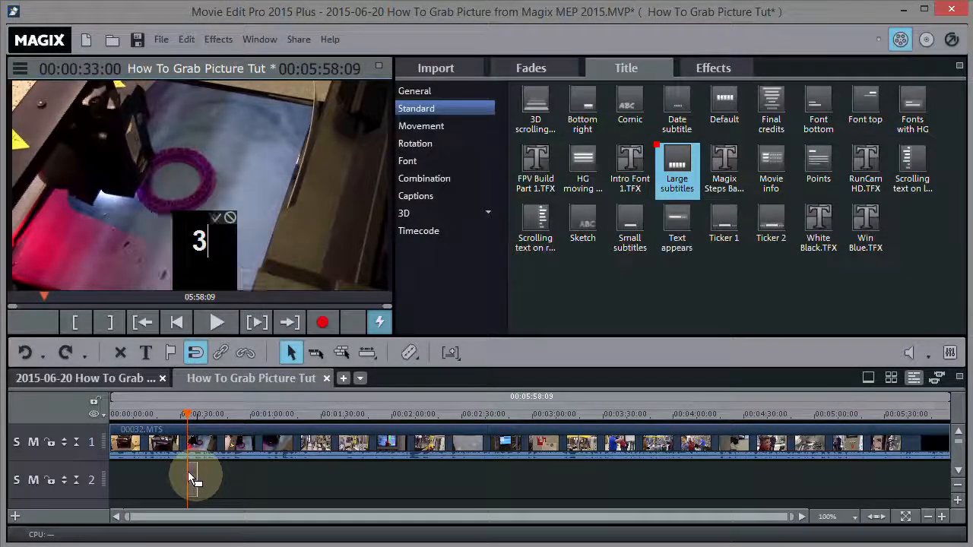
{"action": "type", "text": "D Printer Review"}
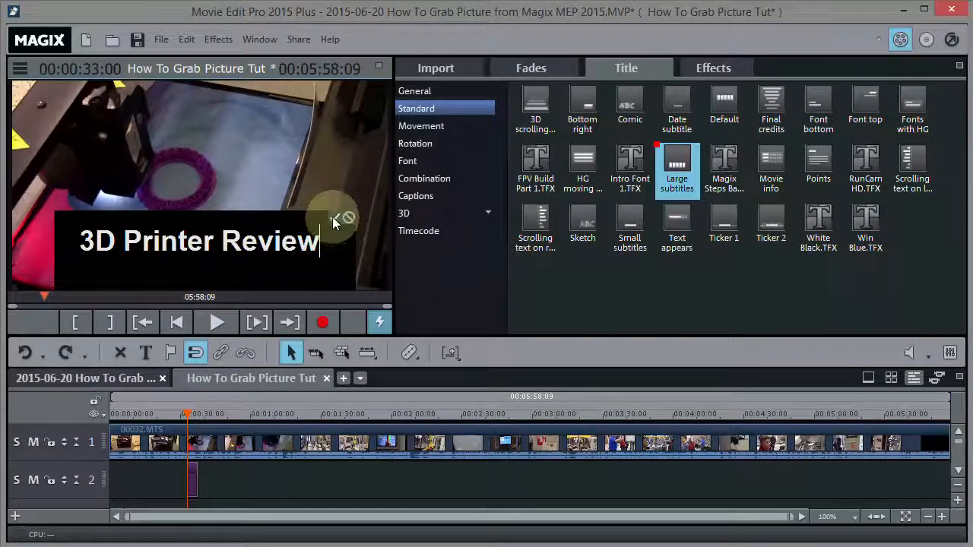
{"action": "left_click", "coordinate": [197, 257]}
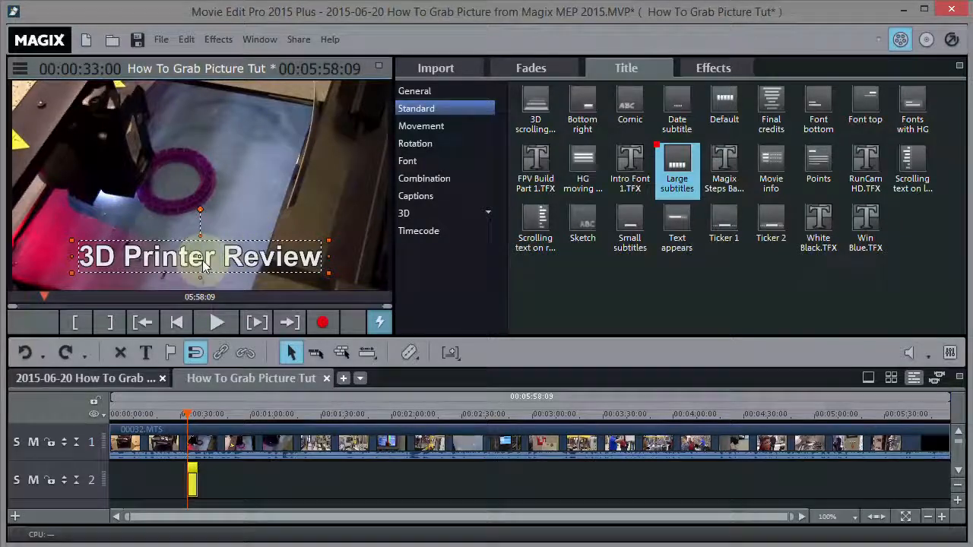
- Drag the title up near the top of the preview frame
{"action": "left_click_drag", "start_coordinate": [200, 256], "coordinate": [200, 120]}
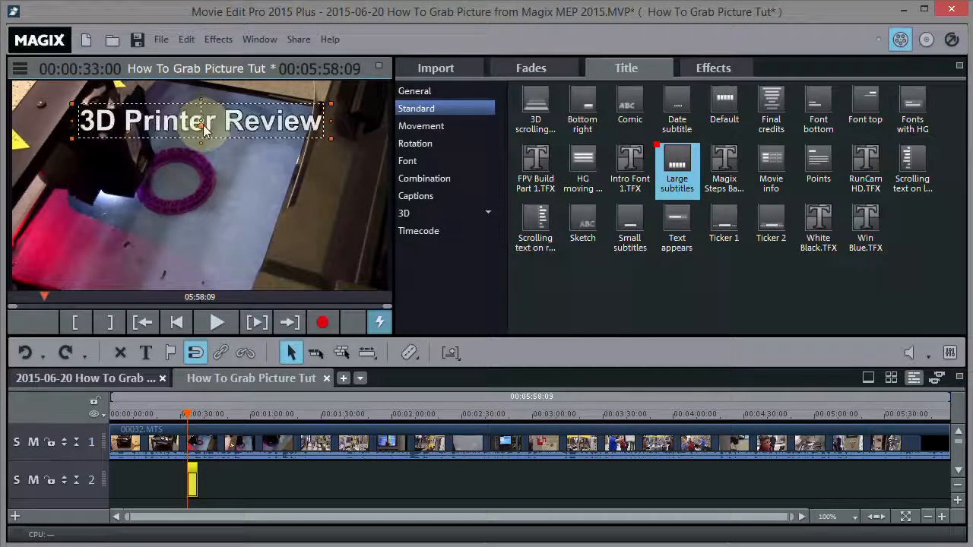
{"action": "left_click_drag", "start_coordinate": [200, 120], "coordinate": [152, 111]}
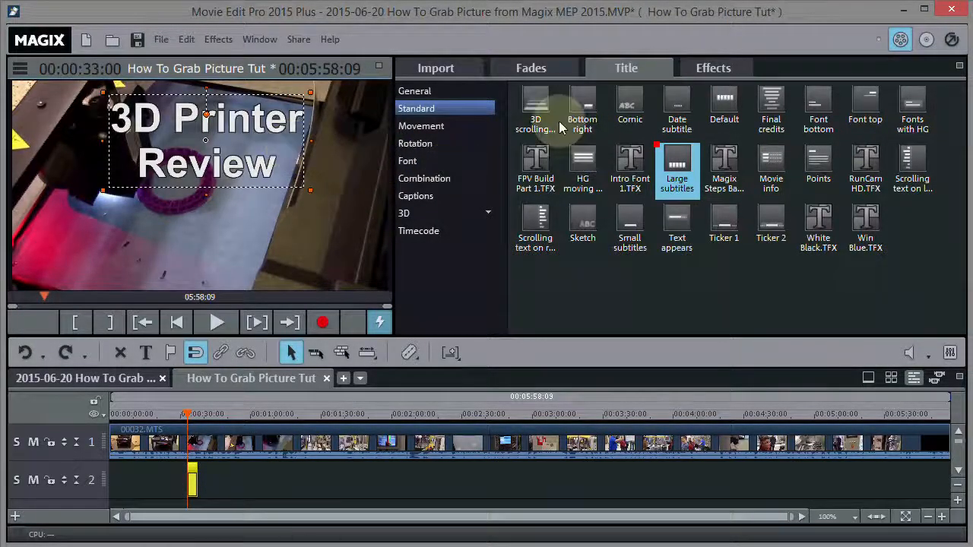
{"action": "left_click", "coordinate": [414, 90]}
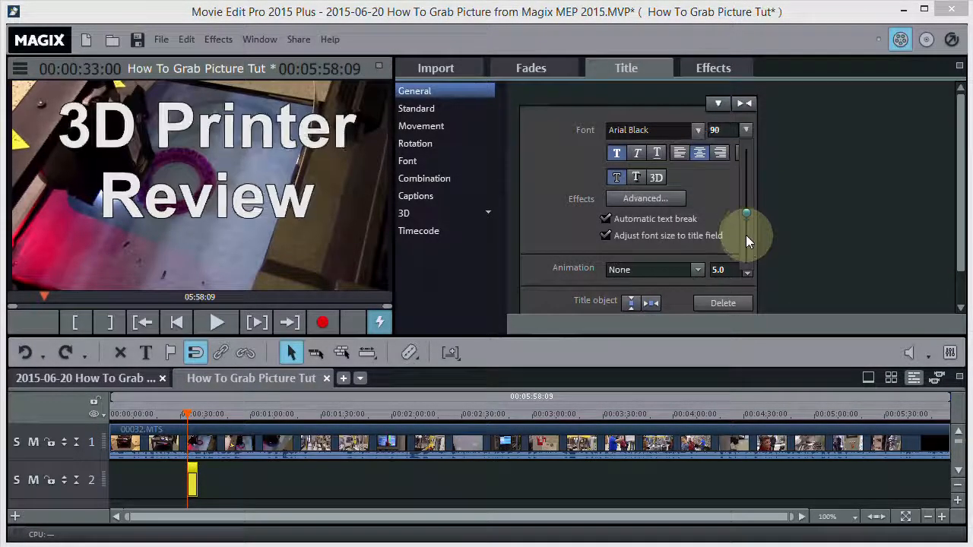
- Reduce the title to font size 52 on one line and move it to the top
{"action": "left_click_drag", "start_coordinate": [746, 219], "coordinate": [746, 235]}
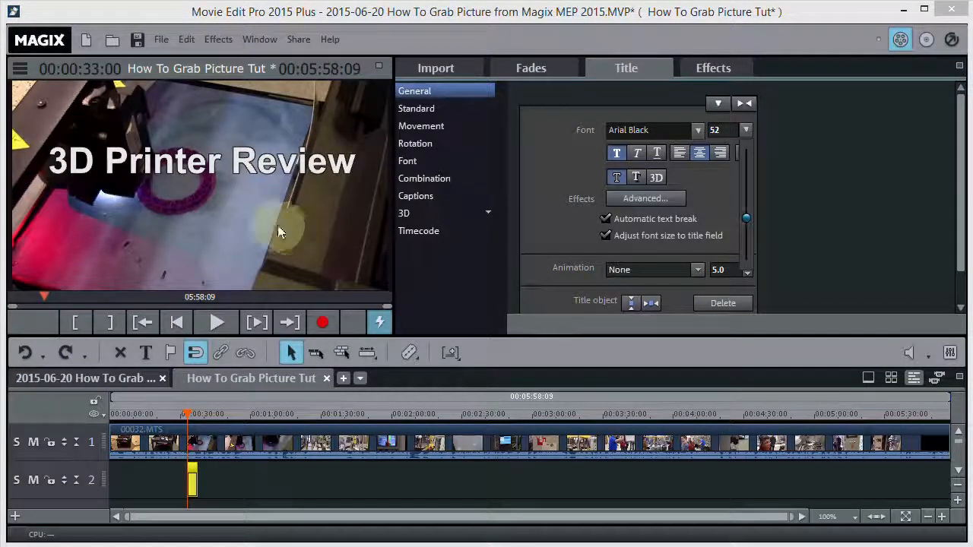
{"action": "left_click", "coordinate": [201, 161]}
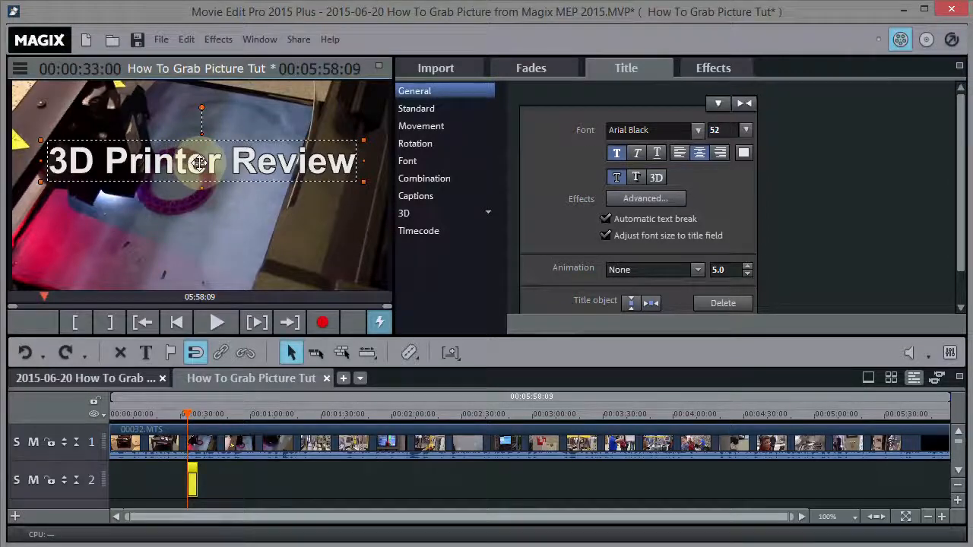
{"action": "left_click_drag", "start_coordinate": [202, 160], "coordinate": [191, 114]}
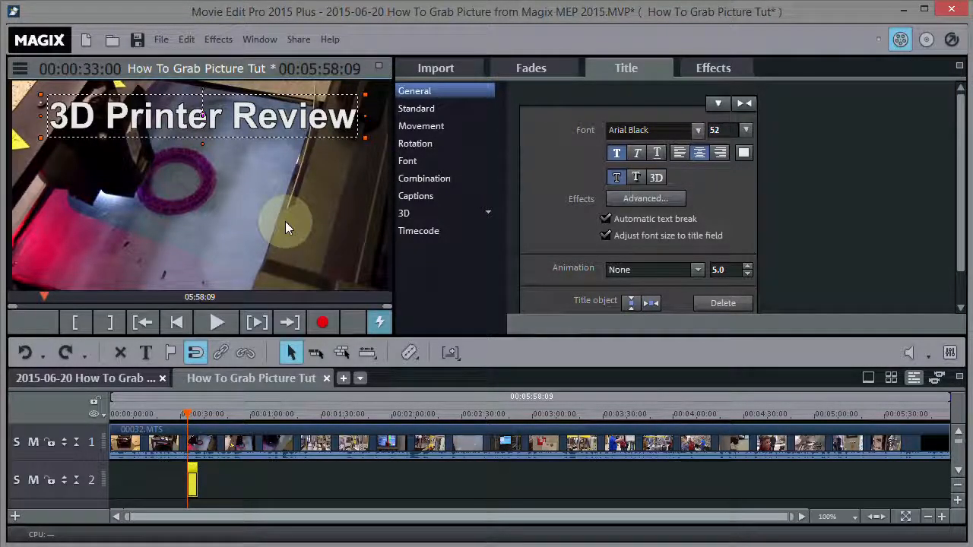
{"action": "mouse_move", "coordinate": [532, 201]}
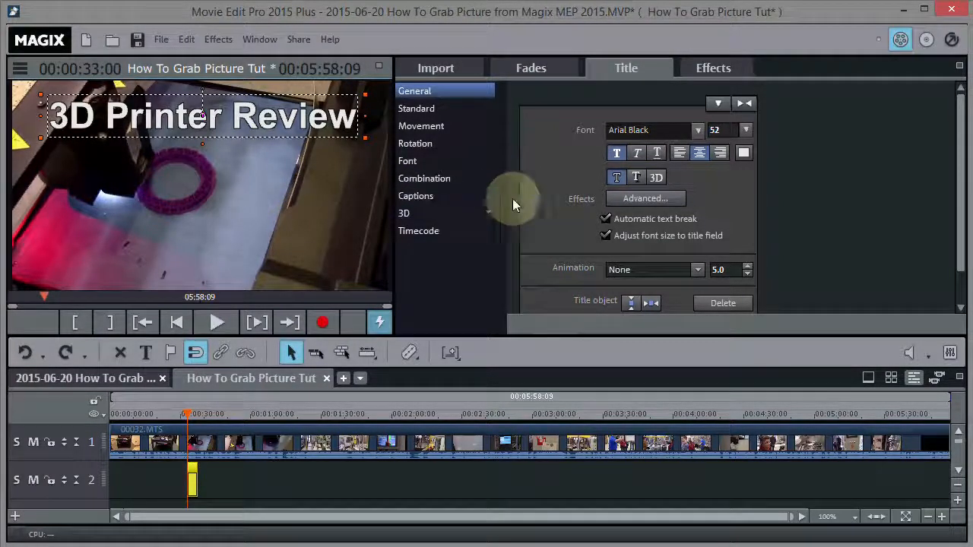
{"action": "mouse_move", "coordinate": [558, 99]}
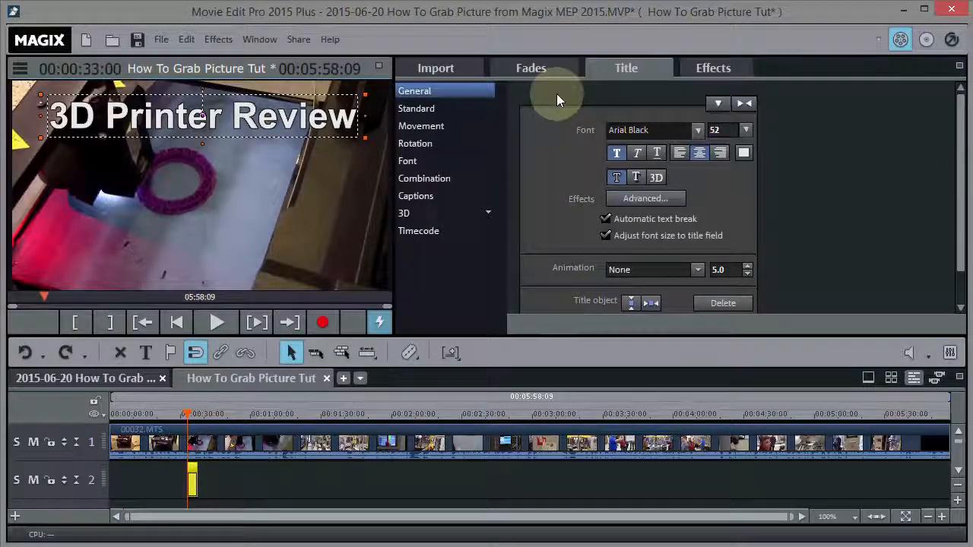
{"action": "left_click", "coordinate": [712, 67]}
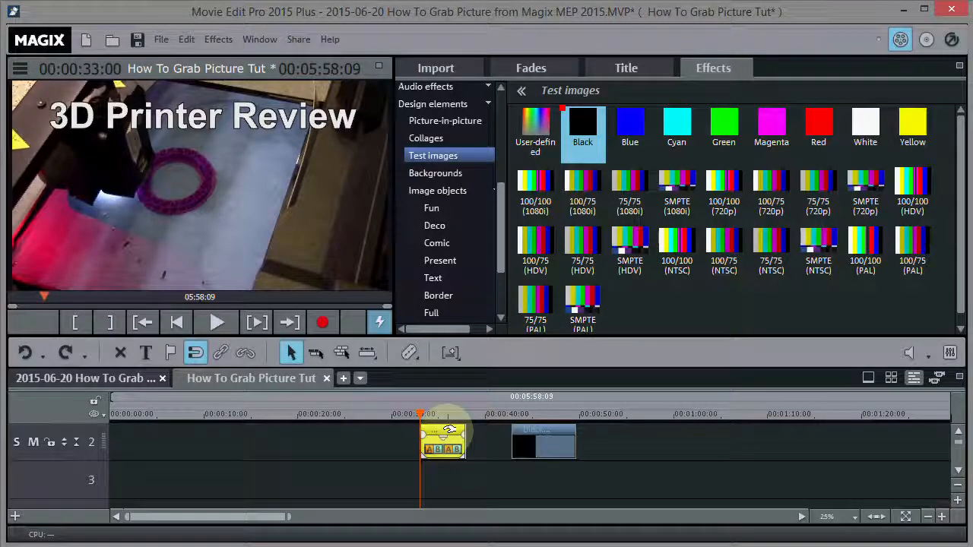
- Move the 3D Printer Review title down to track 3 to free a track for the black image
{"action": "left_click_drag", "start_coordinate": [444, 441], "coordinate": [444, 483]}
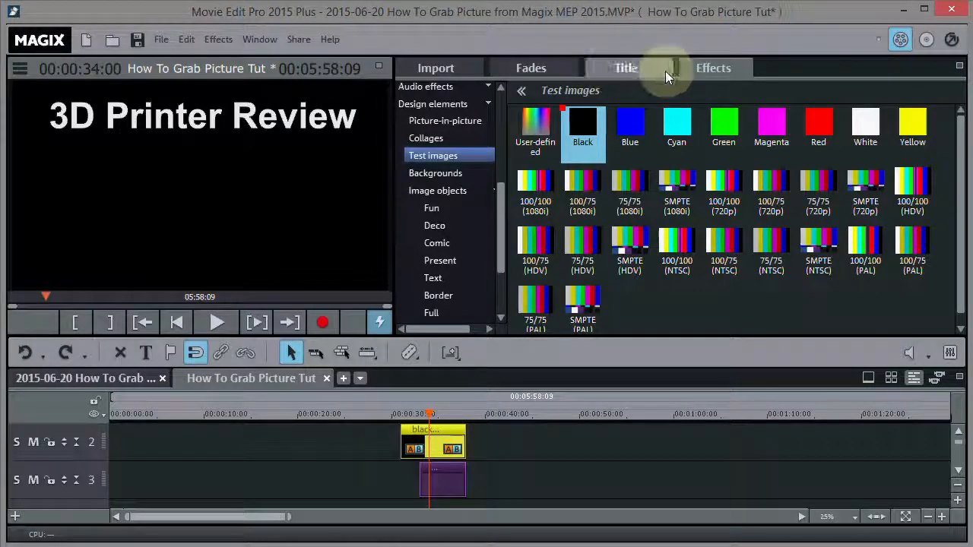
{"action": "left_click", "coordinate": [713, 68]}
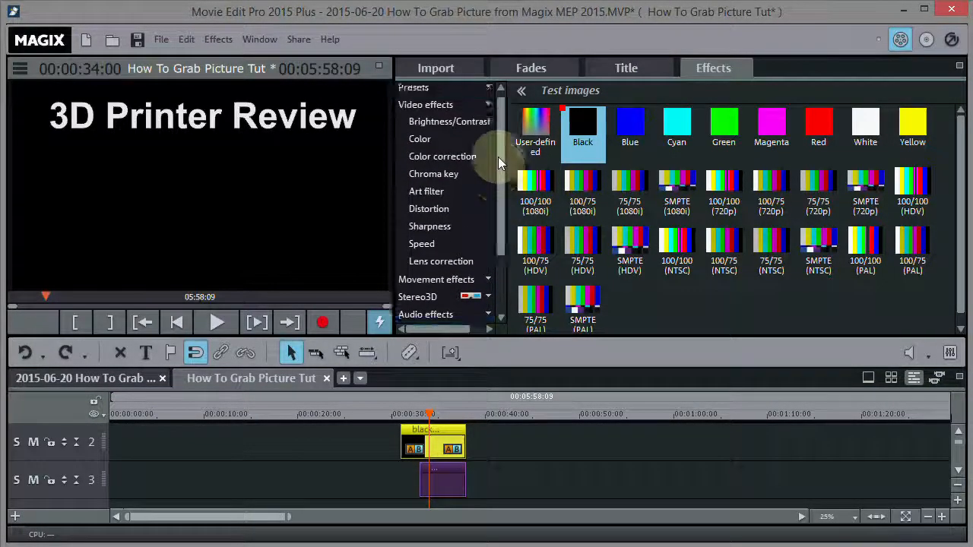
- Reshape the black image into a 1580x214 strip using Size/Position with proportions unlocked
{"action": "scroll", "scroll_direction": "down", "scroll_amount": 3}
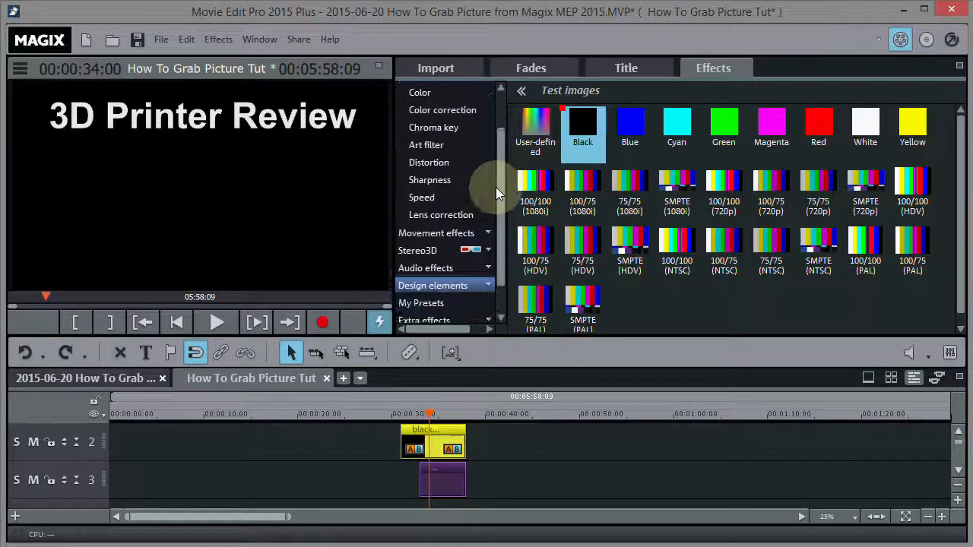
{"action": "left_click", "coordinate": [436, 233]}
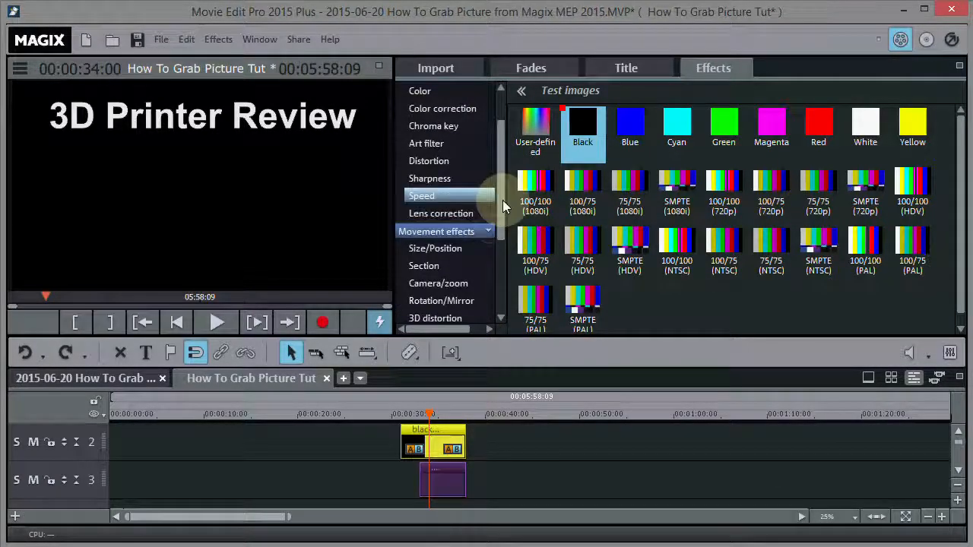
{"action": "scroll", "scroll_direction": "down", "scroll_amount": 3}
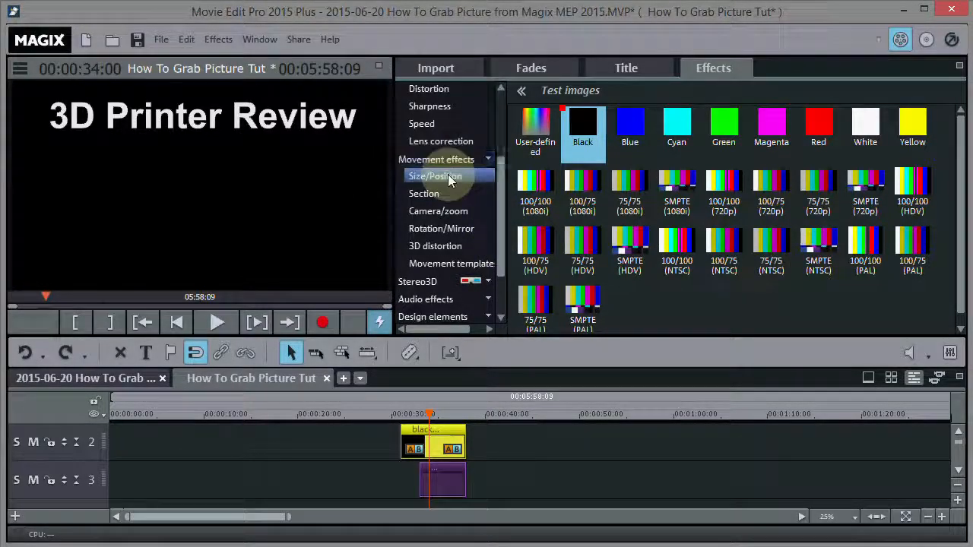
{"action": "left_click", "coordinate": [435, 175]}
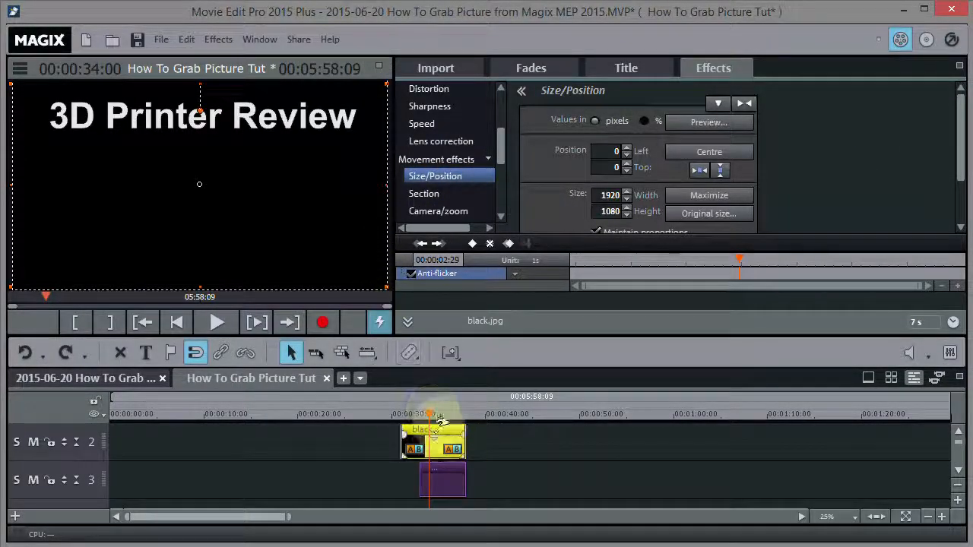
{"action": "mouse_move", "coordinate": [379, 287]}
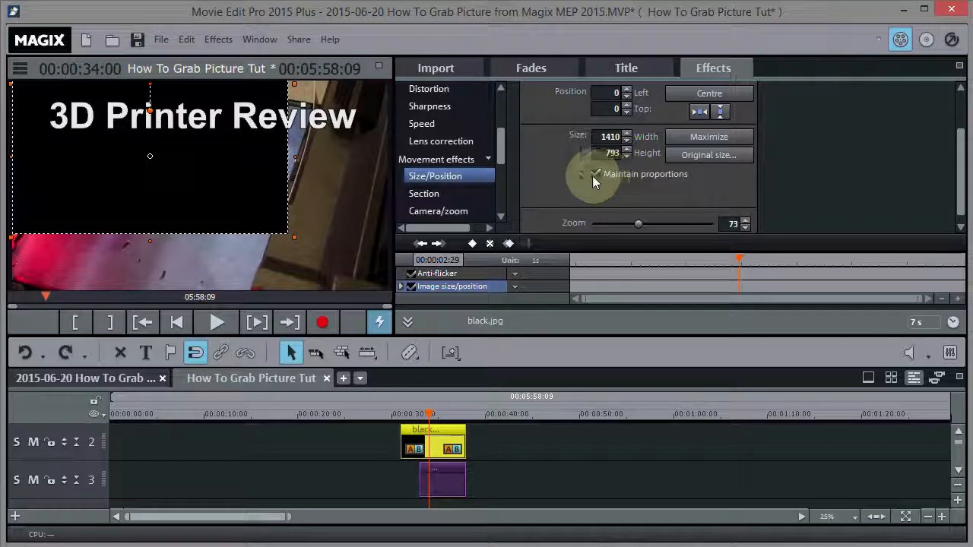
{"action": "left_click", "coordinate": [596, 174]}
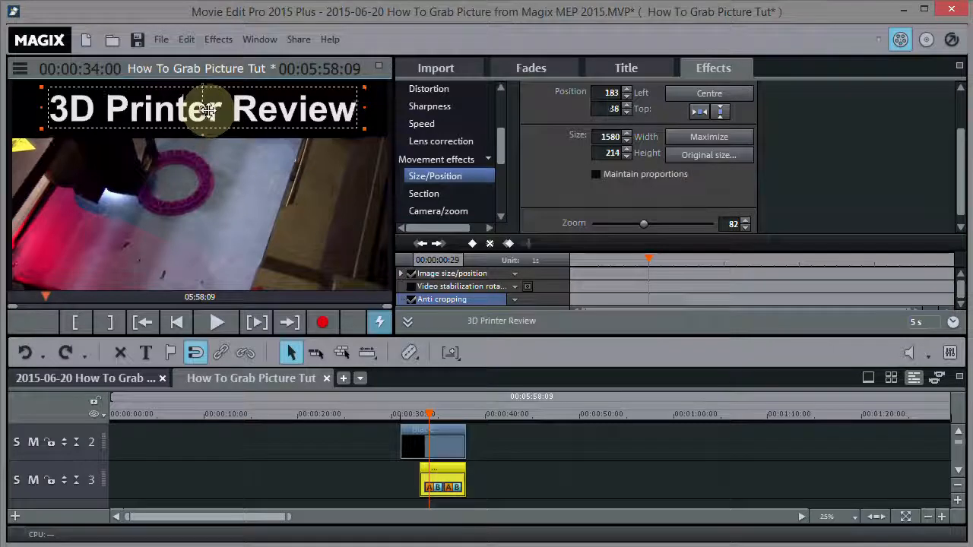
- Drag the MakerBot footage below the black title strip so the printed ring is centred
{"action": "left_click_drag", "start_coordinate": [209, 114], "coordinate": [209, 105]}
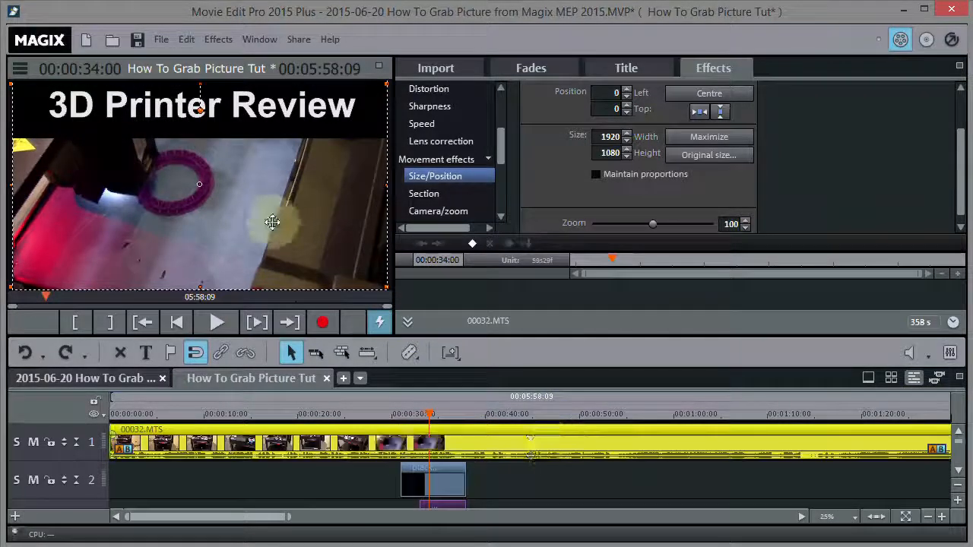
{"action": "left_click_drag", "start_coordinate": [272, 222], "coordinate": [227, 199]}
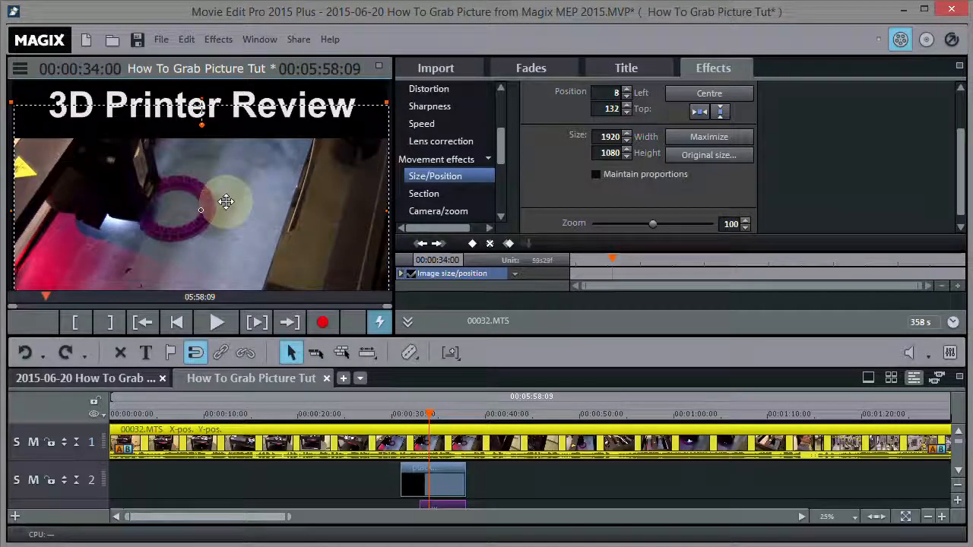
{"action": "left_click_drag", "start_coordinate": [225, 202], "coordinate": [224, 216]}
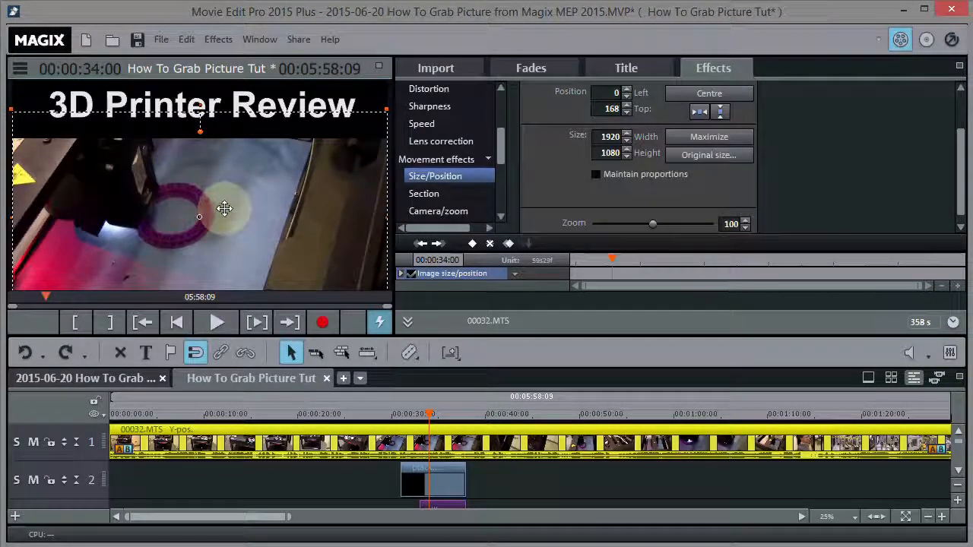
{"action": "left_click_drag", "start_coordinate": [225, 212], "coordinate": [225, 210]}
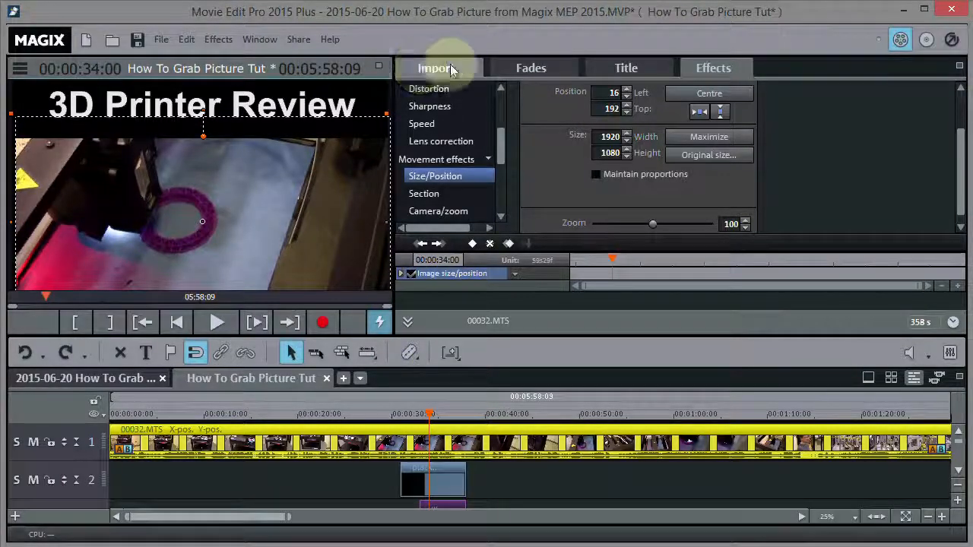
{"action": "left_click", "coordinate": [436, 68]}
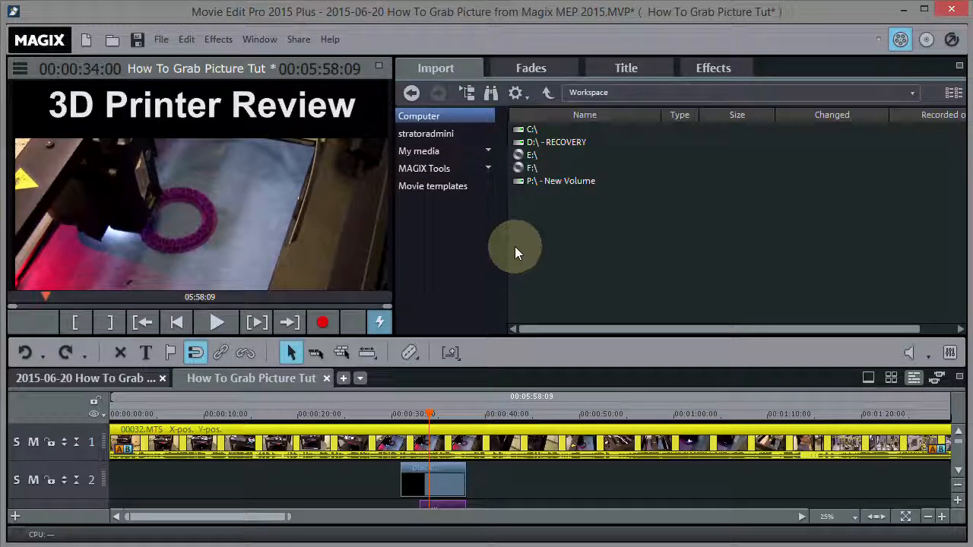
{"action": "mouse_move", "coordinate": [479, 379]}
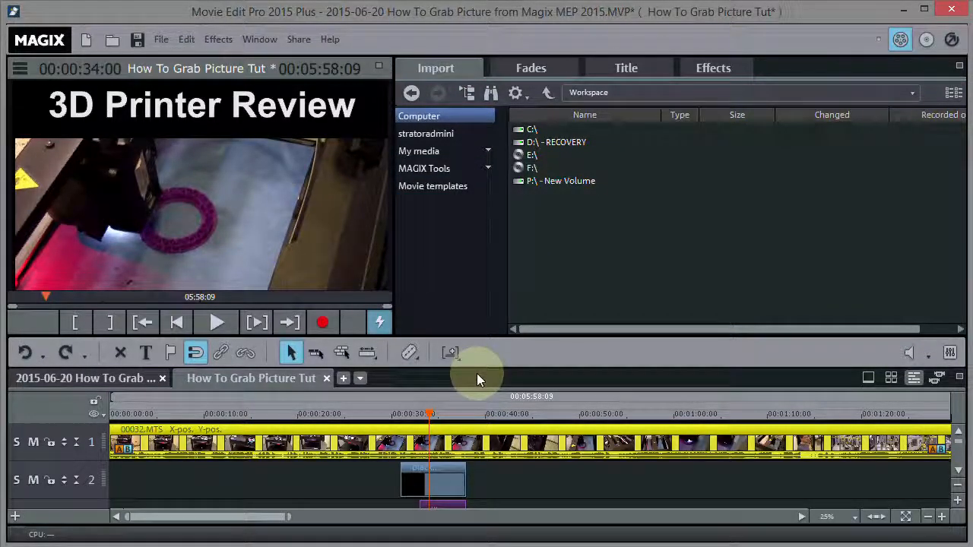
- Export the current frame as a 1280x720 JPEG named '!Printer Thumb', accepting the frame-rate warning
{"action": "left_click", "coordinate": [160, 39]}
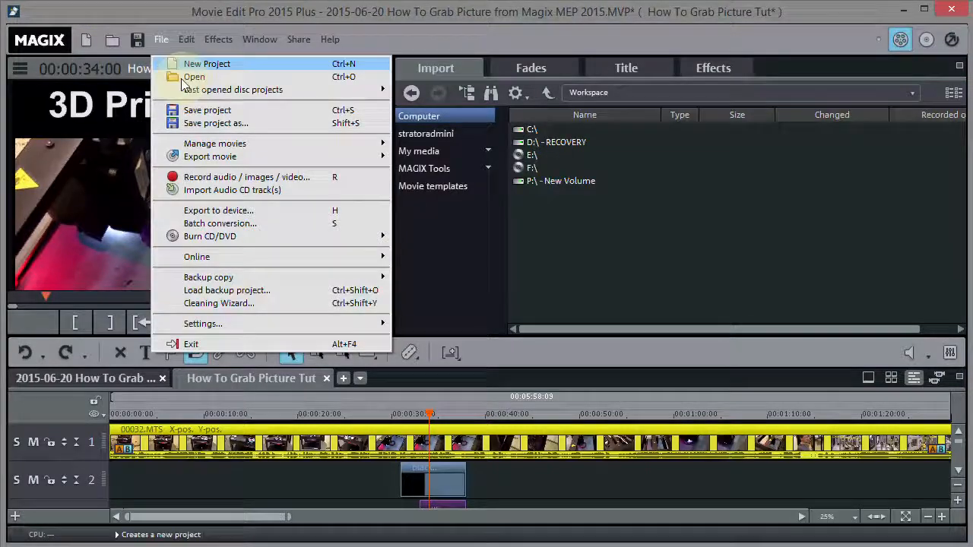
{"action": "mouse_move", "coordinate": [210, 156]}
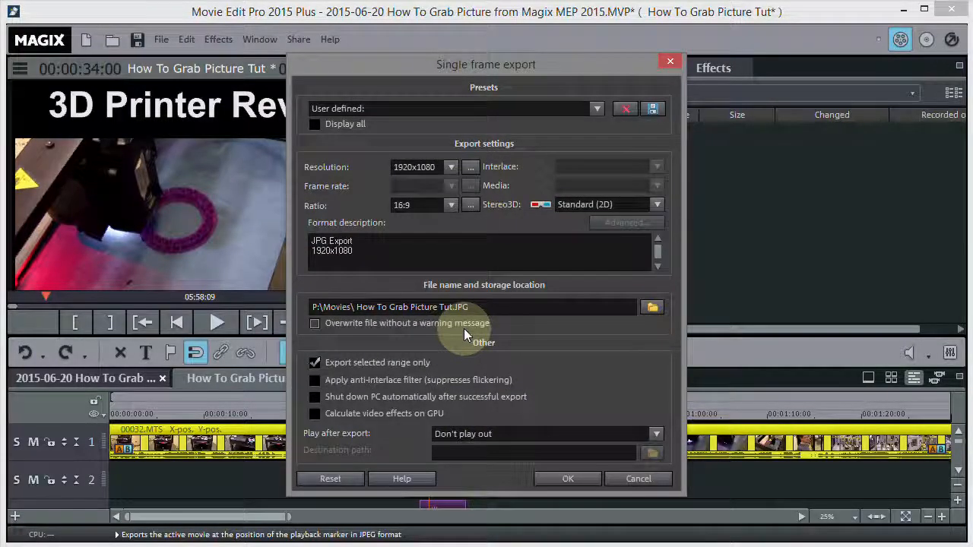
{"action": "left_click", "coordinate": [450, 166]}
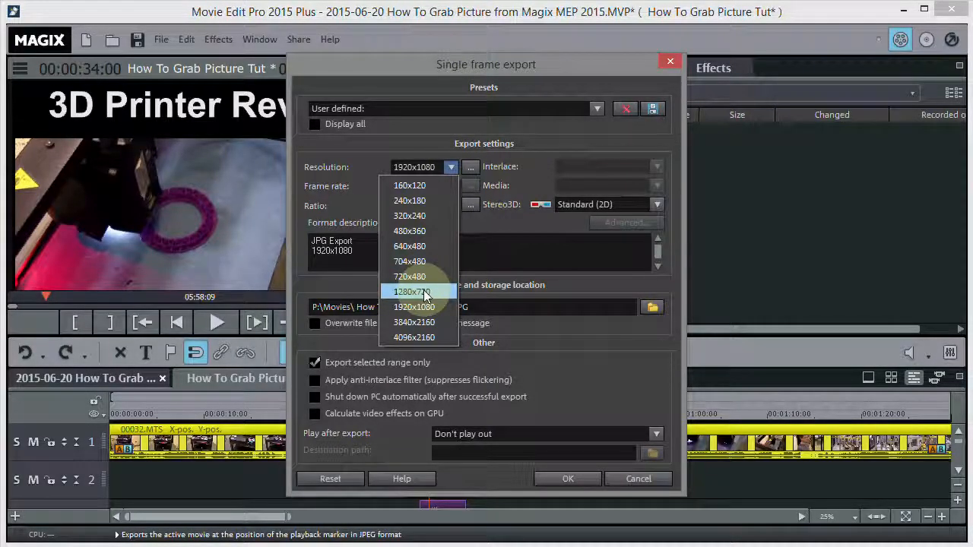
{"action": "left_click", "coordinate": [411, 292]}
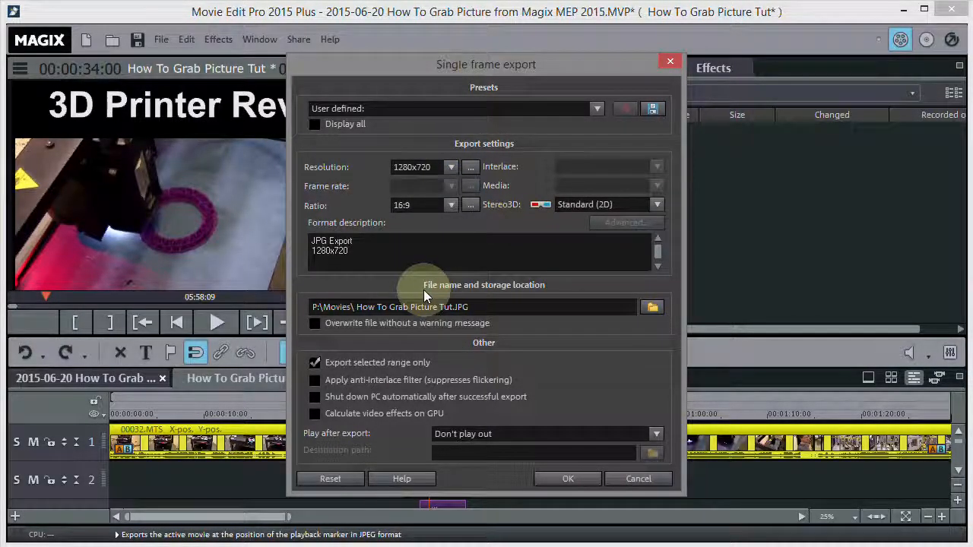
{"action": "mouse_move", "coordinate": [422, 171]}
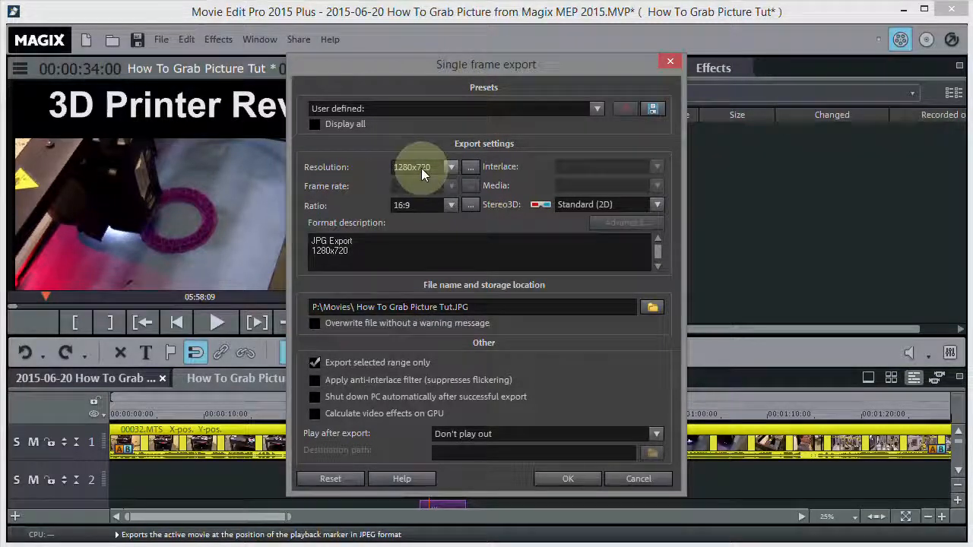
{"action": "mouse_move", "coordinate": [472, 374]}
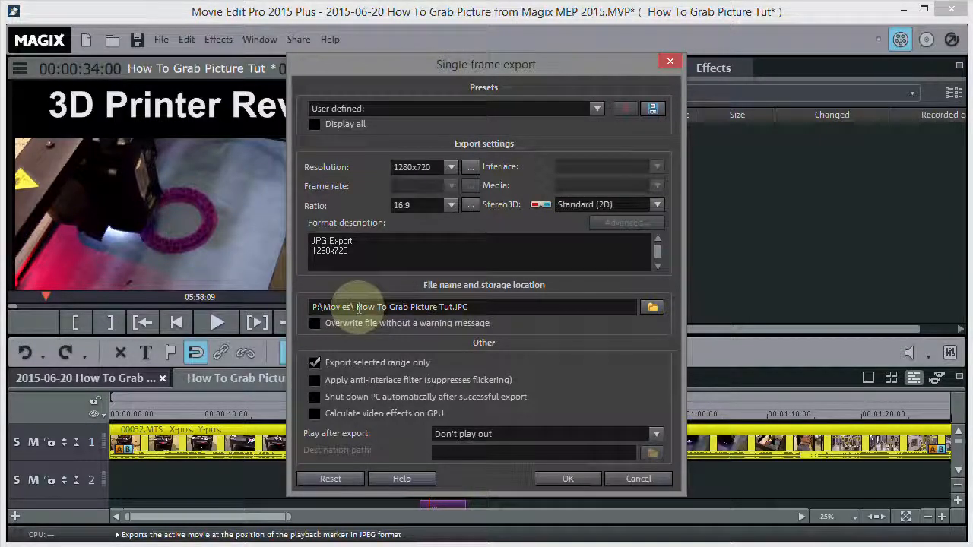
{"action": "double_click", "coordinate": [403, 307]}
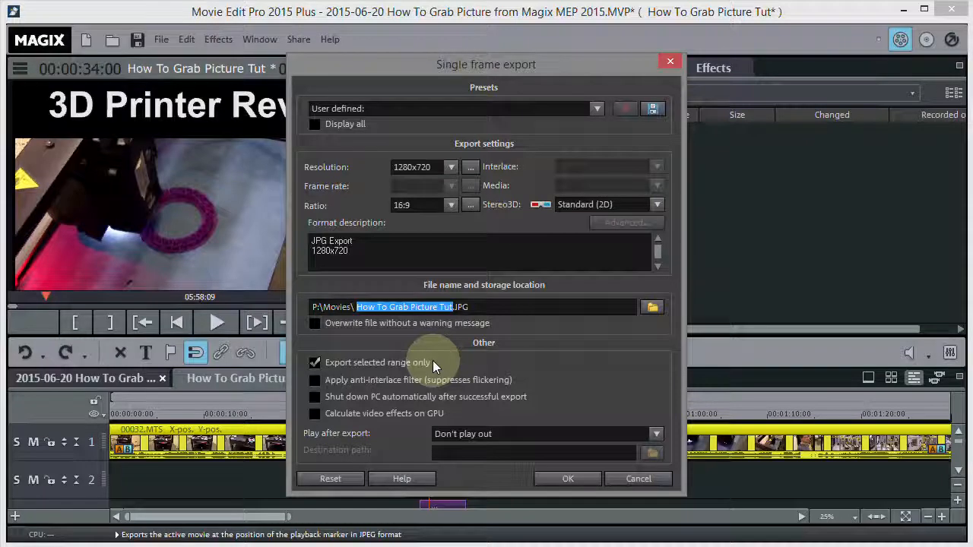
{"action": "type", "text": "!Printer Thumb.JPG"}
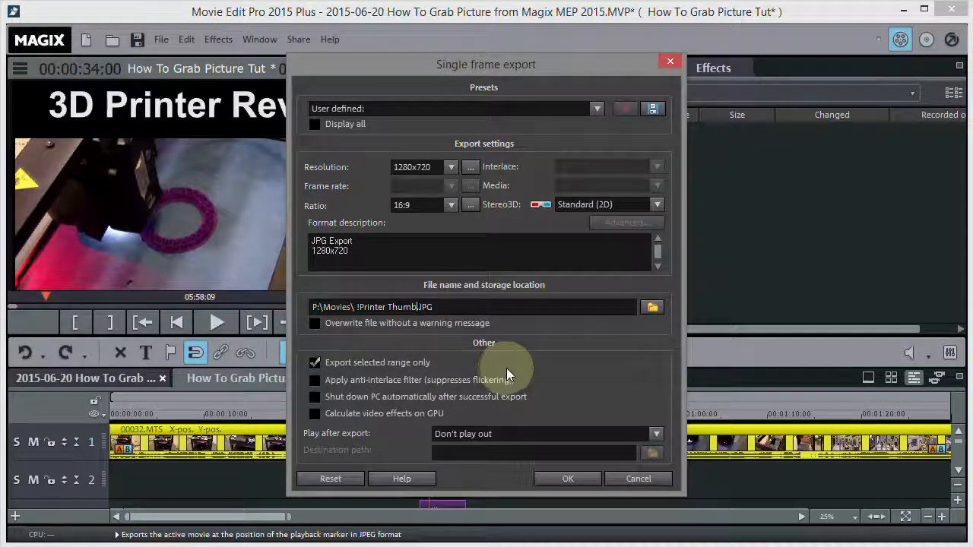
{"action": "left_click", "coordinate": [568, 478]}
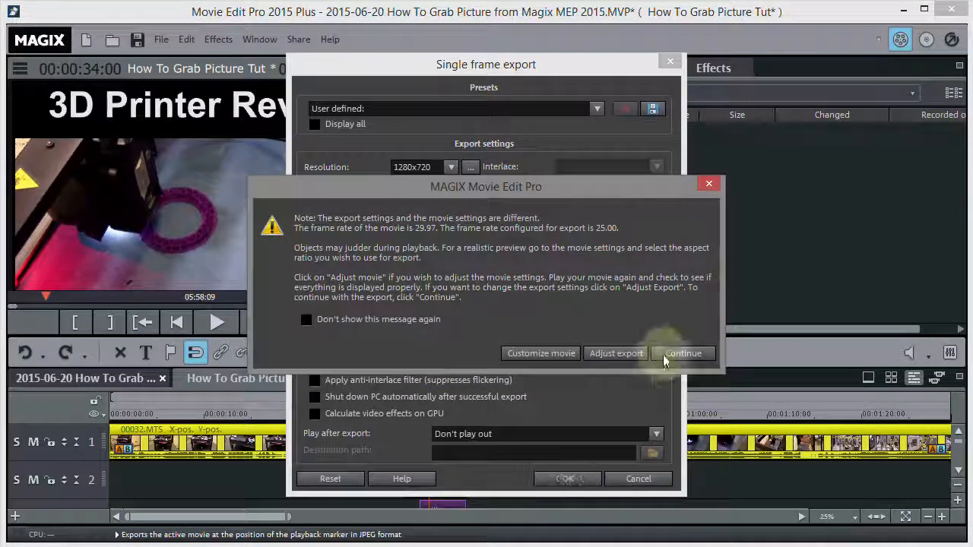
{"action": "left_click", "coordinate": [683, 353]}
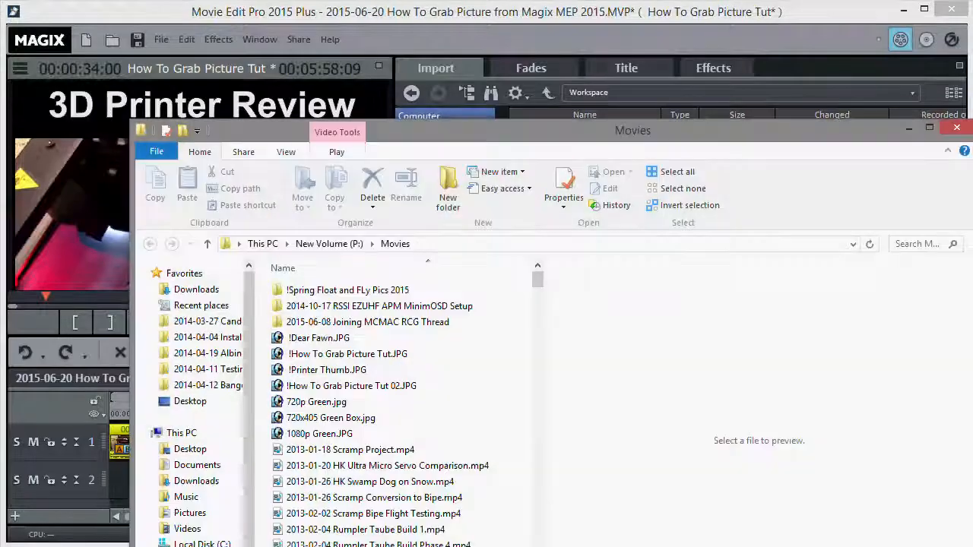
- Check File Explorer's Movies folder for the exported !Printer Thumb.JPG
{"action": "left_click", "coordinate": [318, 338]}
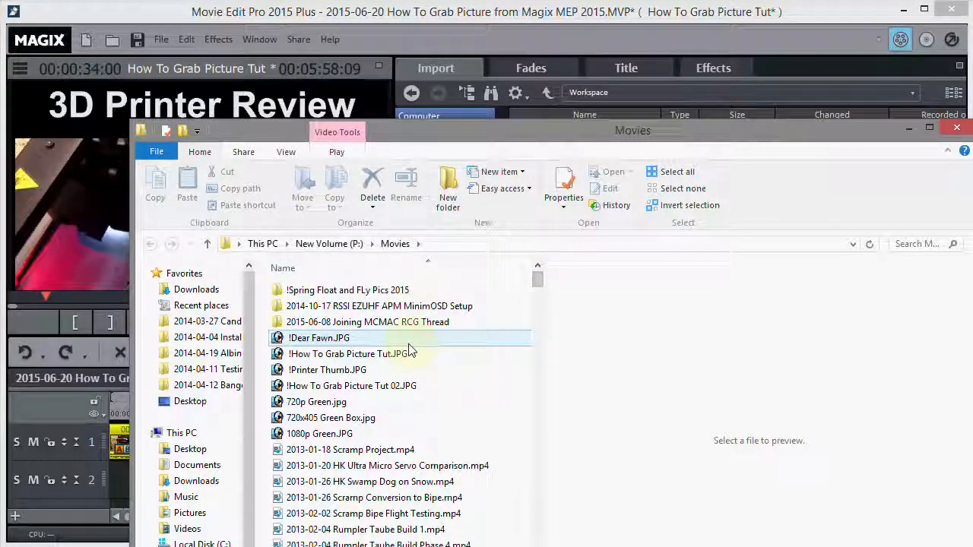
{"action": "left_click", "coordinate": [327, 370]}
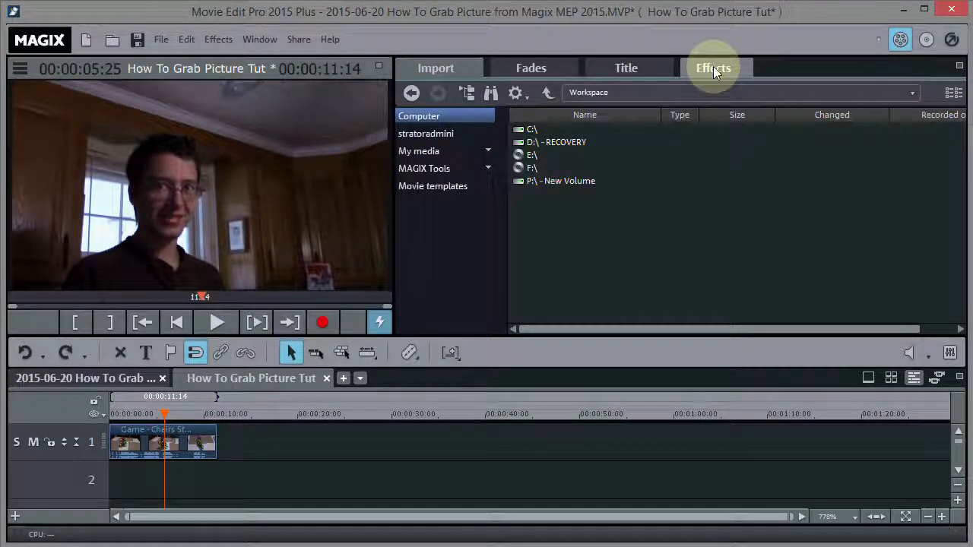
- Apply the Old TV border from Design elements > Border to the bonus clip and play it
{"action": "left_click", "coordinate": [714, 68]}
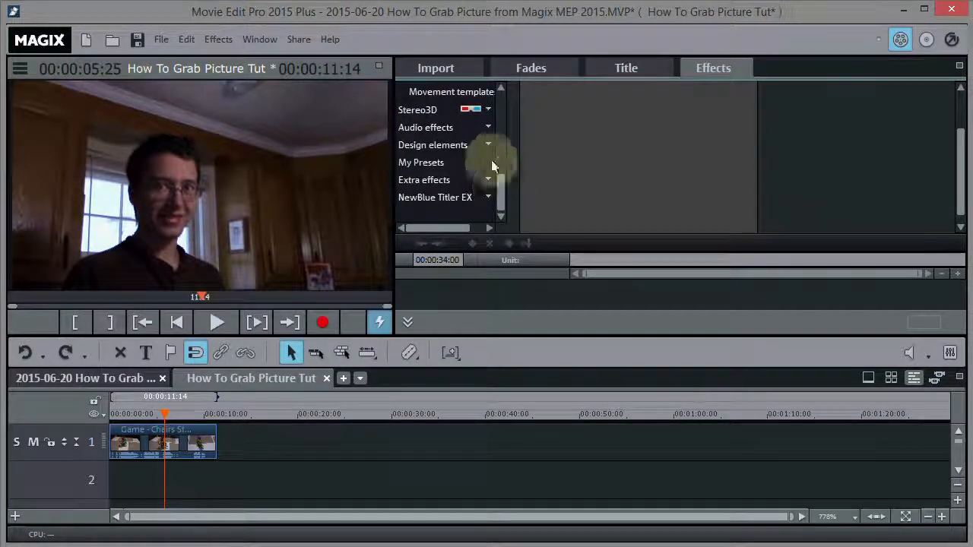
{"action": "left_click", "coordinate": [433, 144]}
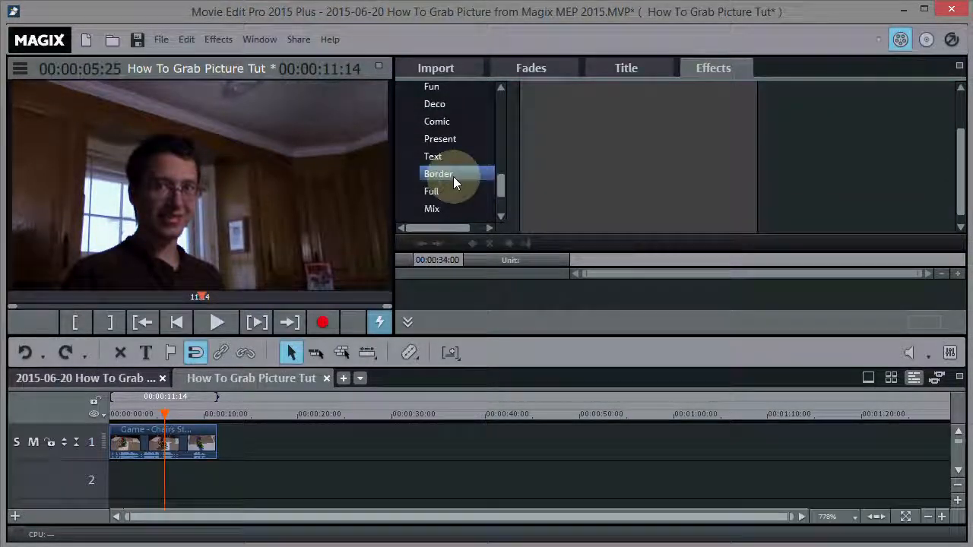
{"action": "left_click", "coordinate": [438, 174]}
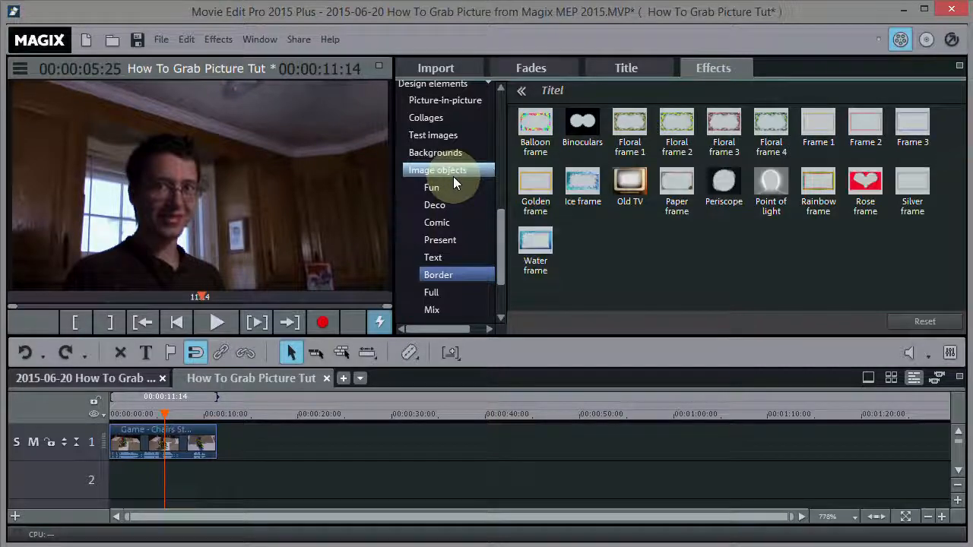
{"action": "left_click", "coordinate": [630, 186]}
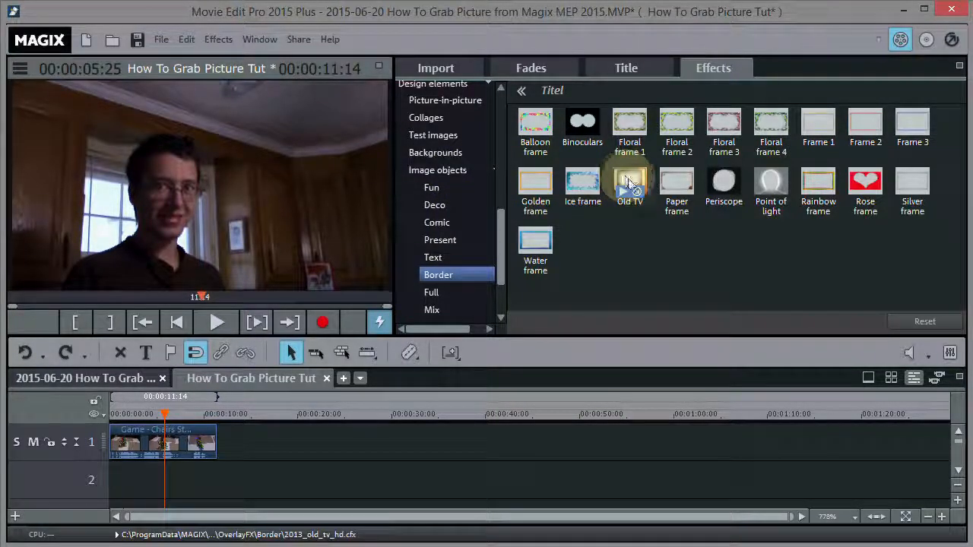
{"action": "left_click", "coordinate": [630, 186]}
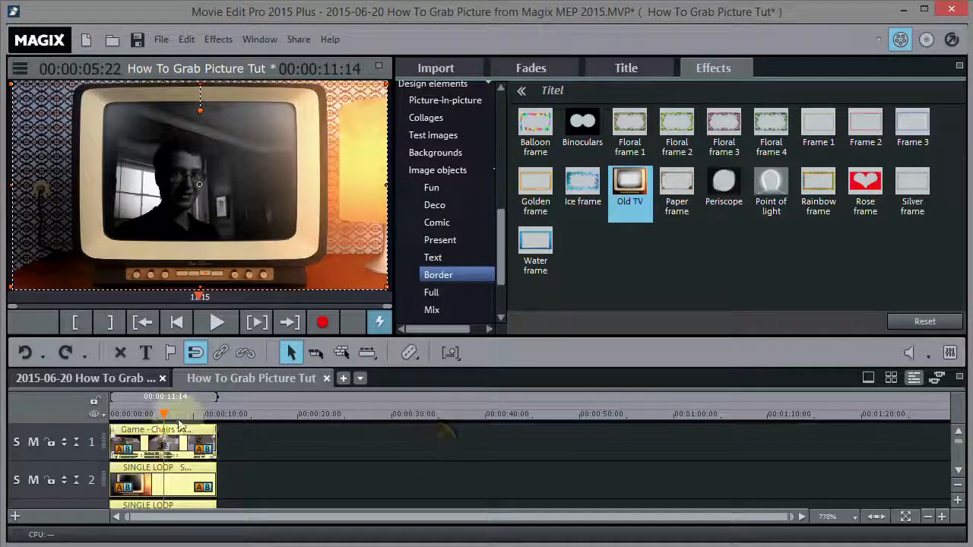
{"action": "left_click", "coordinate": [216, 323]}
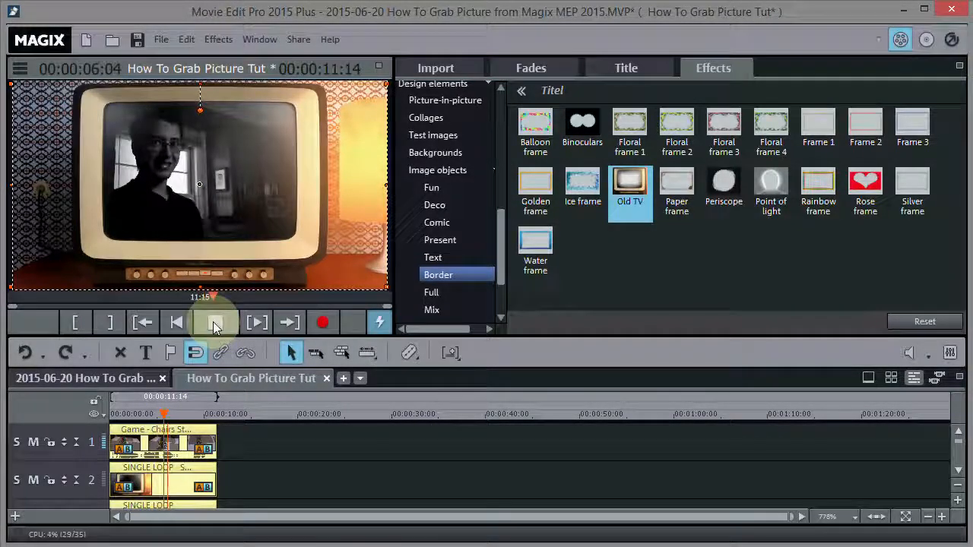
{"action": "left_click", "coordinate": [215, 322]}
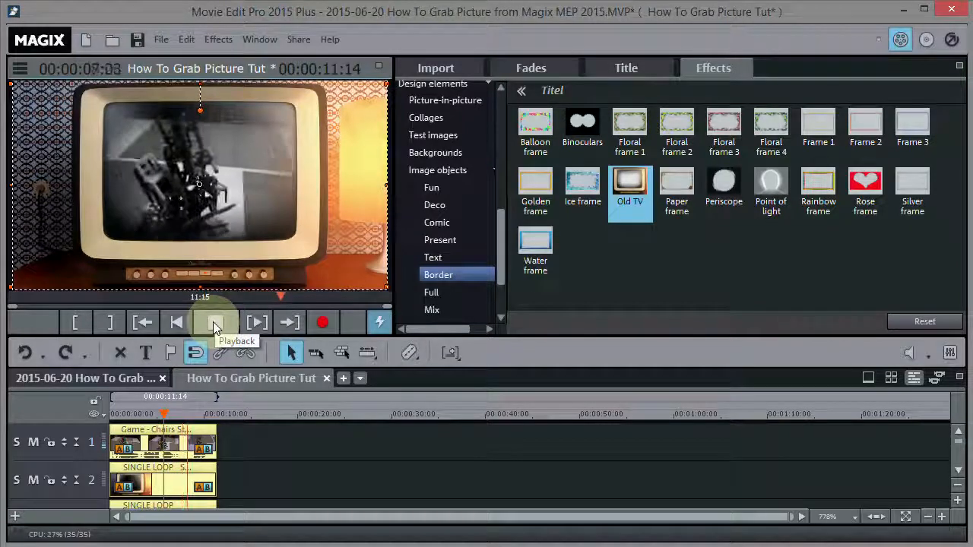